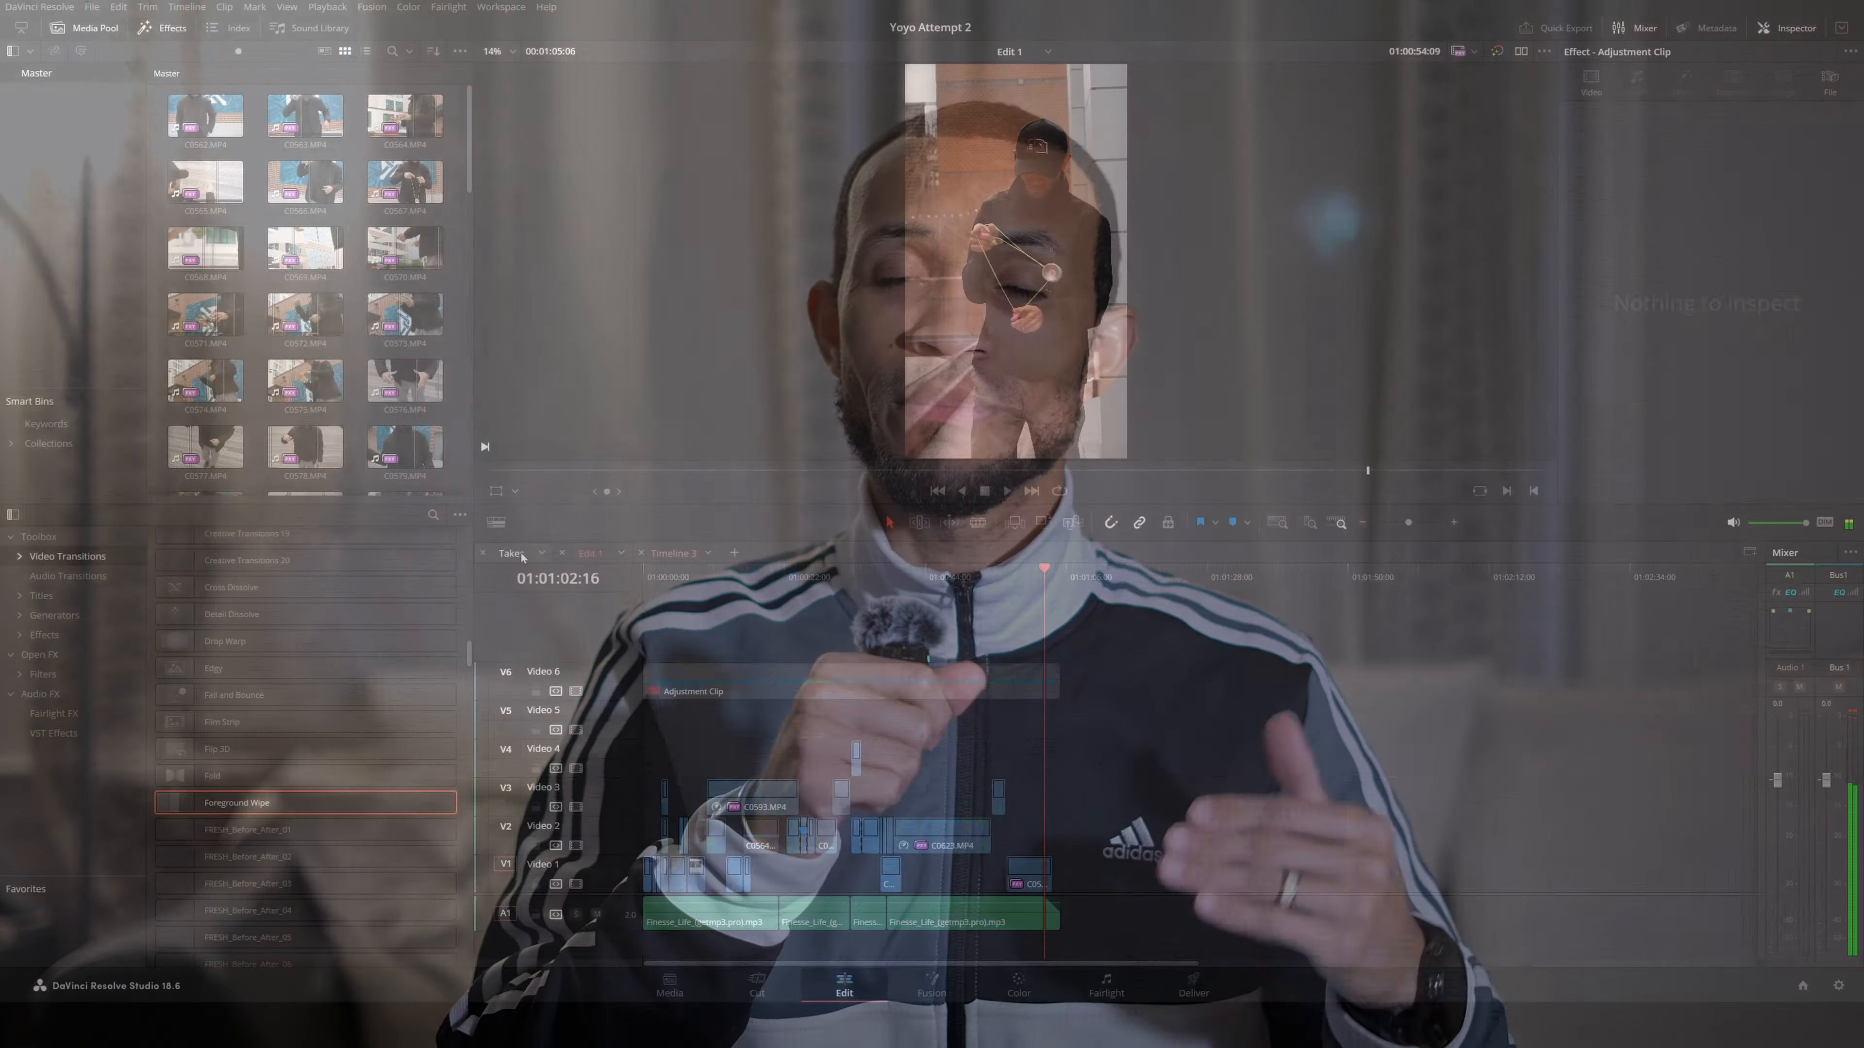
Step: Bring up File Explorer and navigate to the Davinci Course location on the drive
{"action": "left_click", "coordinate": [1016, 984]}
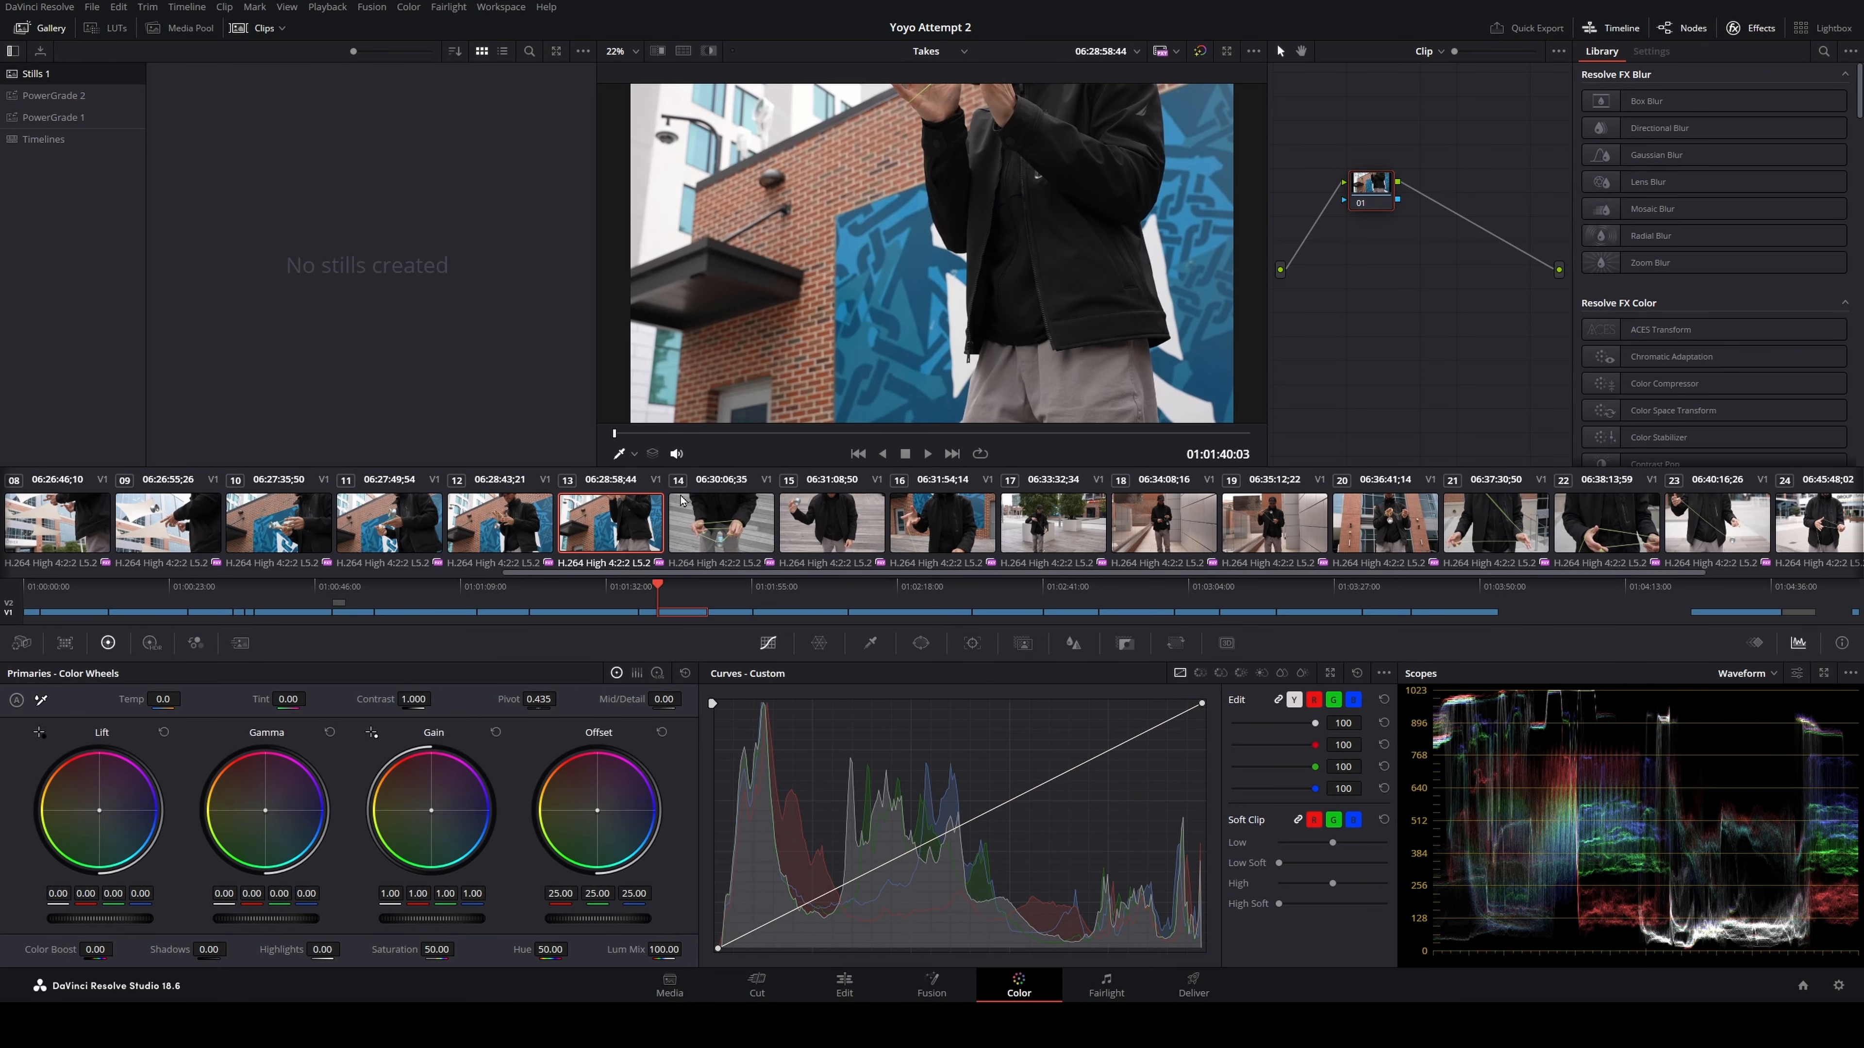
{"action": "left_click", "coordinate": [115, 28]}
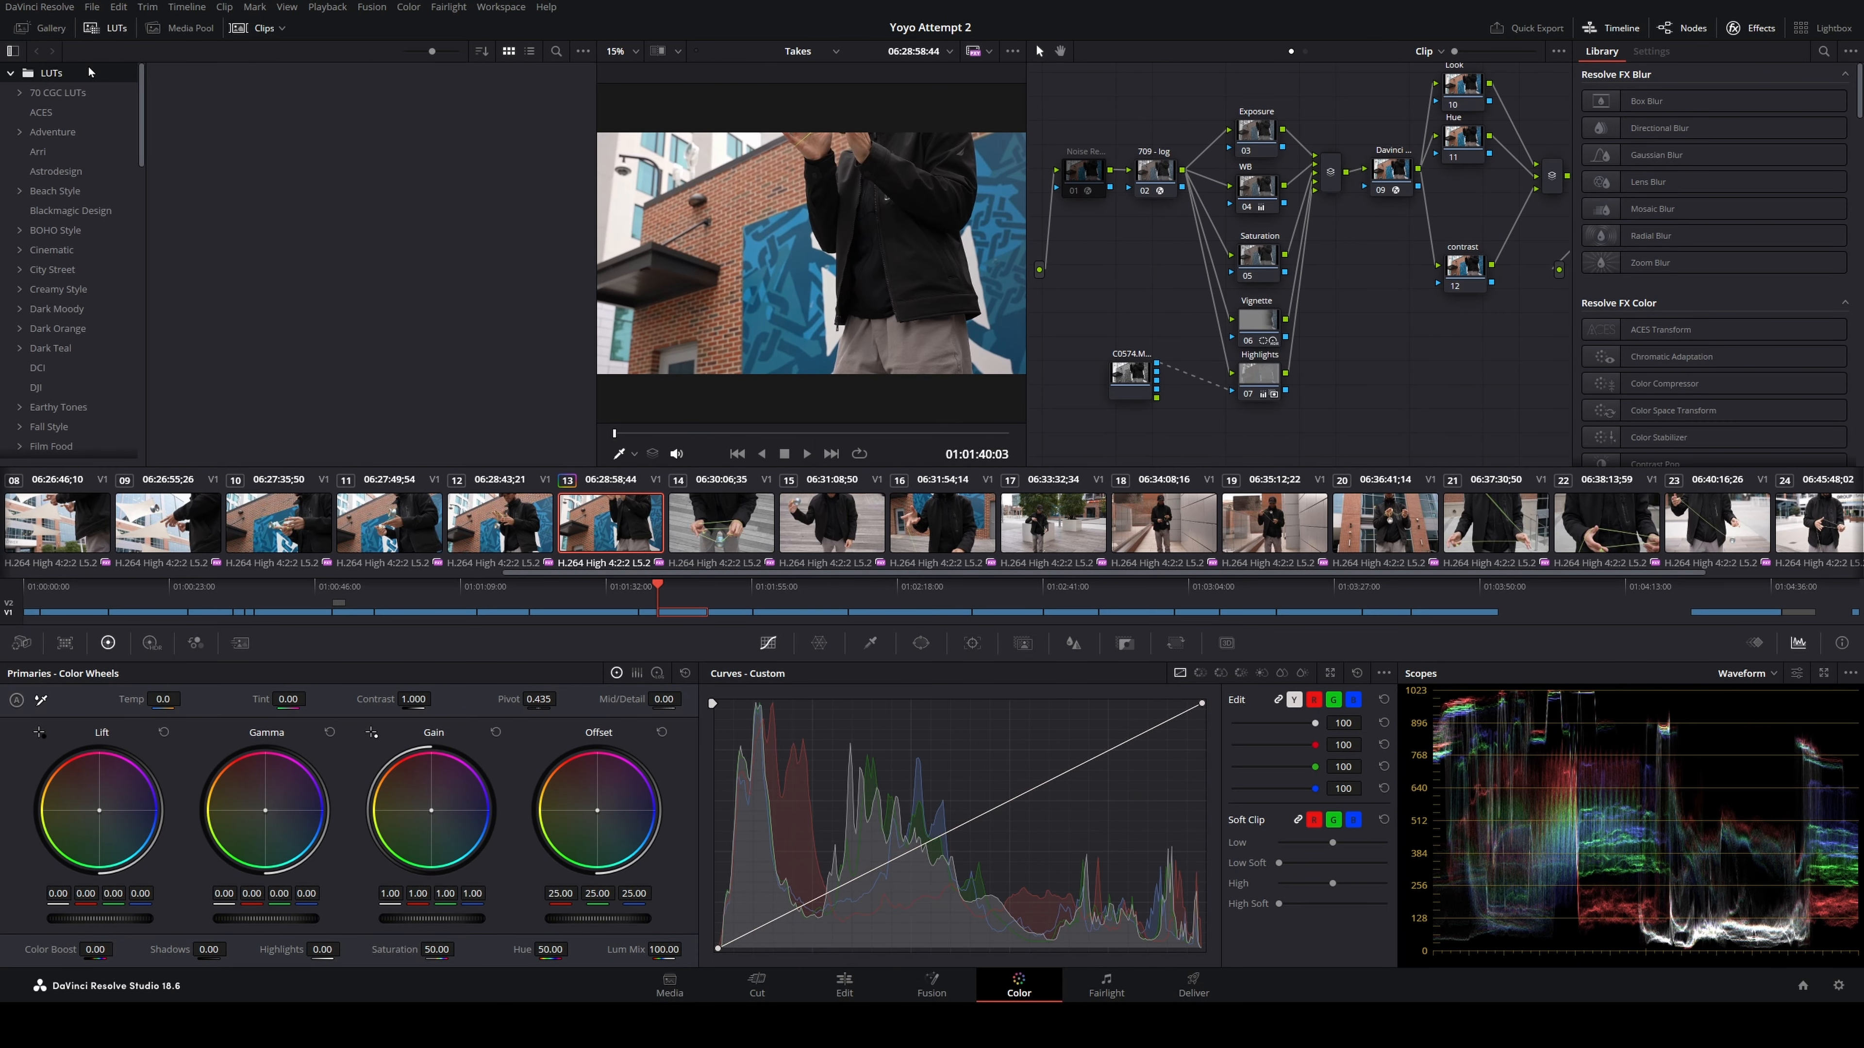
{"action": "left_click", "coordinate": [59, 328]}
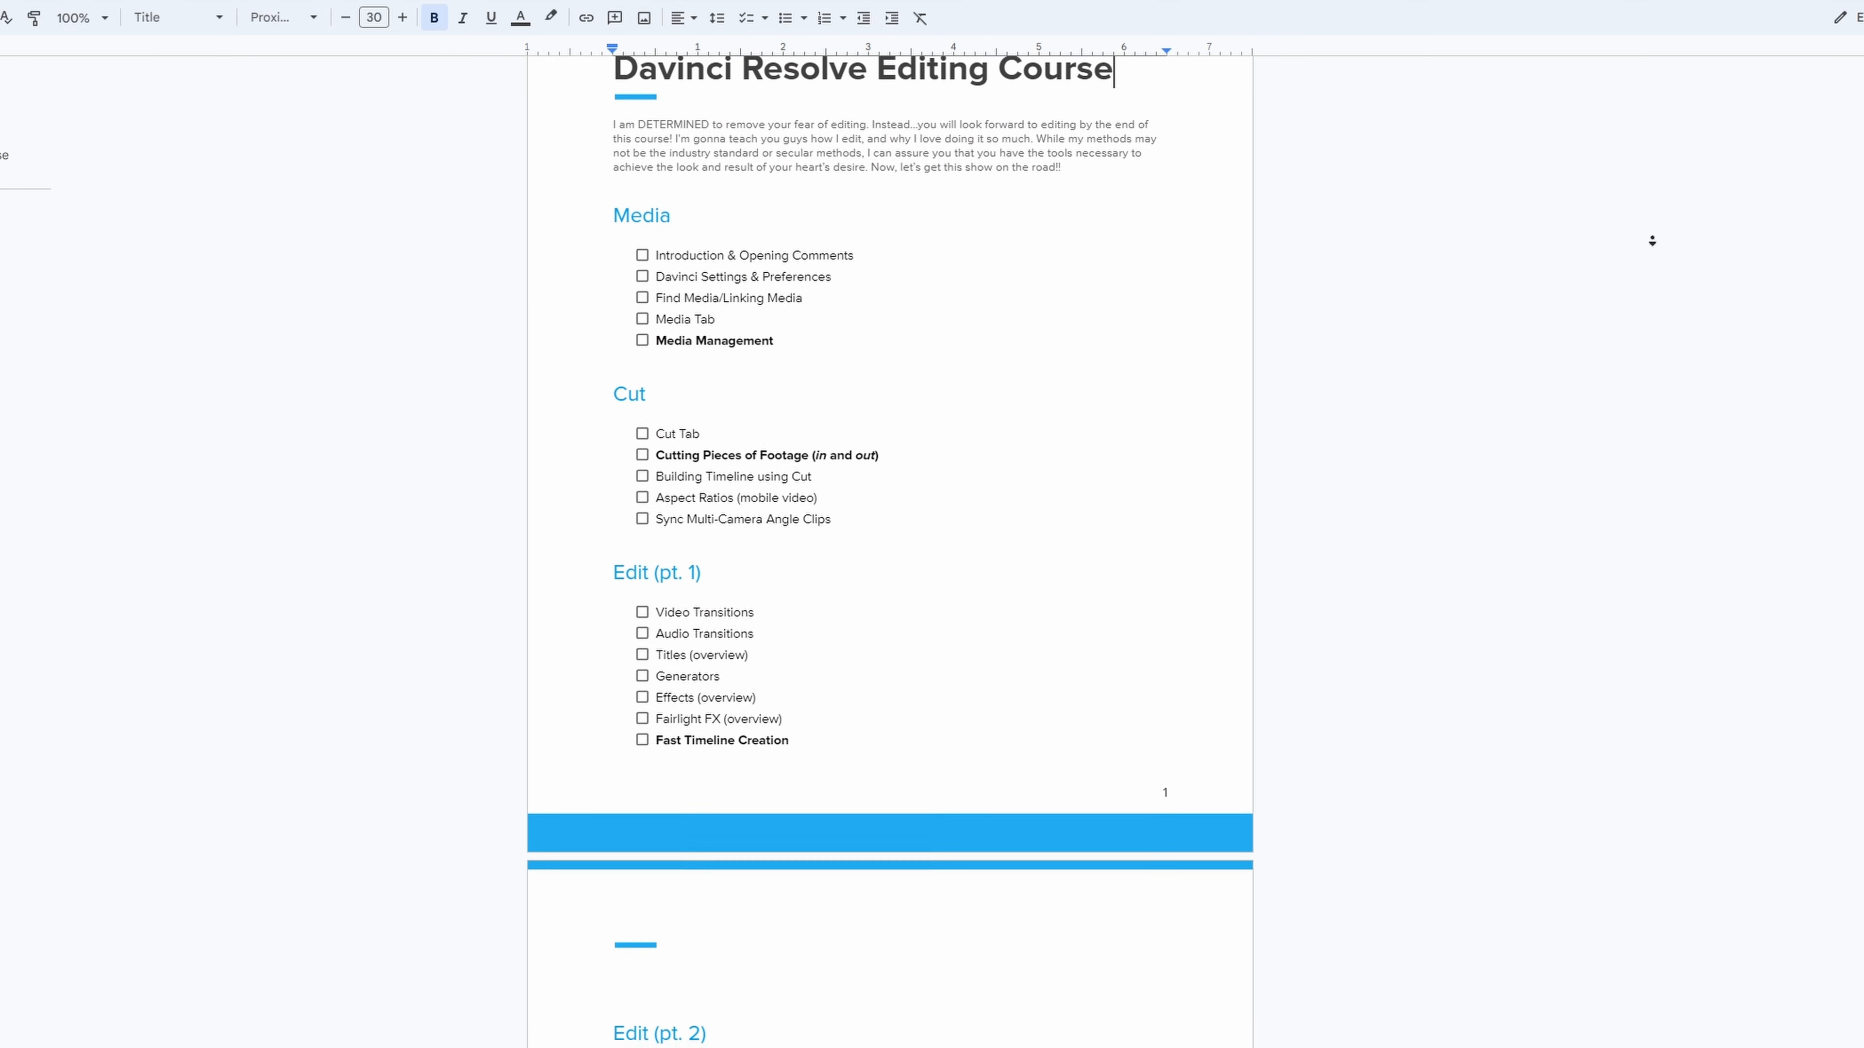
{"action": "scroll", "scroll_direction": "down", "scroll_amount": 3}
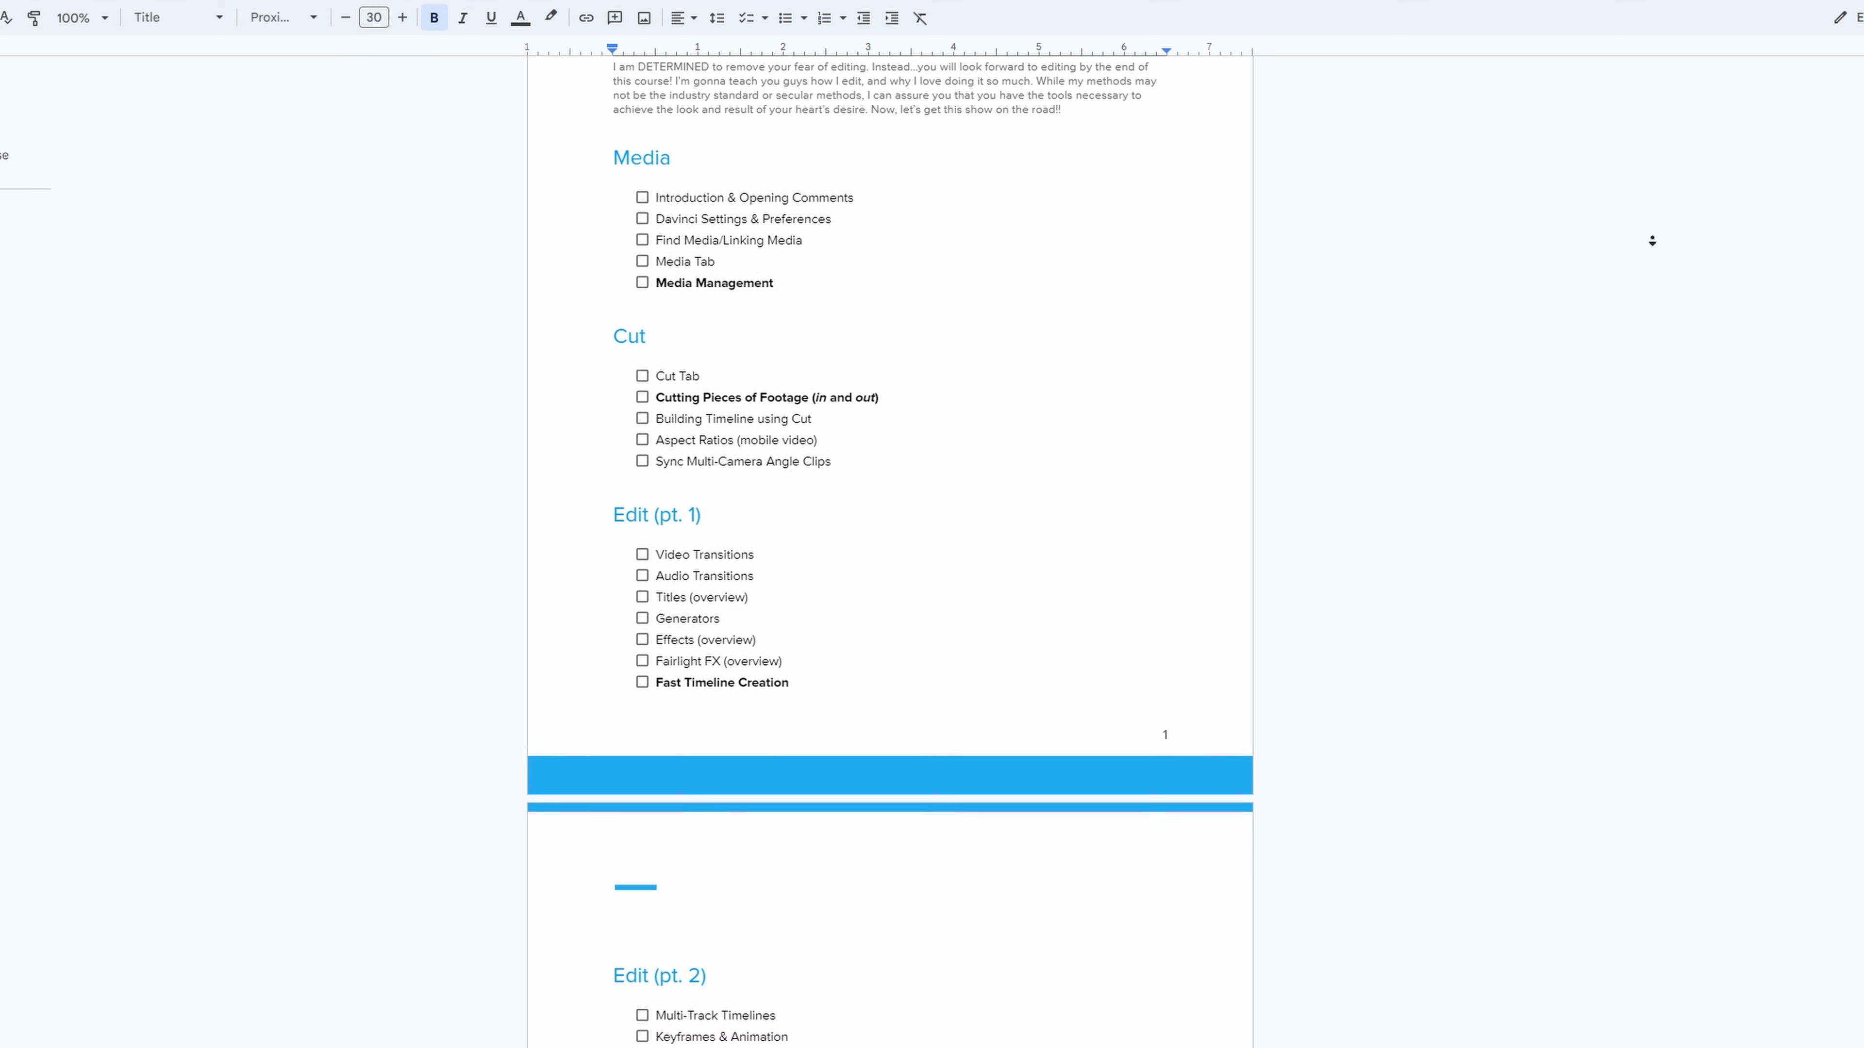
{"action": "left_click", "coordinate": [831, 1032]}
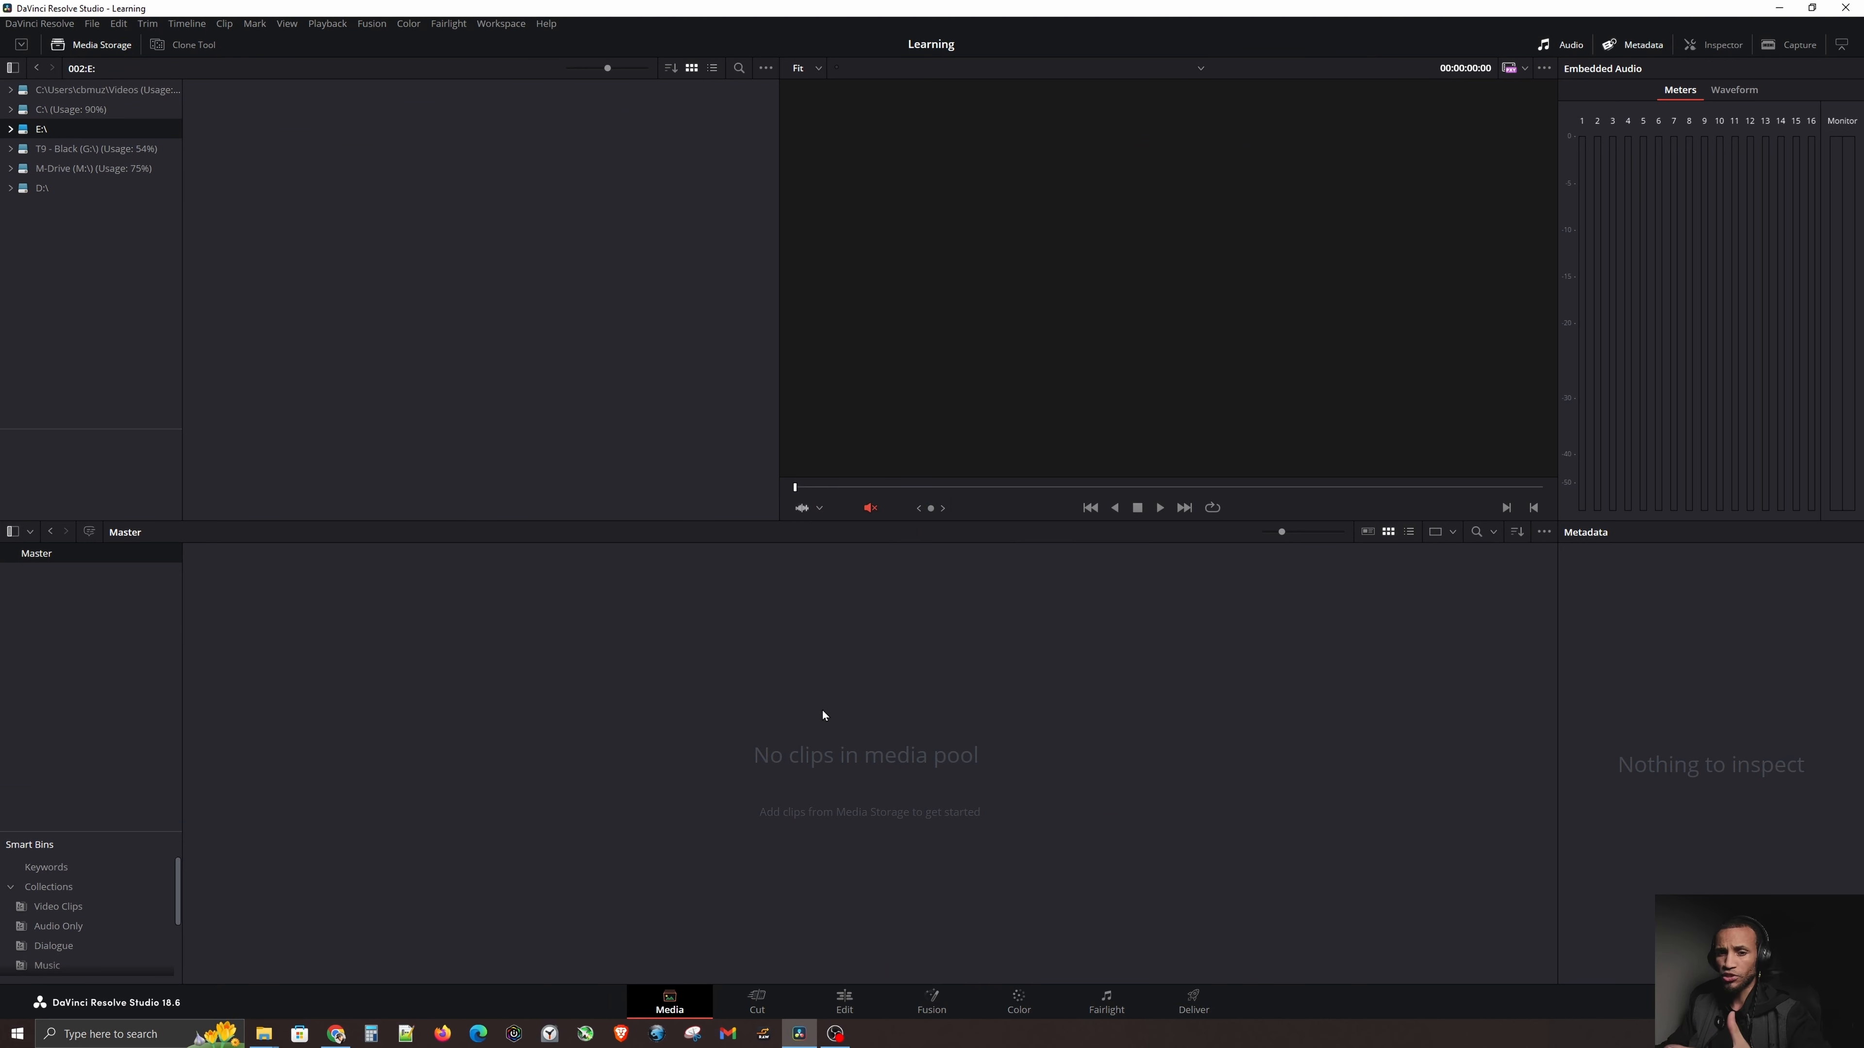
{"action": "mouse_move", "coordinate": [879, 761]}
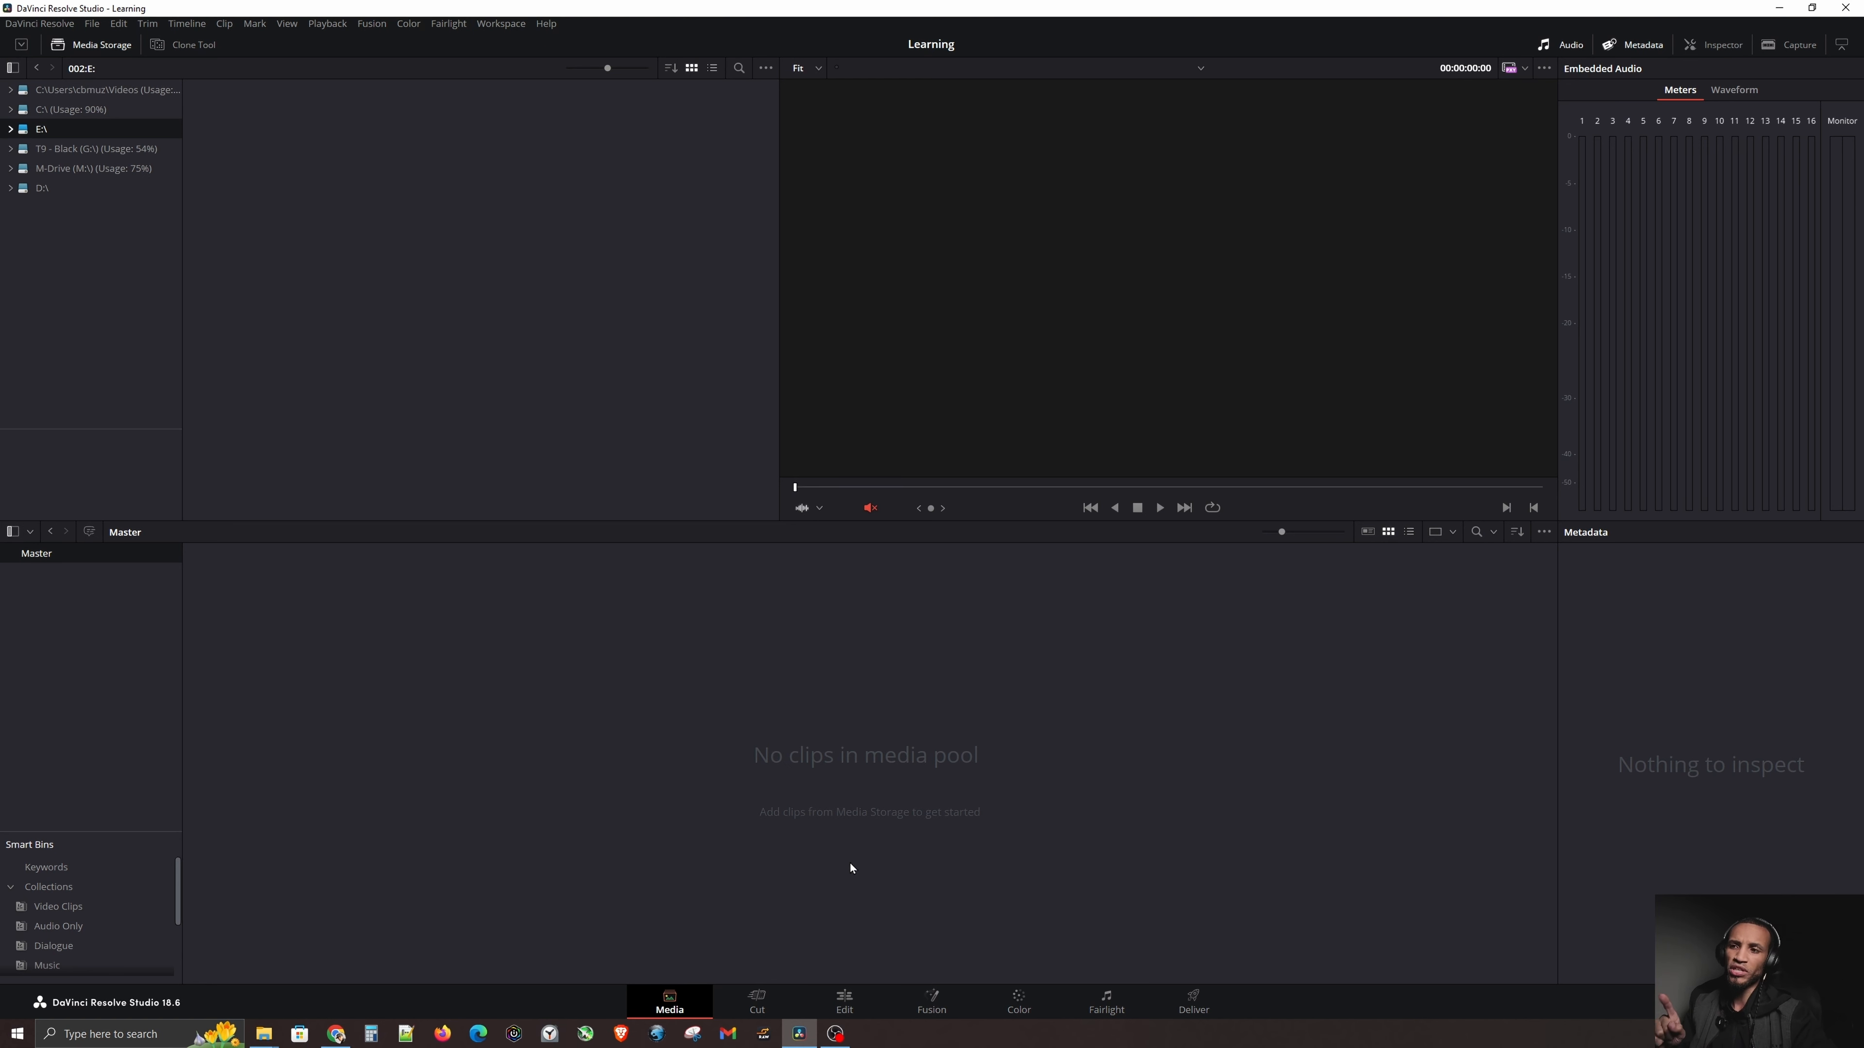
{"action": "mouse_move", "coordinate": [264, 1033]}
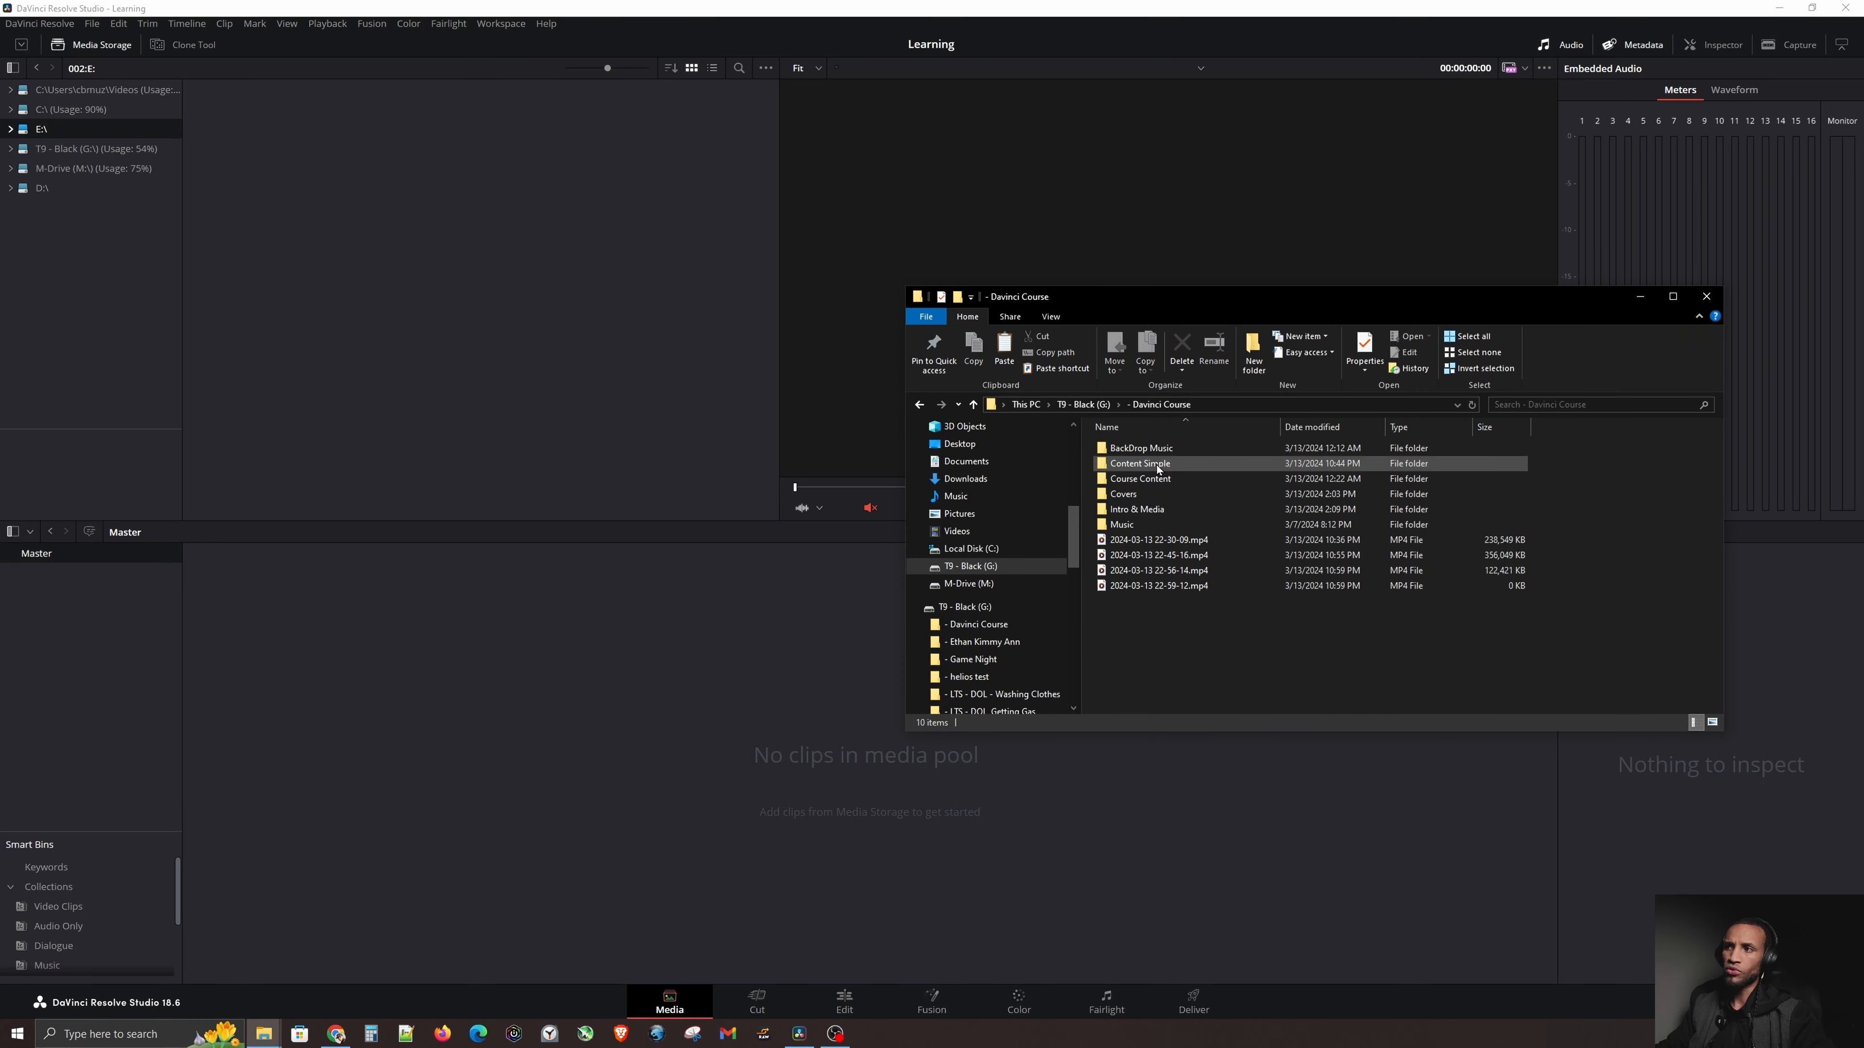
Step: Inside Content Simple, select the Drone, Music and Video folders together for dragging into the media pool
{"action": "double_click", "coordinate": [1139, 464]}
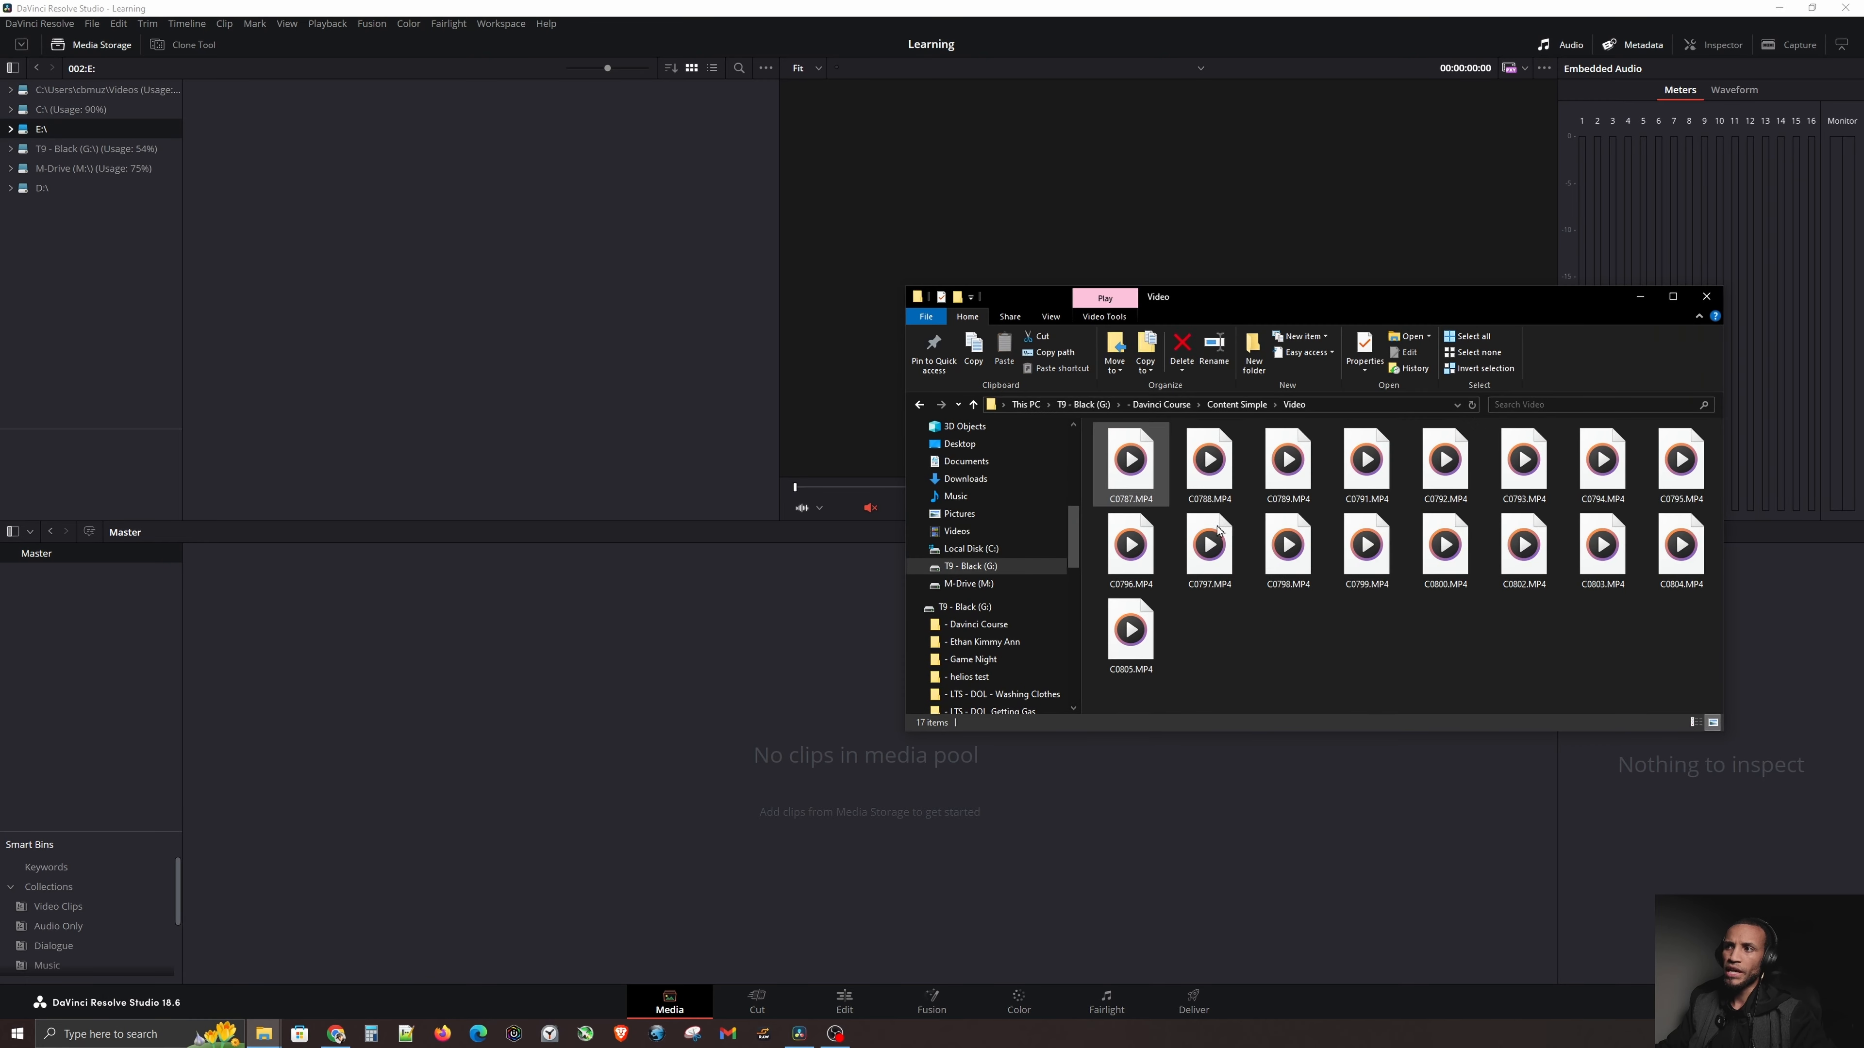
{"action": "key", "text": "ctrl+a"}
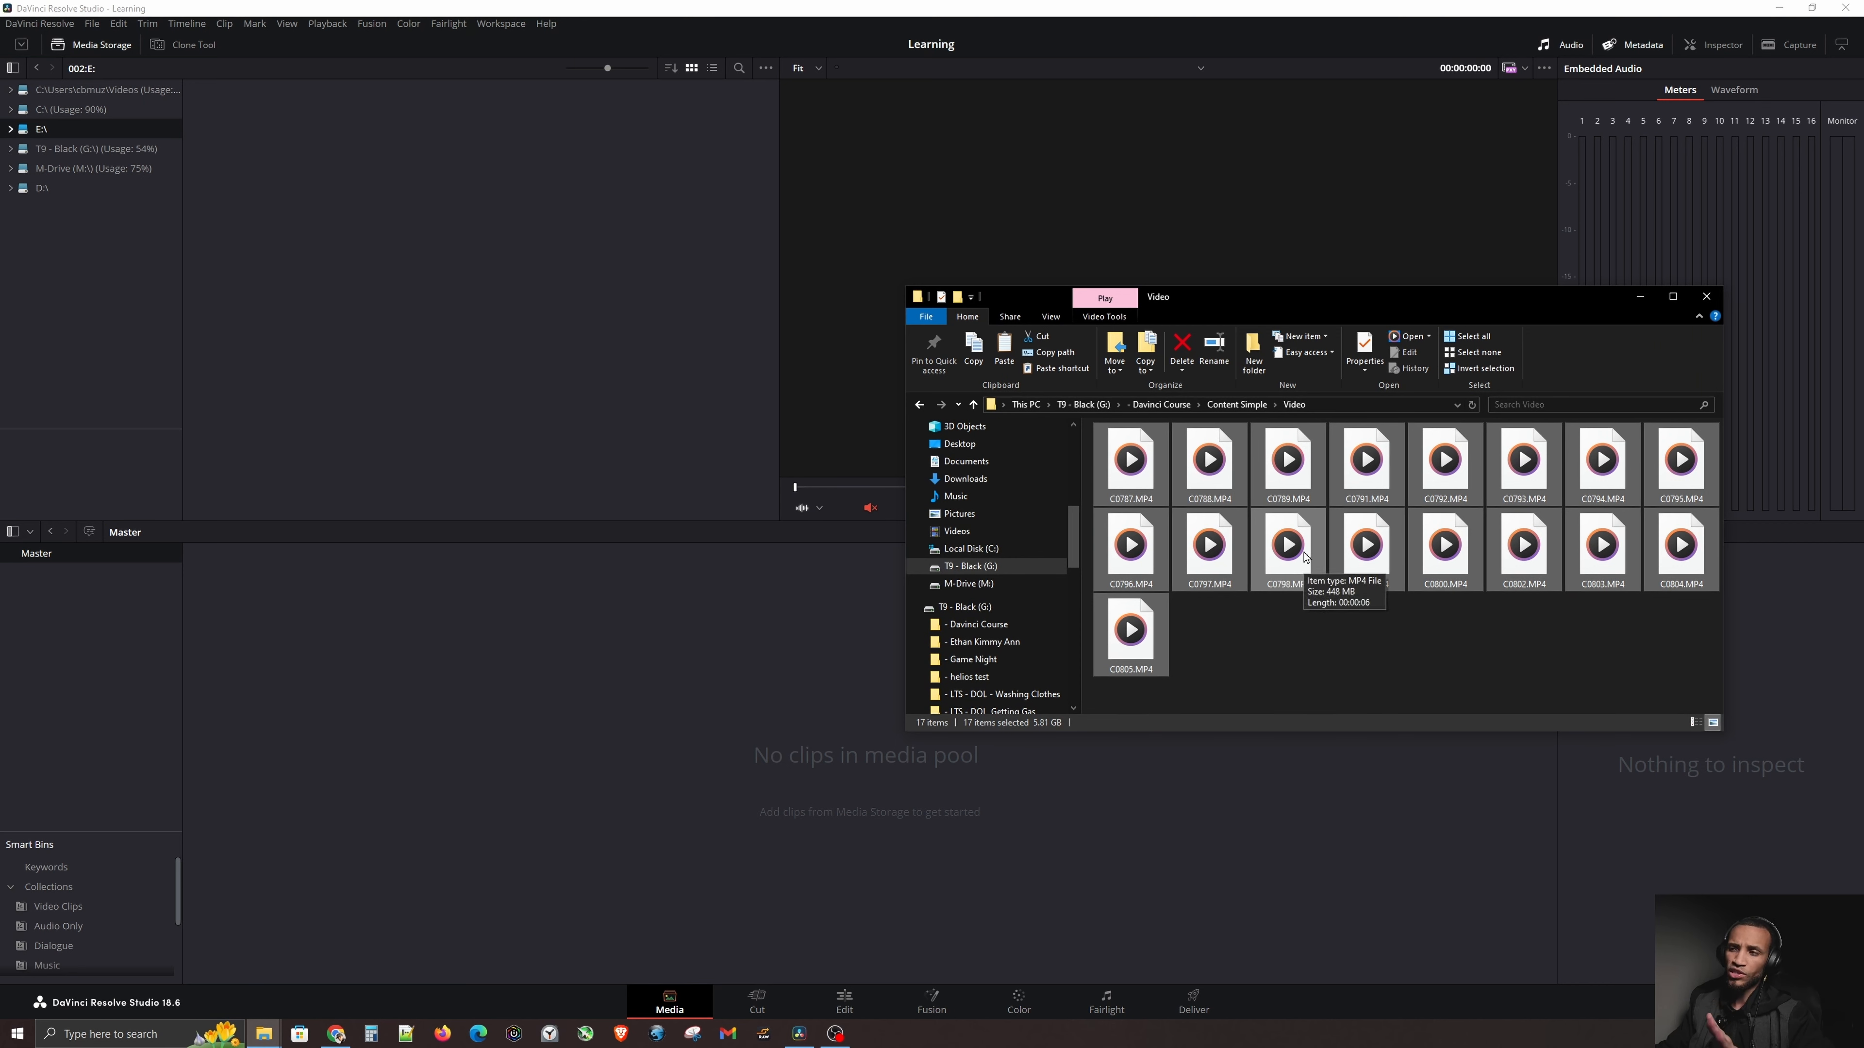
{"action": "mouse_move", "coordinate": [1287, 567]}
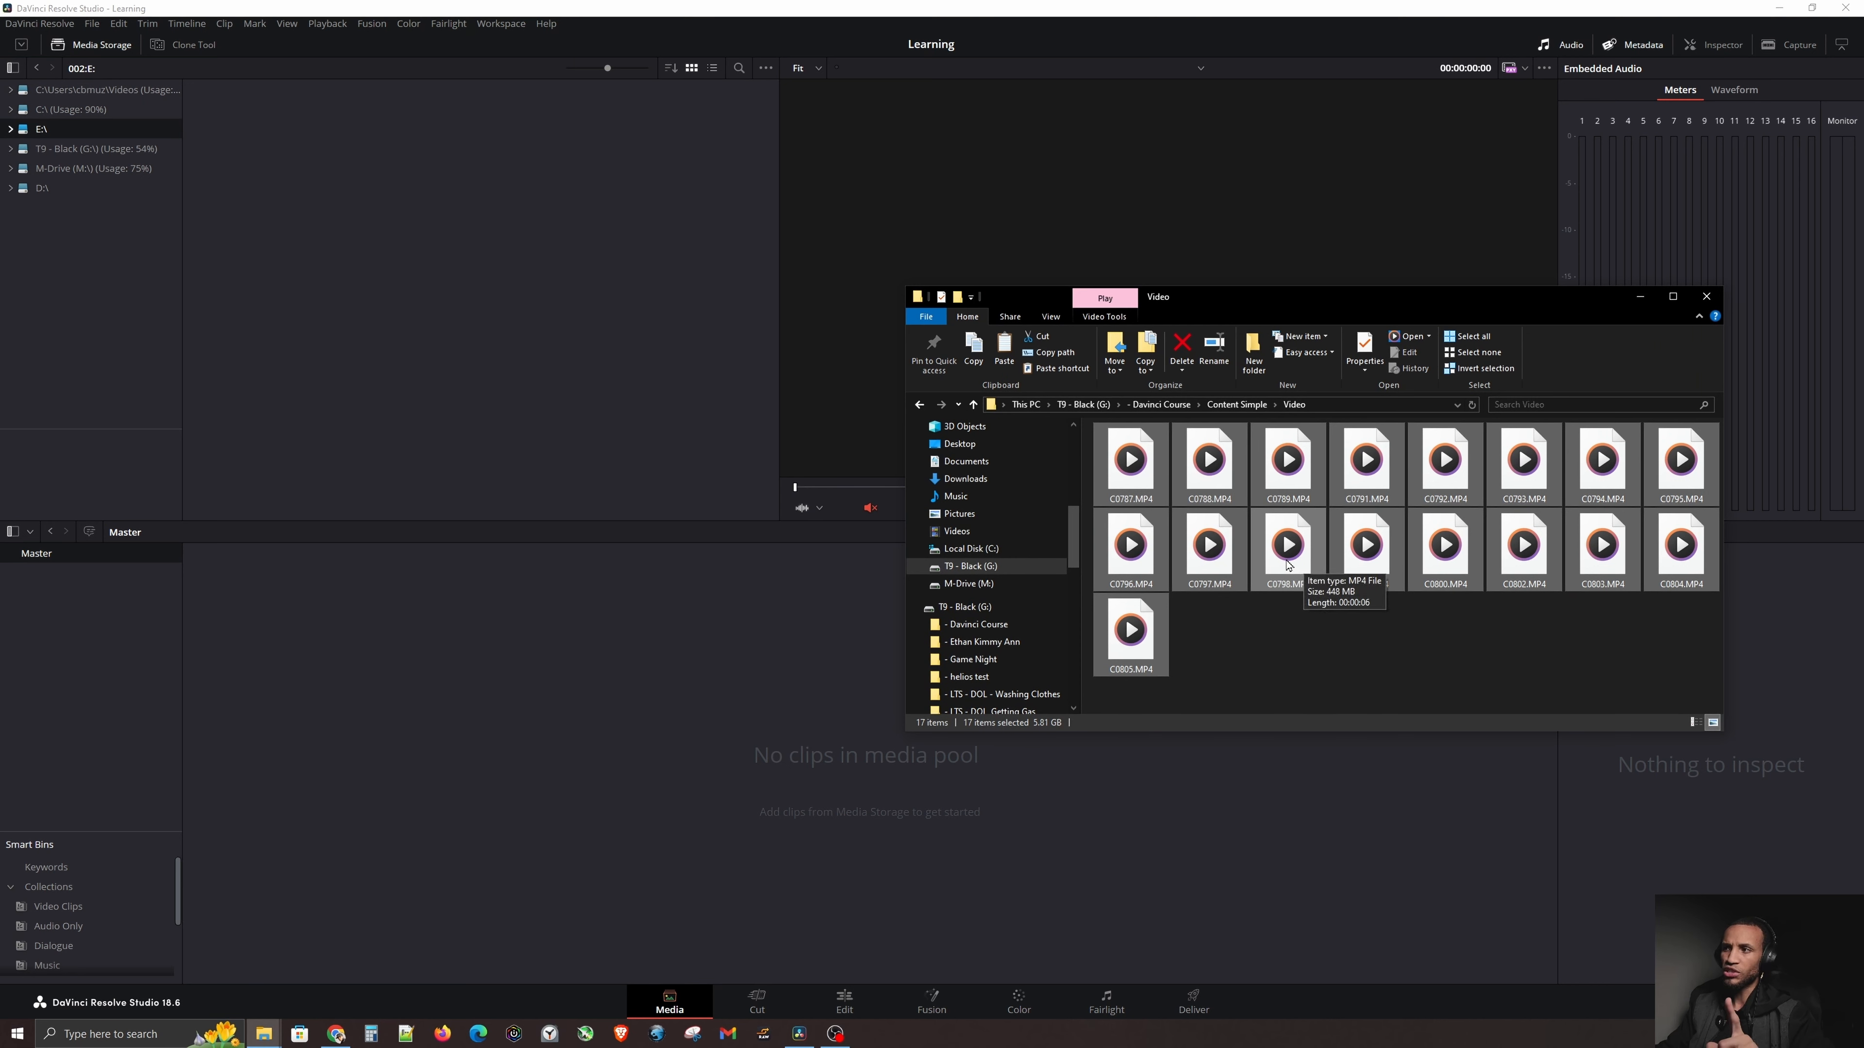
{"action": "left_click", "coordinate": [919, 404]}
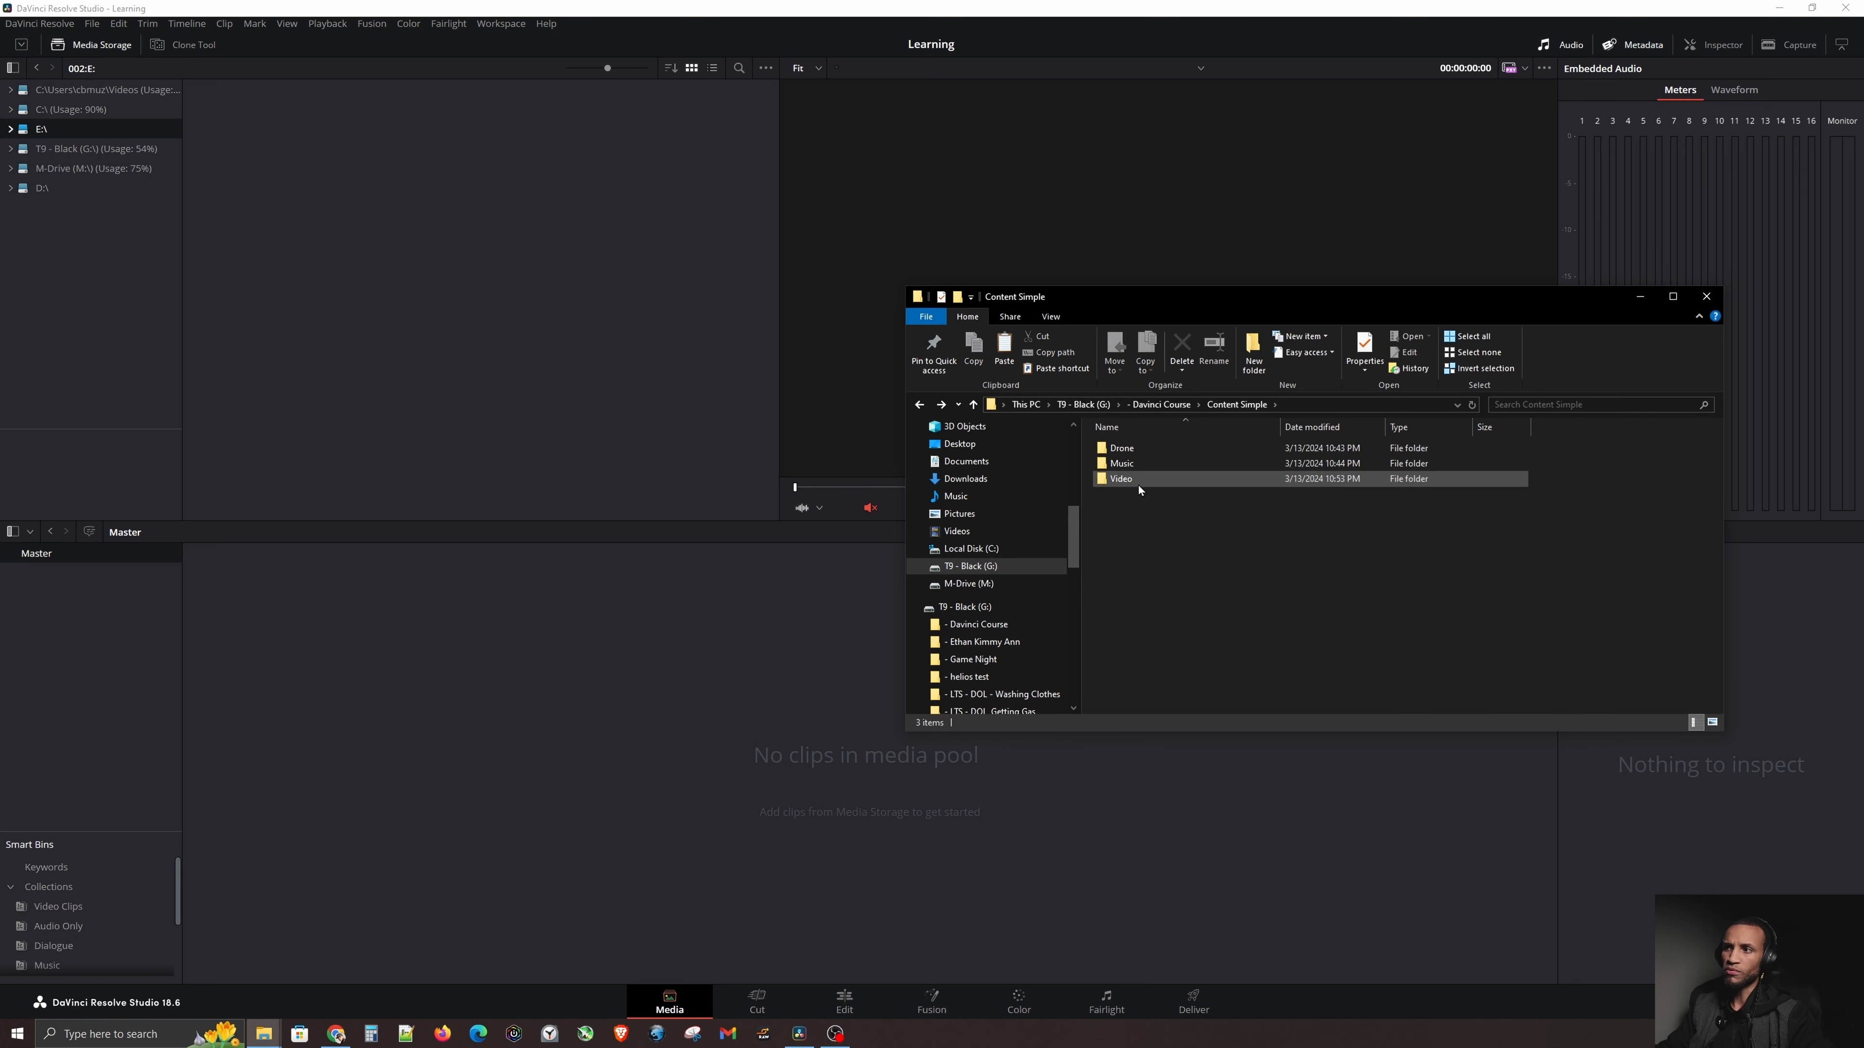
{"action": "left_click", "coordinate": [1121, 448]}
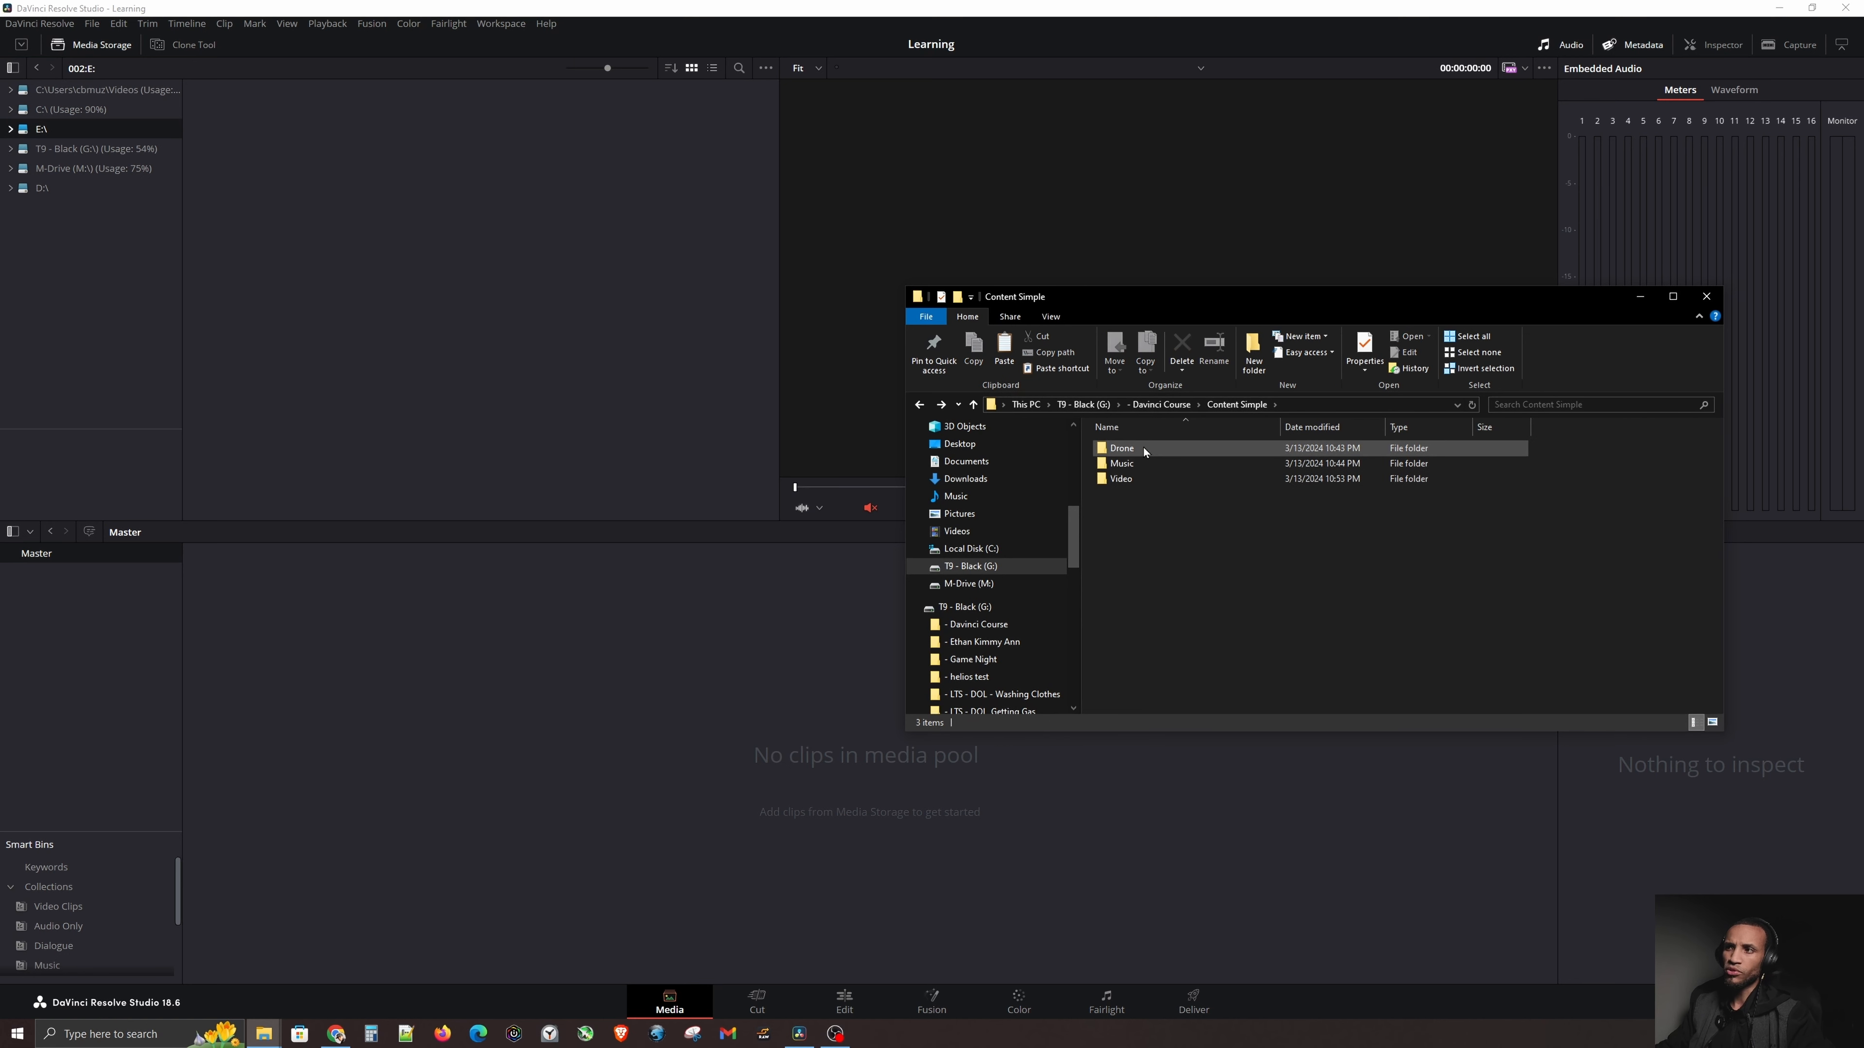
{"action": "left_click", "coordinate": [1121, 477]}
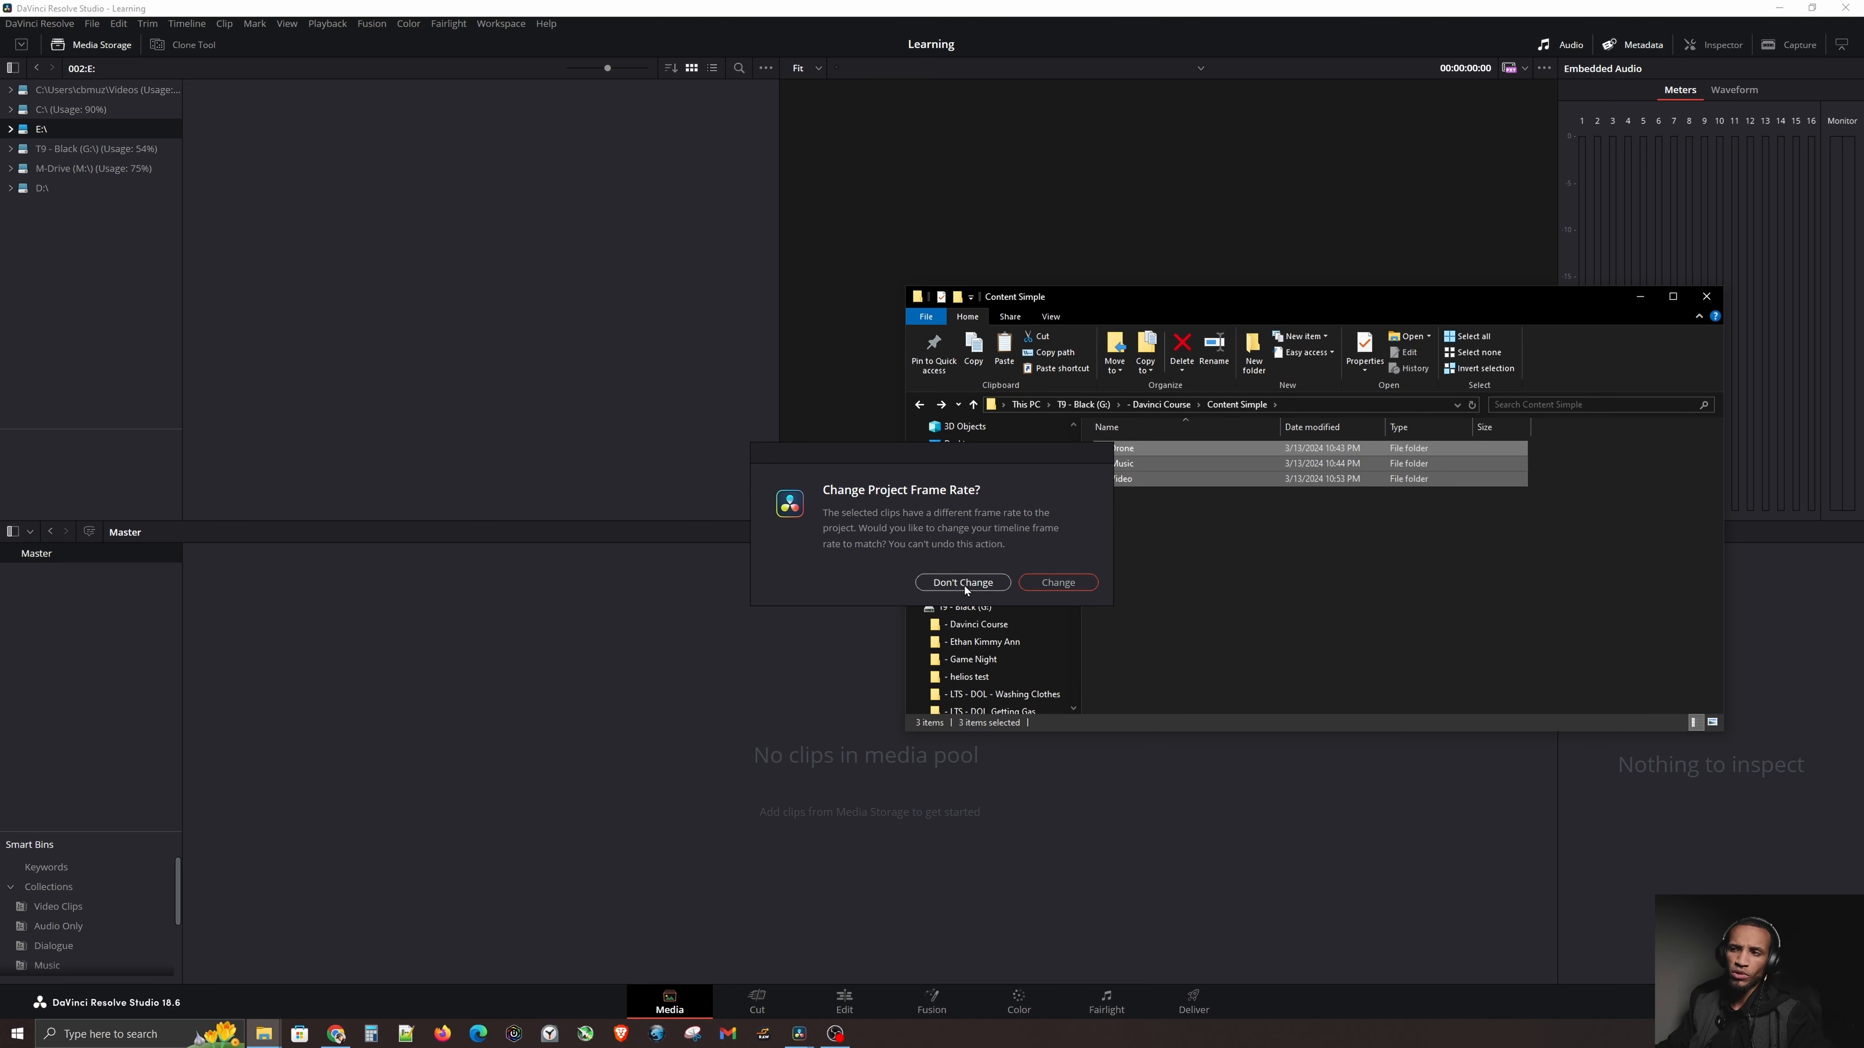
Step: Keep the project frame rate and preview the imported music track and C0804 clip with details
{"action": "left_click", "coordinate": [960, 581]}
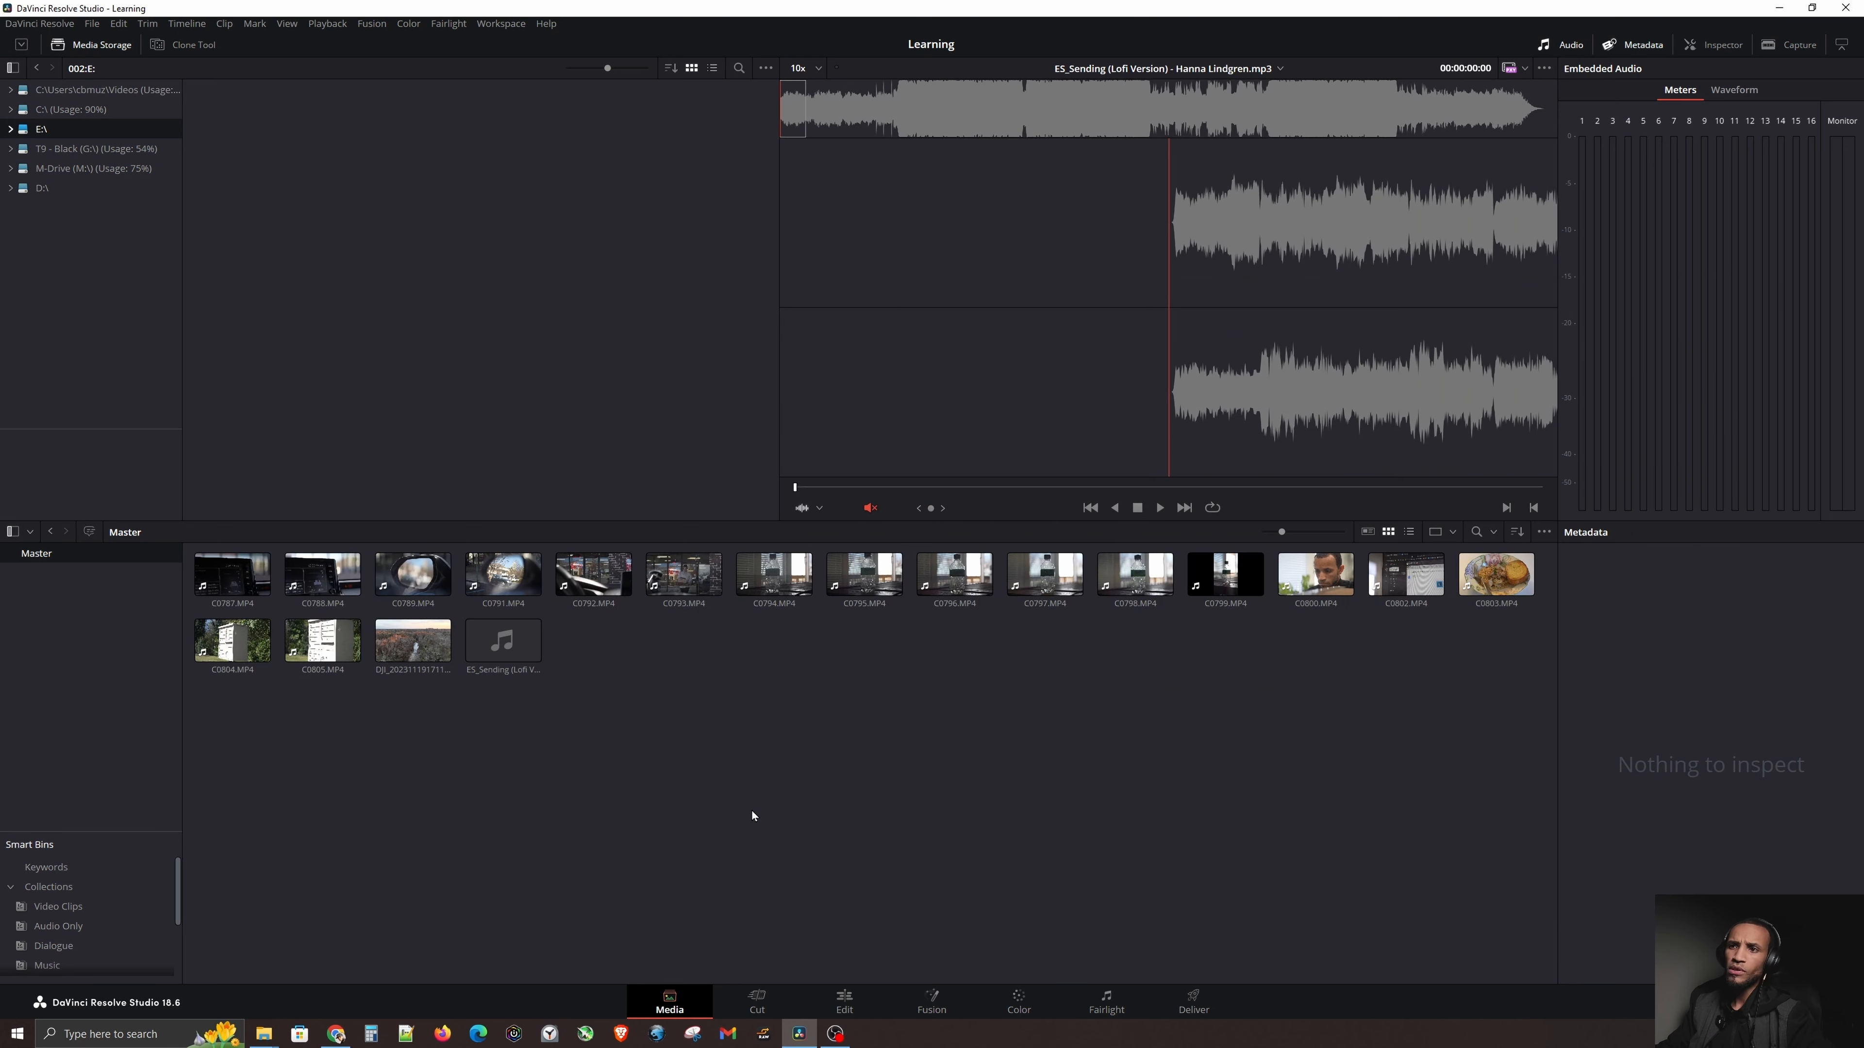
{"action": "mouse_move", "coordinate": [1118, 798]}
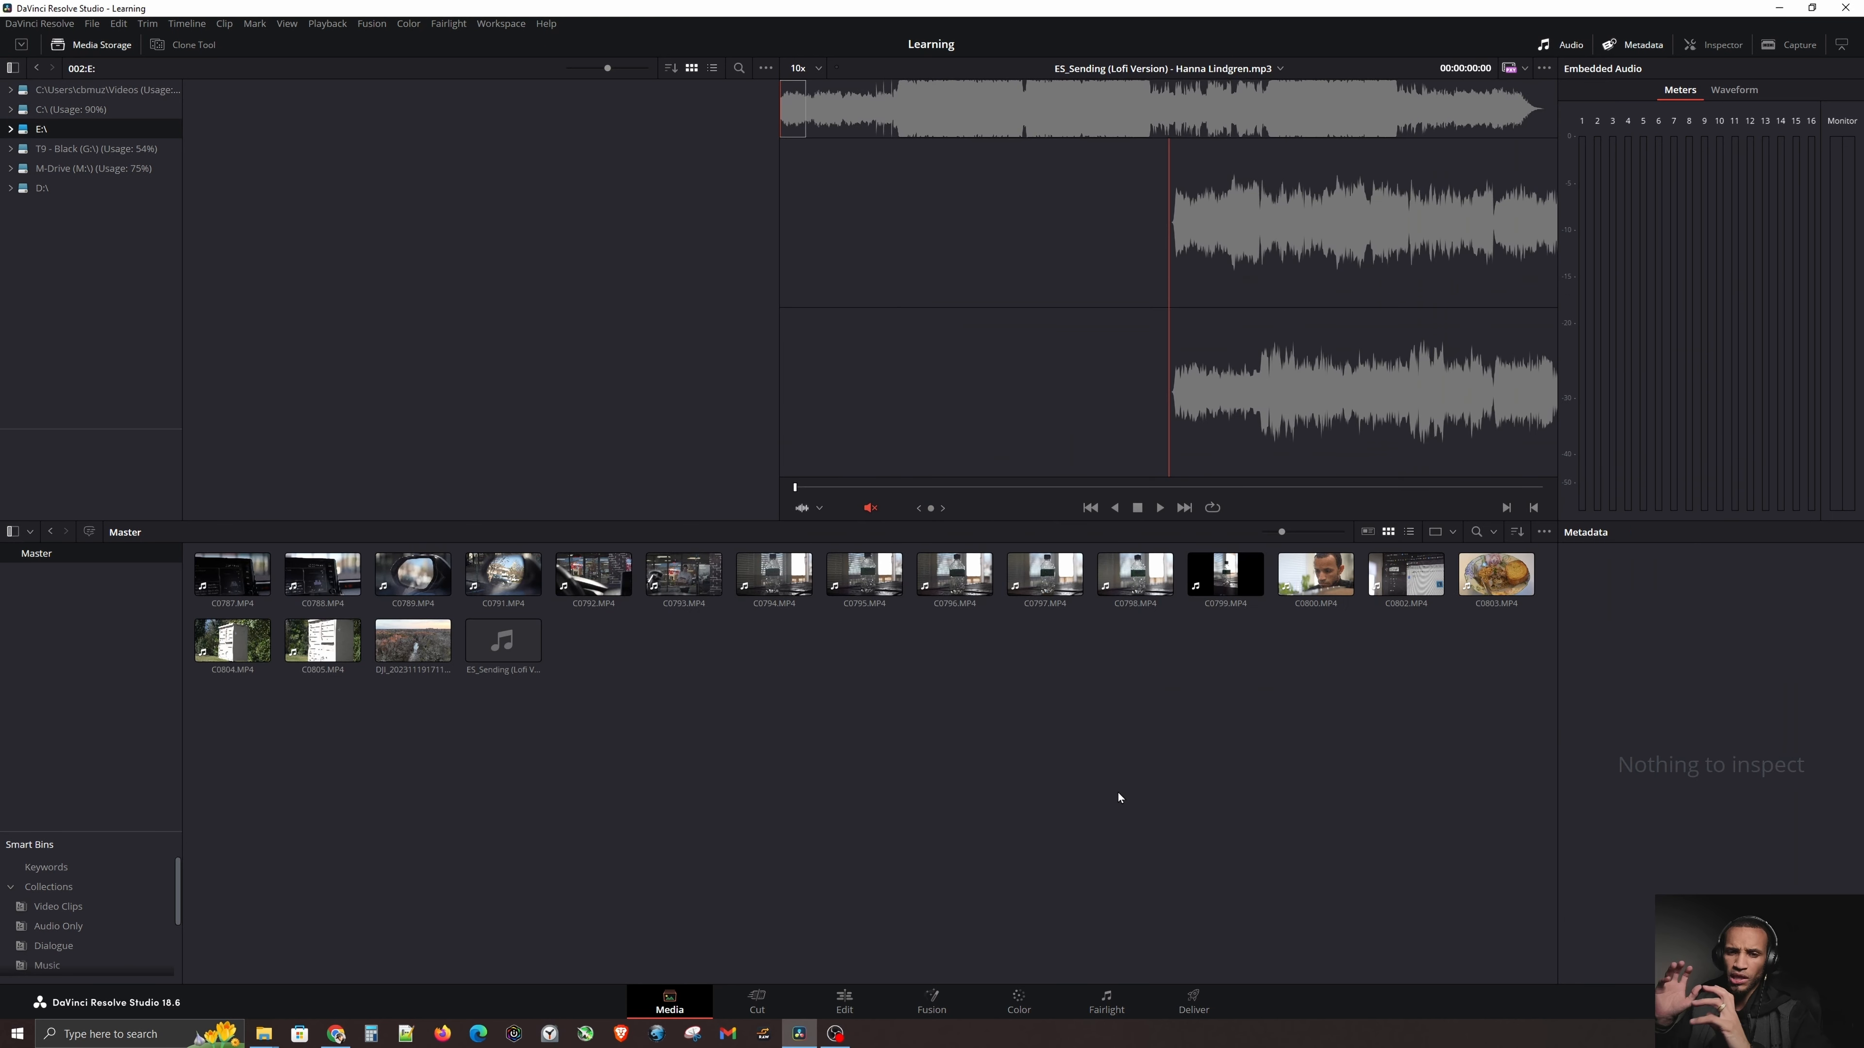
{"action": "mouse_move", "coordinate": [923, 793]}
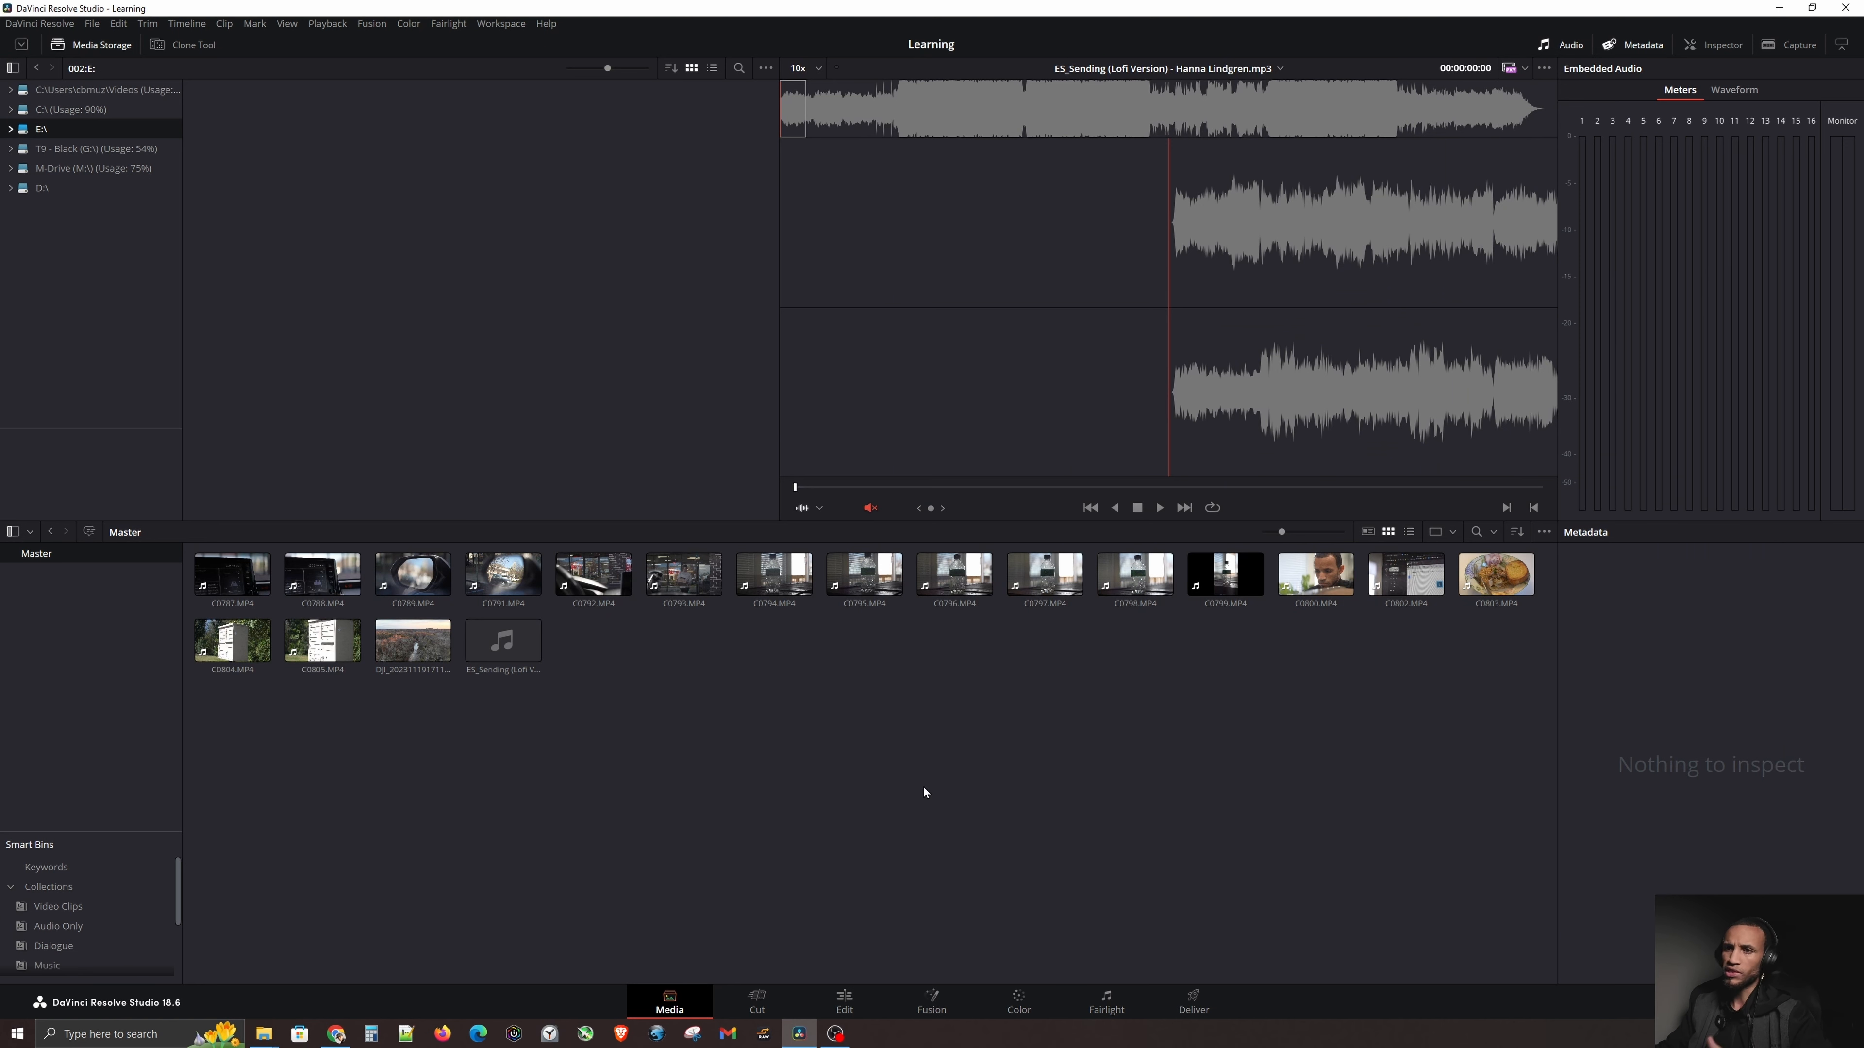
{"action": "left_click", "coordinate": [503, 641]}
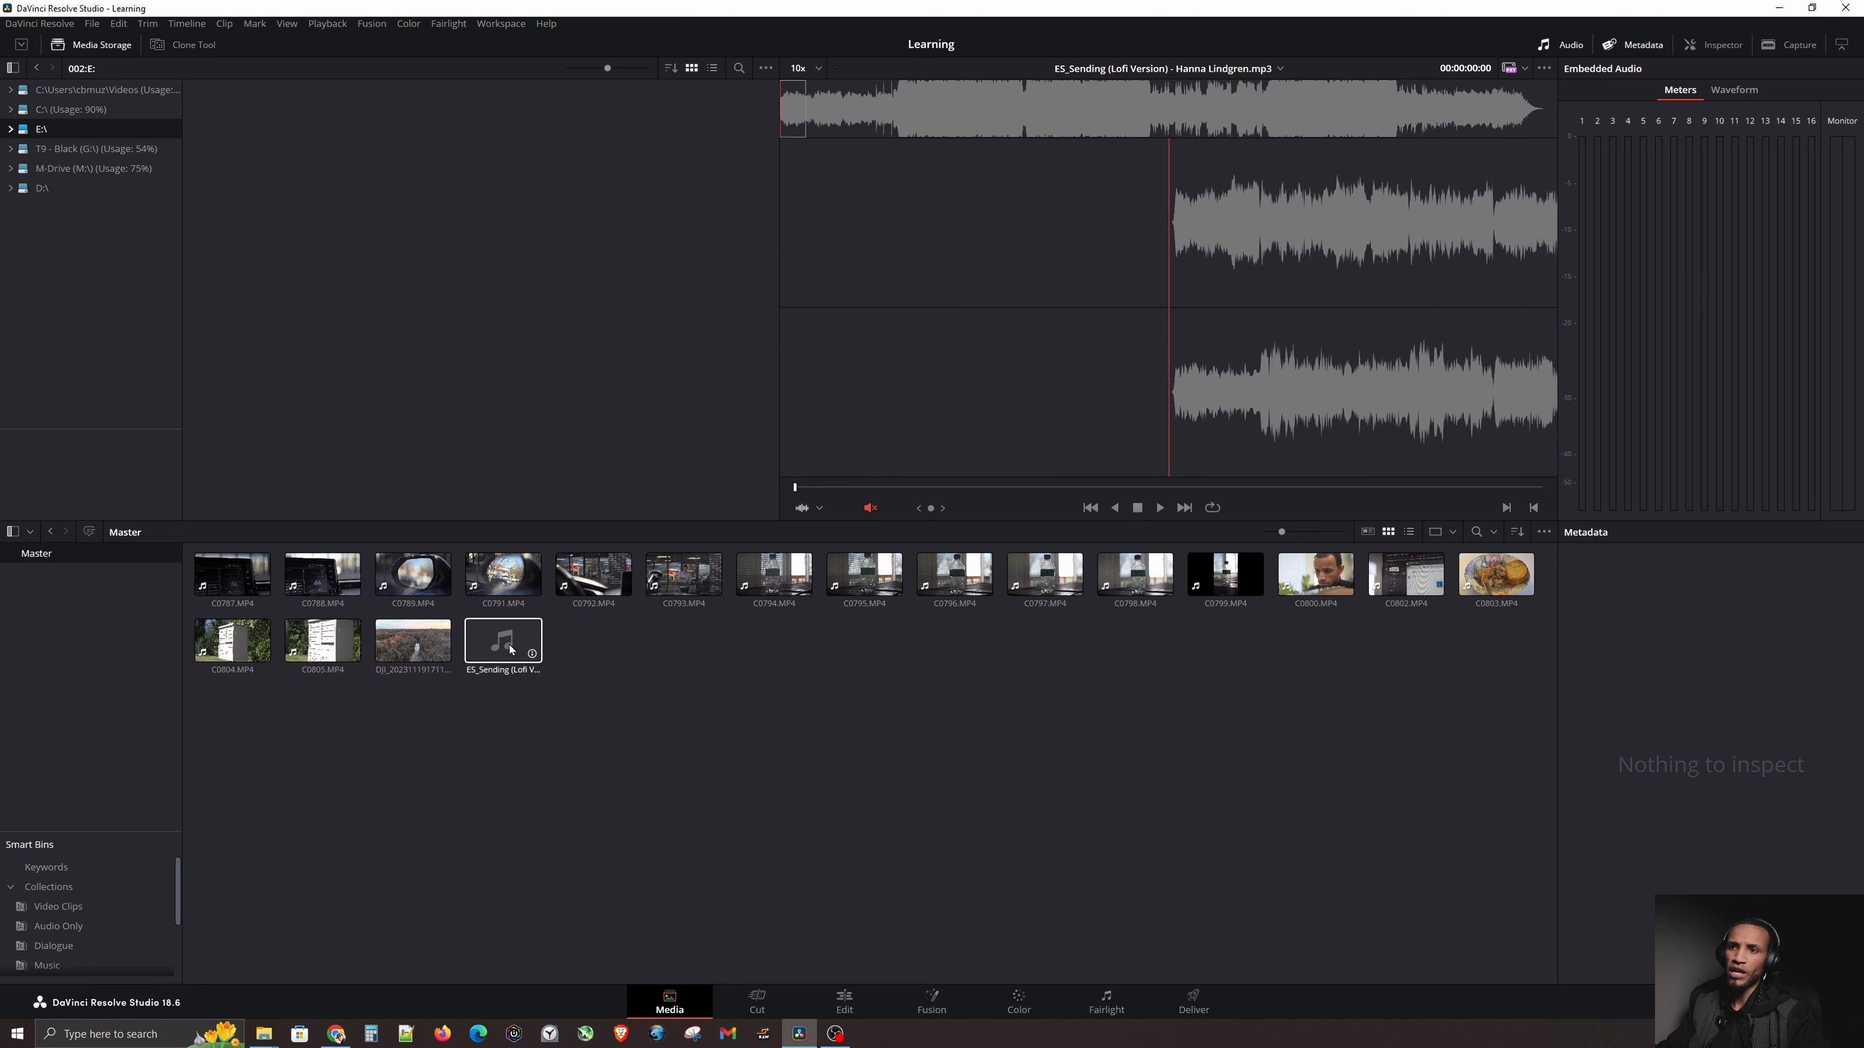
{"action": "left_click", "coordinate": [233, 639]}
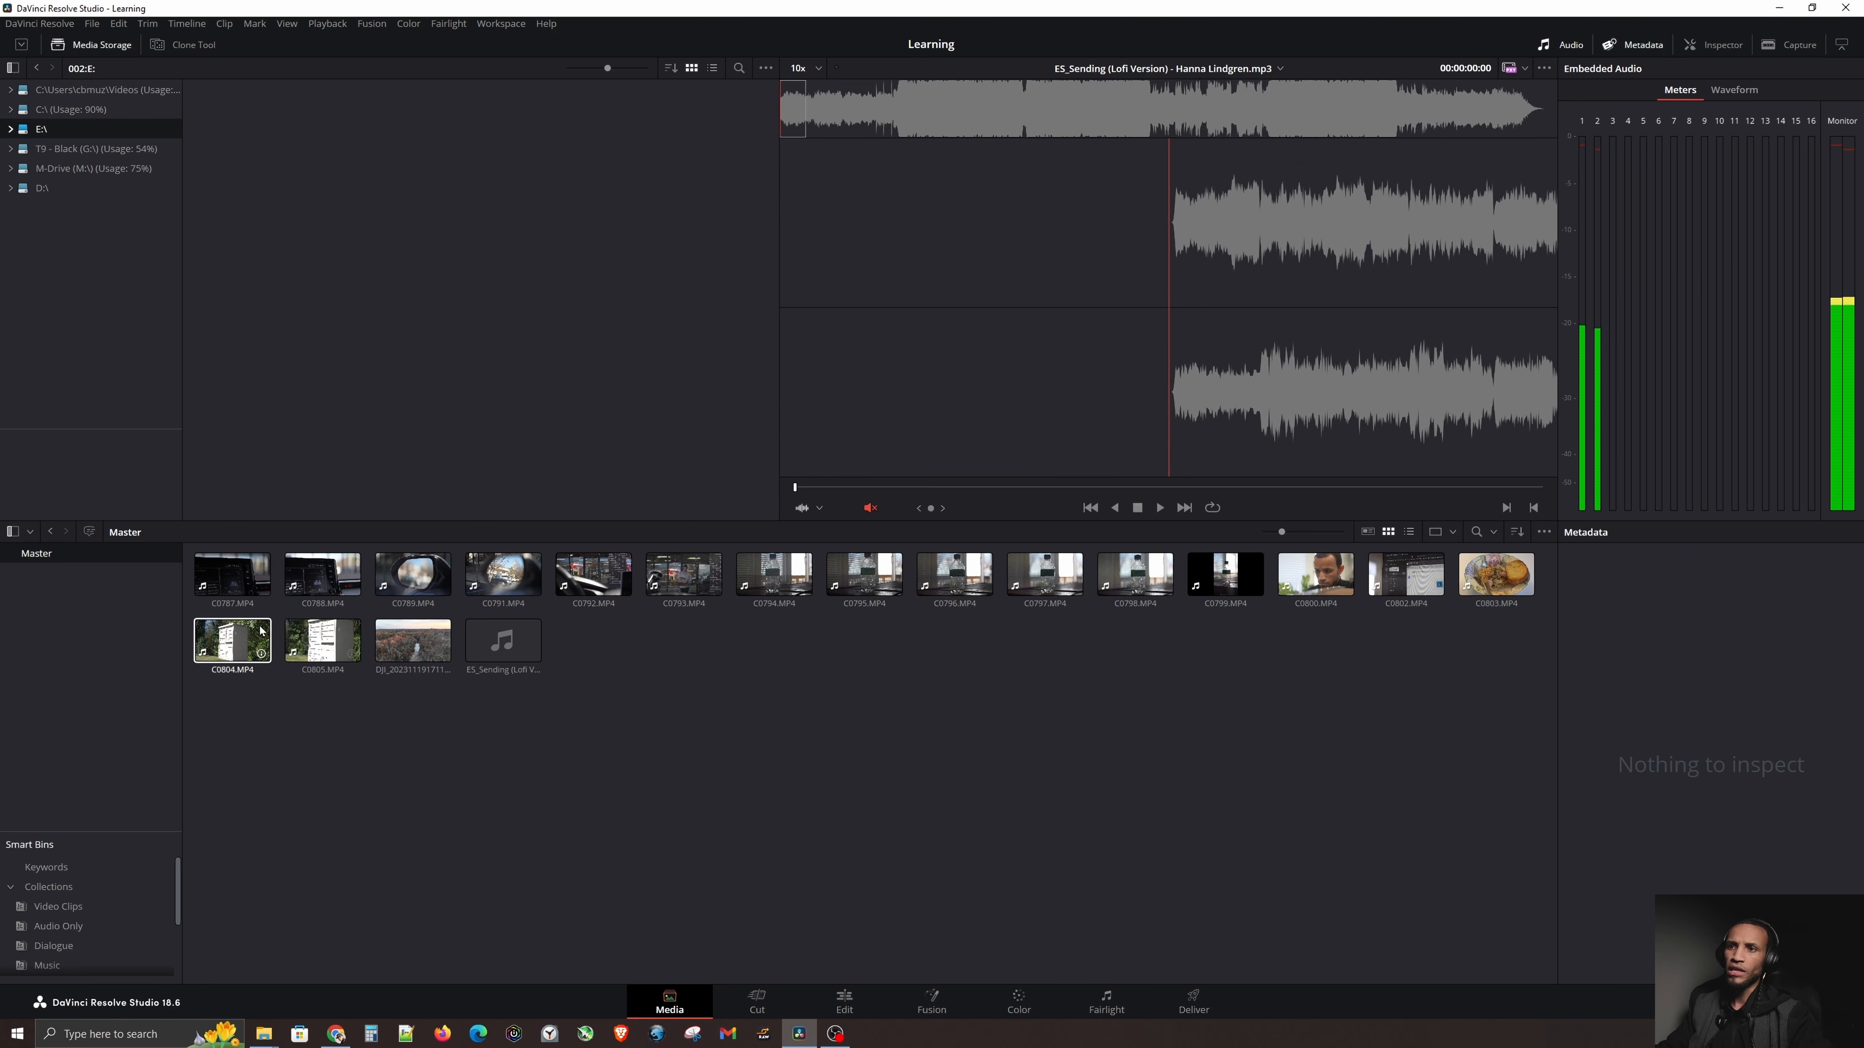
{"action": "left_click", "coordinate": [502, 577]}
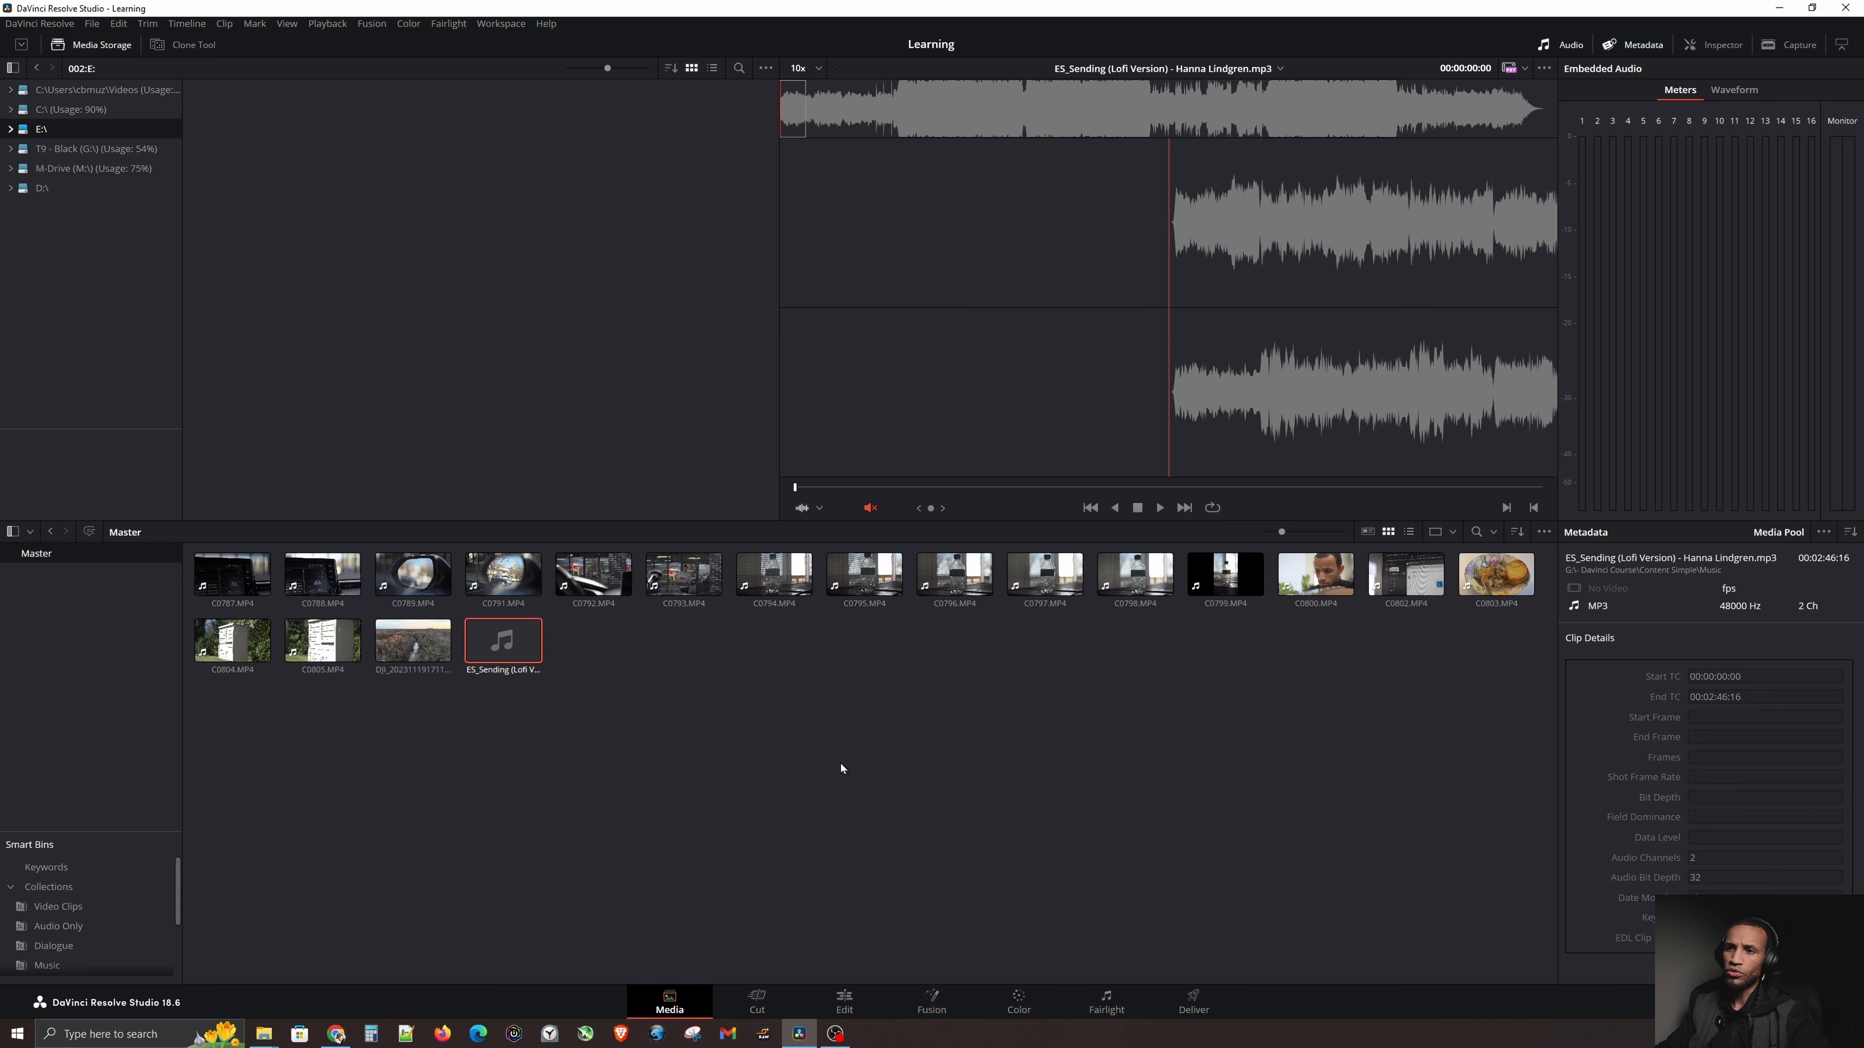
Step: Select every clip in the media pool and remove them all, leaving it empty
{"action": "key", "text": "ctrl+a"}
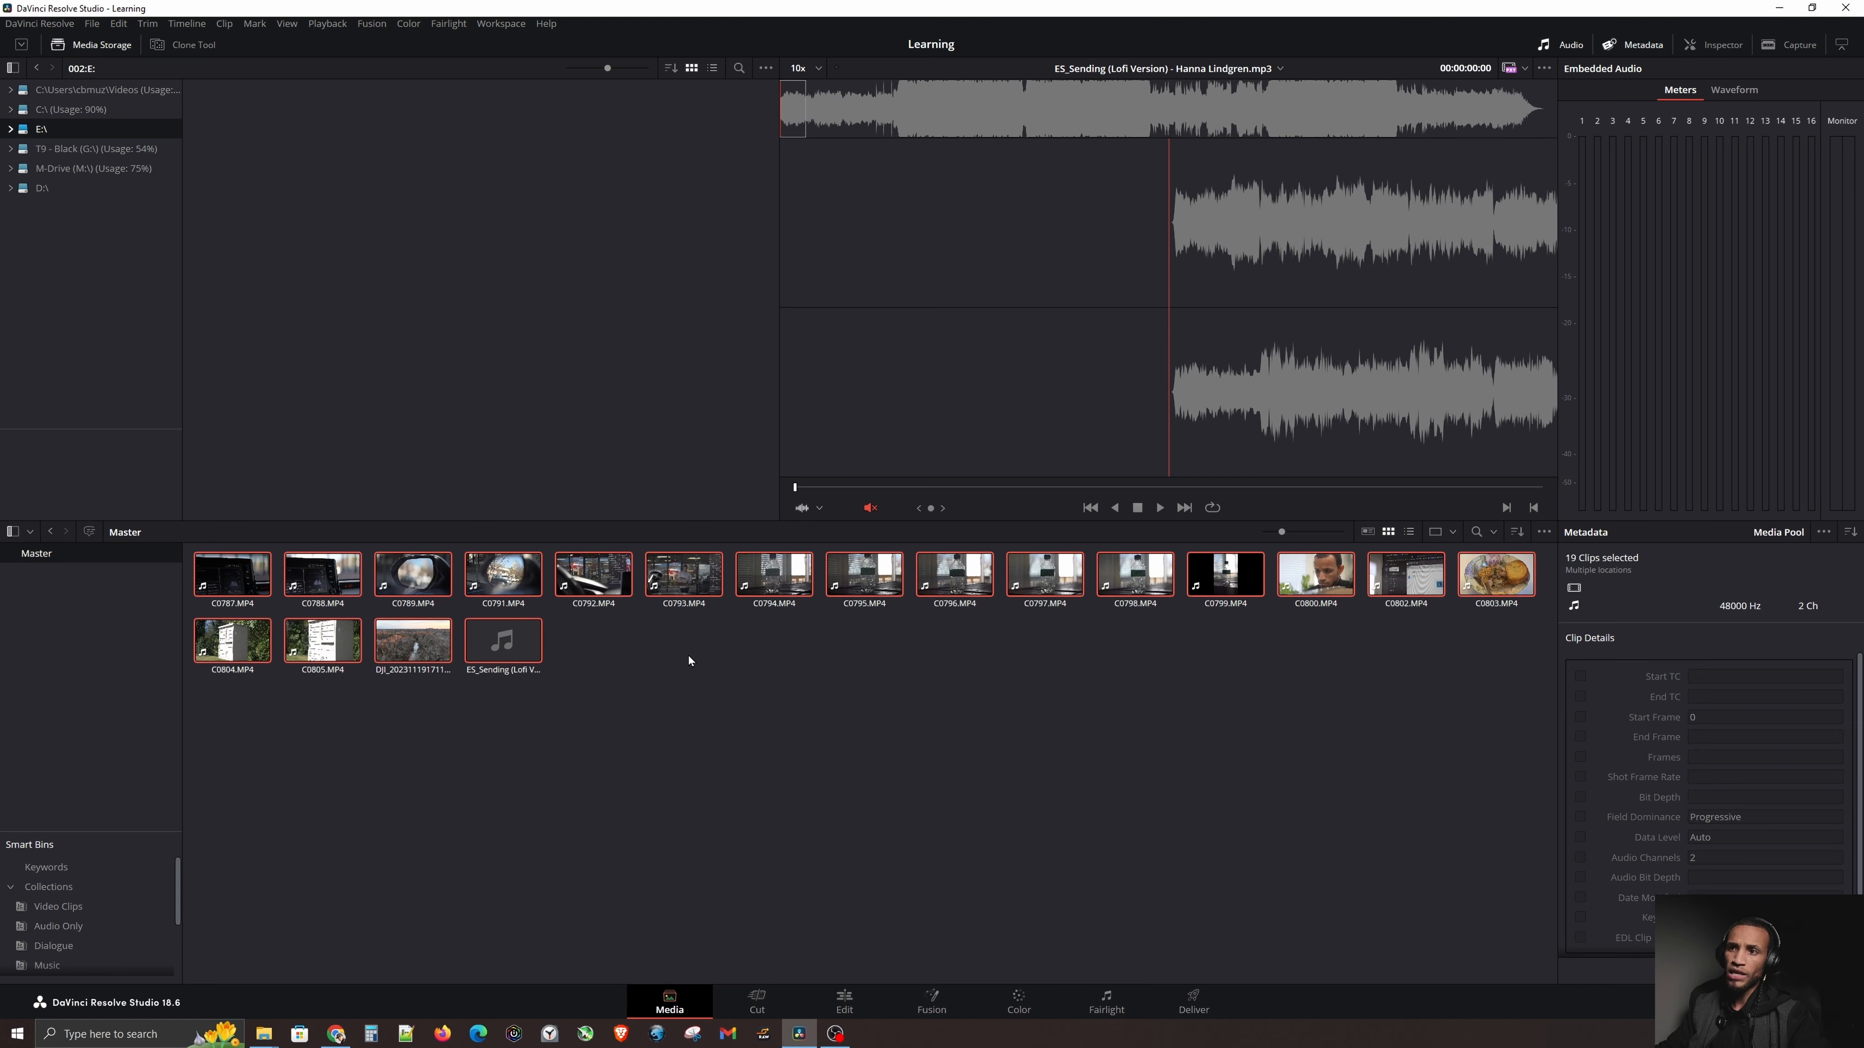
{"action": "right_click", "coordinate": [689, 660]}
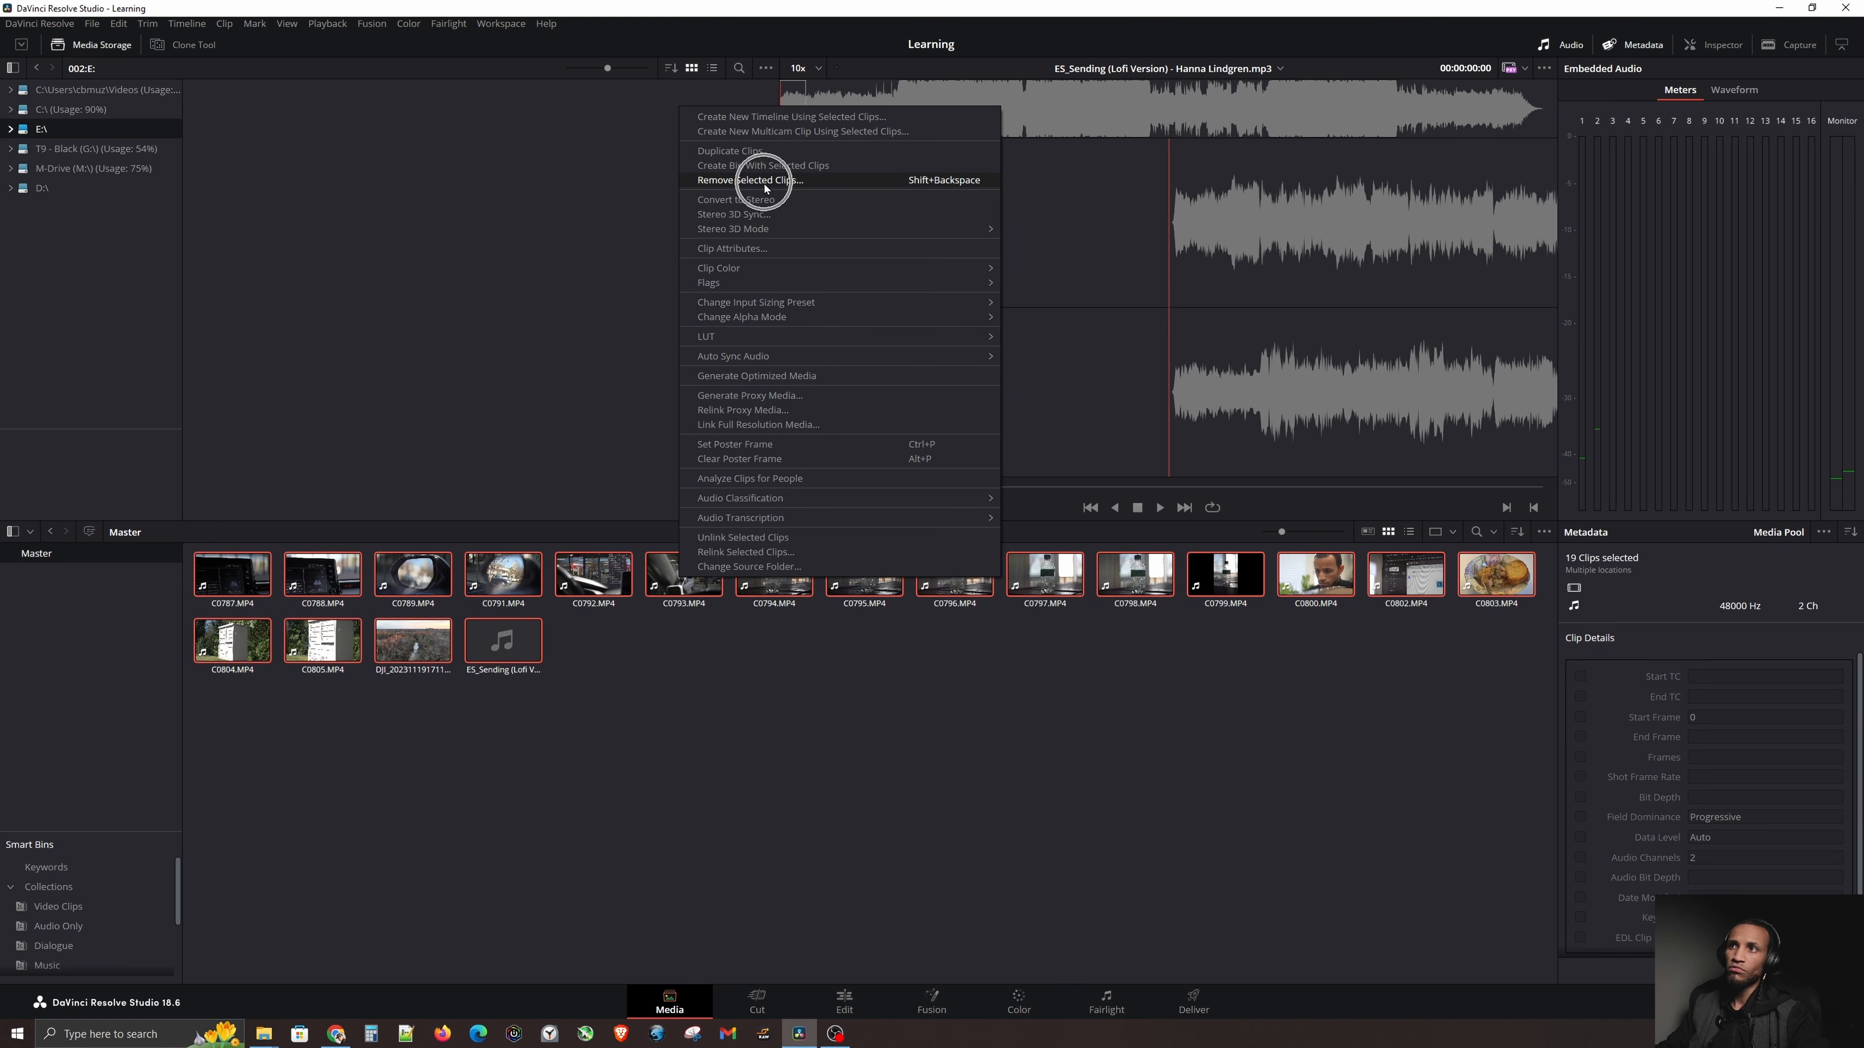
{"action": "left_click", "coordinate": [747, 180]}
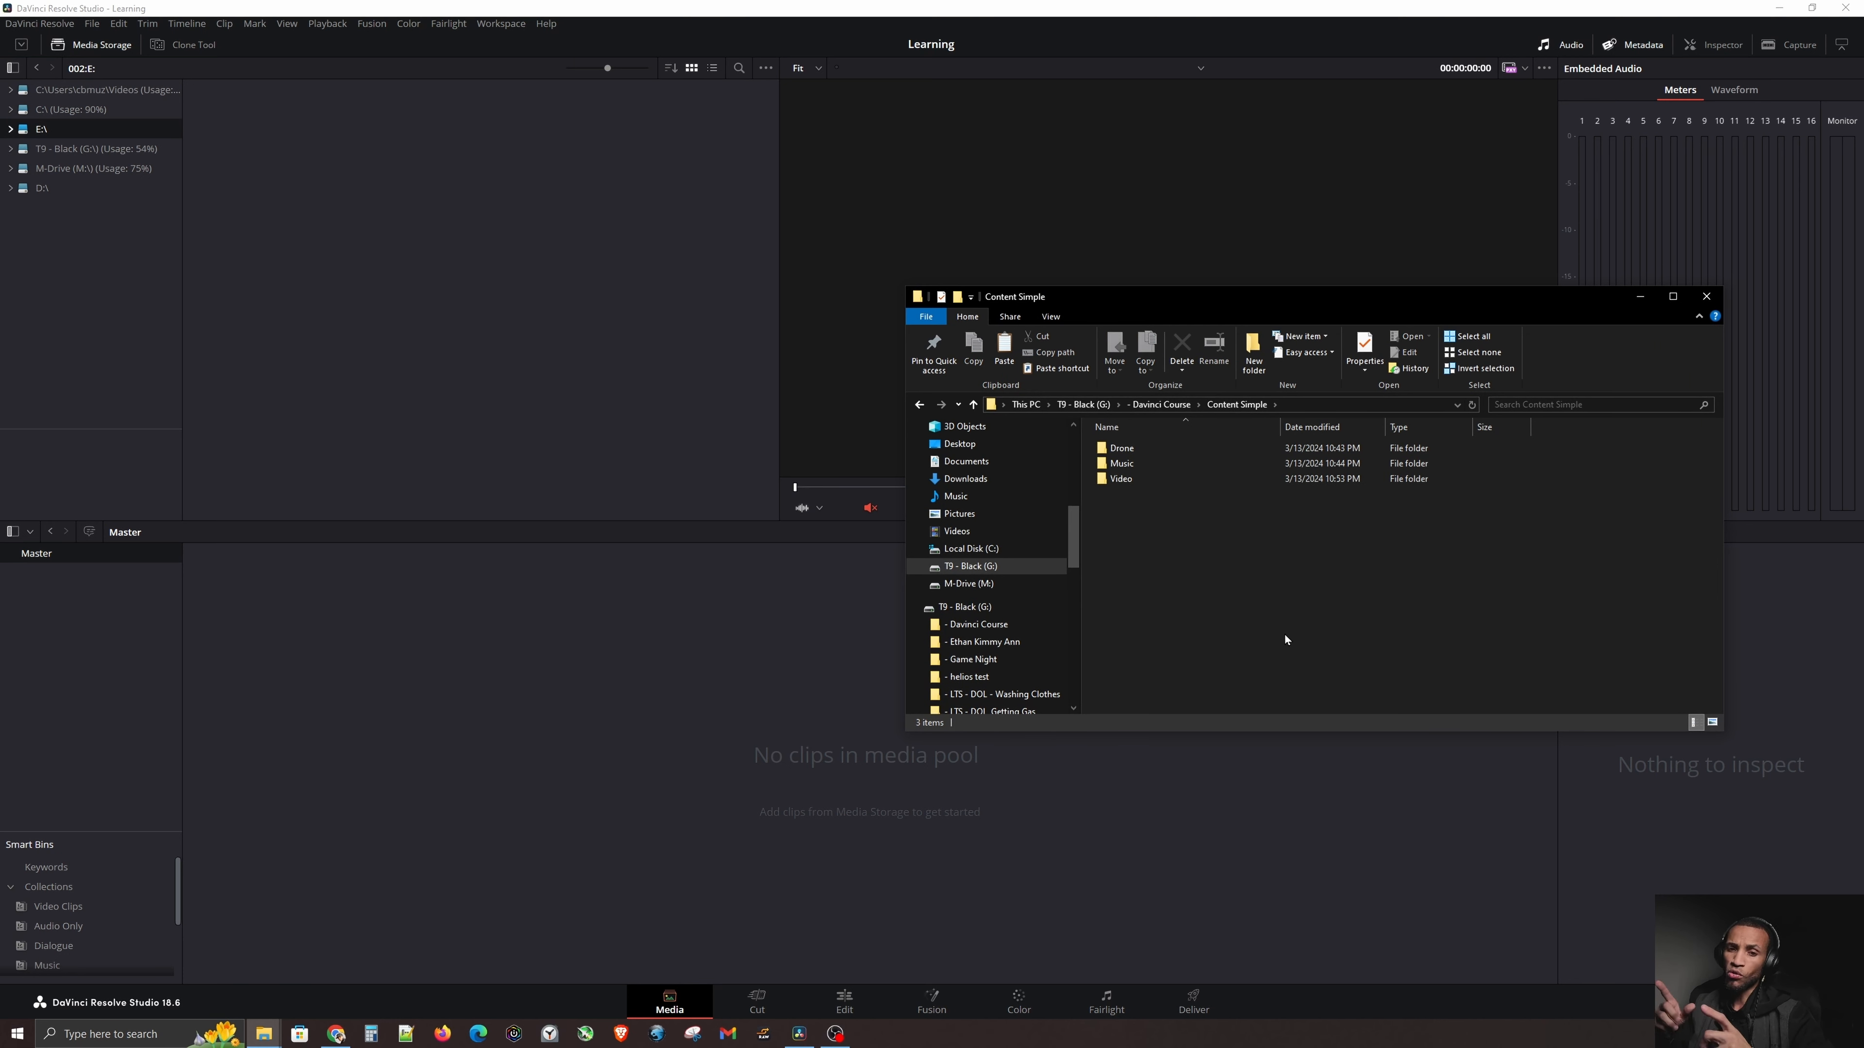
{"action": "mouse_move", "coordinate": [1268, 610]}
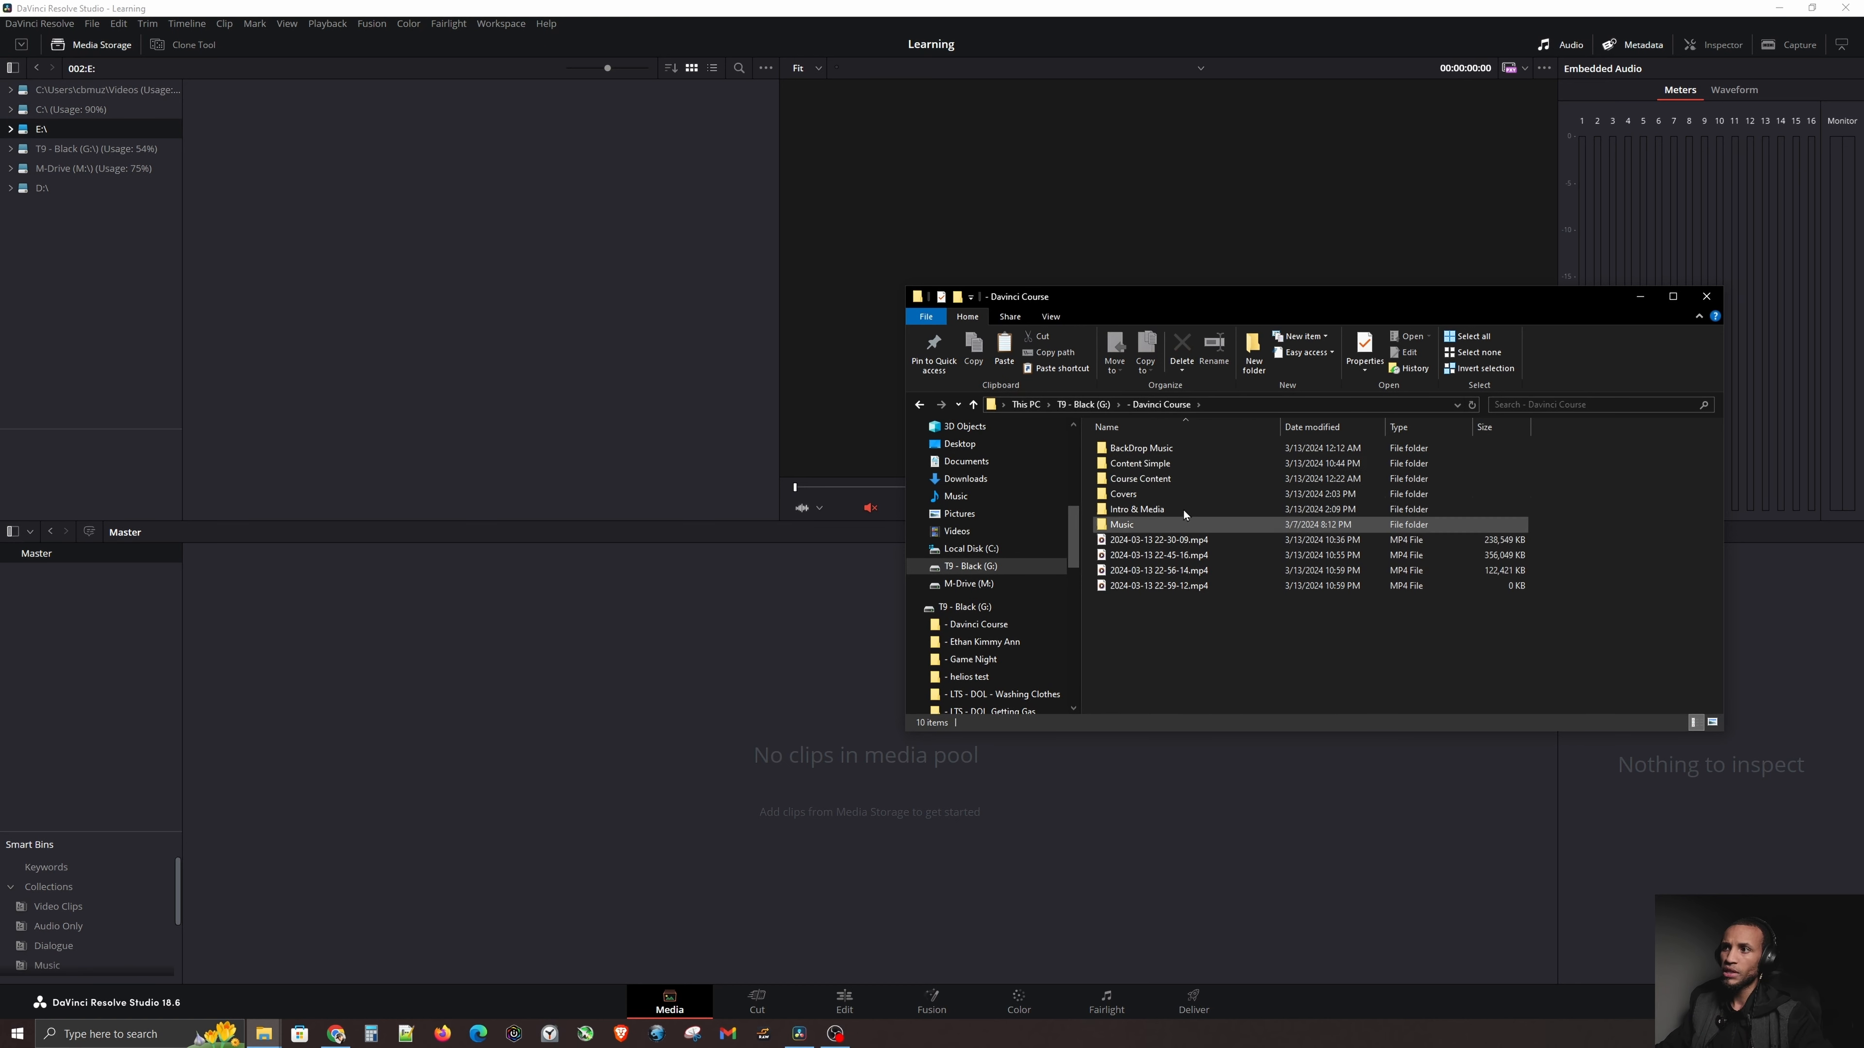
Step: Select the whole Content Simple folder in Davinci Course to drag into the media pool
{"action": "left_click", "coordinate": [1139, 462]}
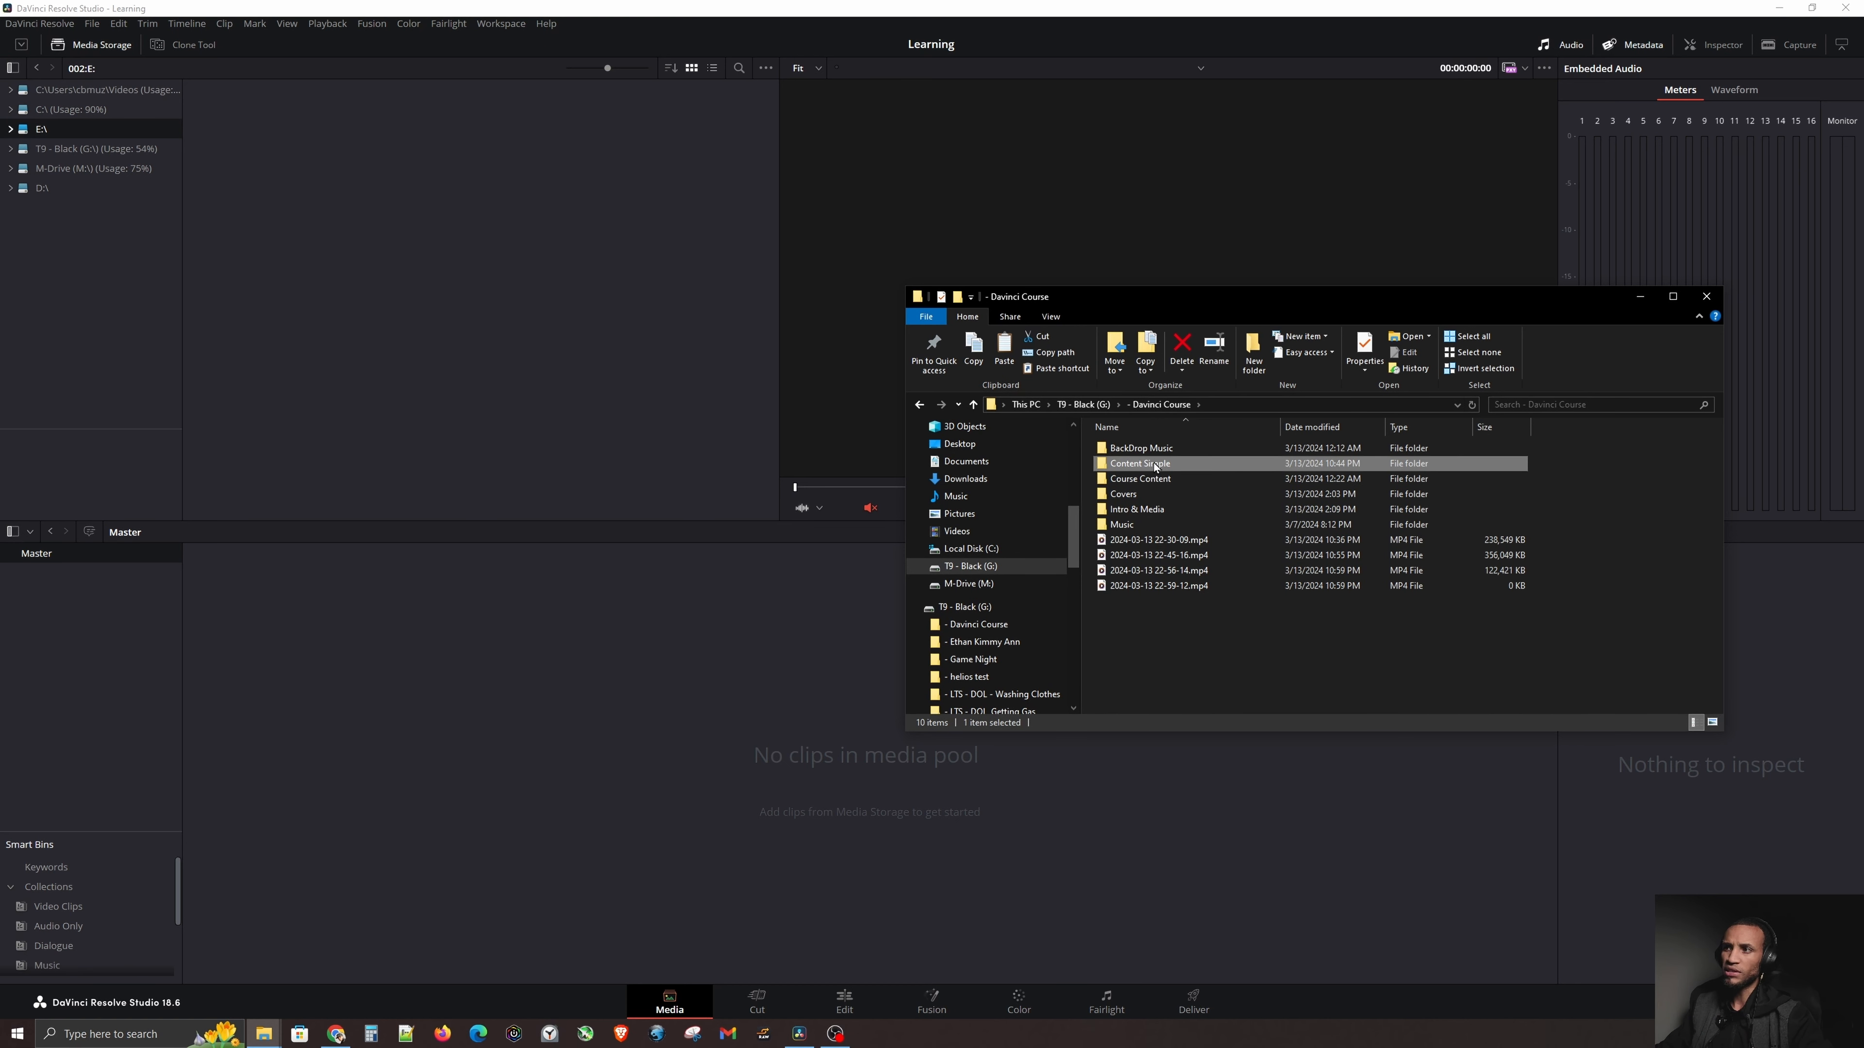
{"action": "mouse_move", "coordinate": [1155, 464]}
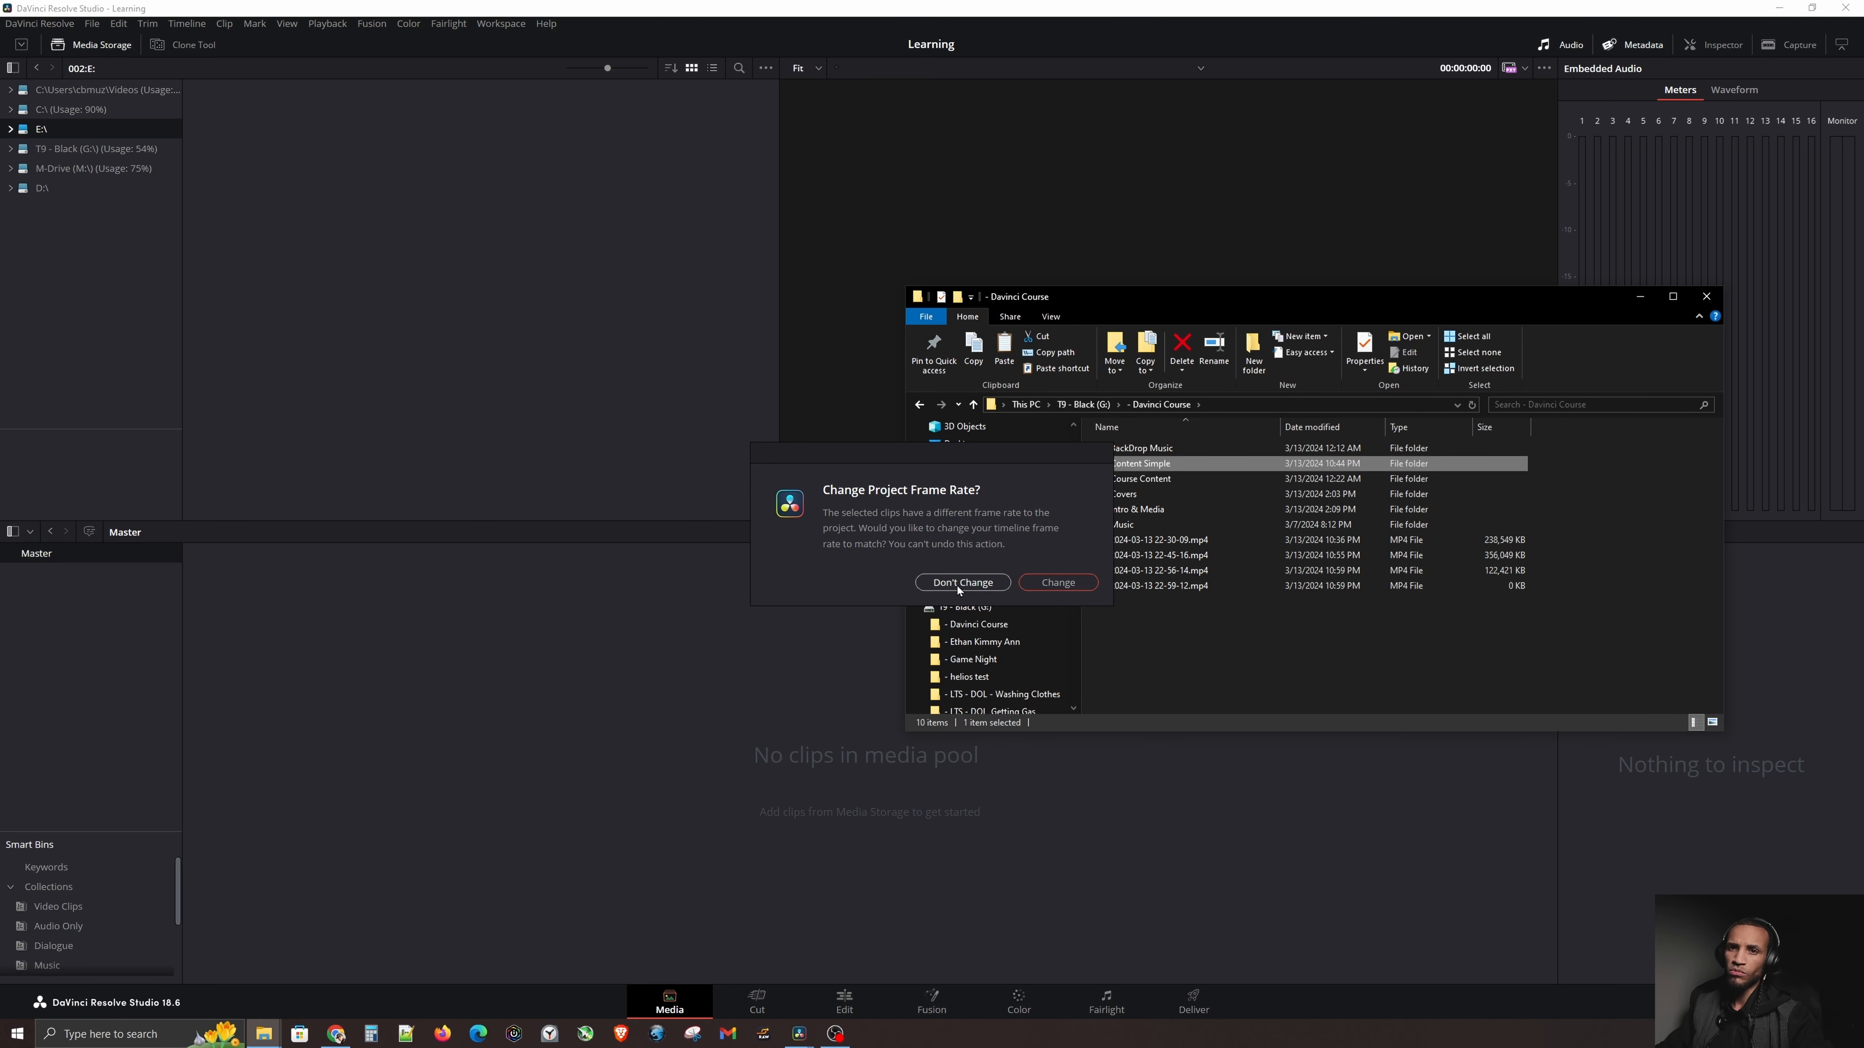
Step: Keep the frame rate, then browse the Content Simple bin's Video and Music sub-bins
{"action": "left_click", "coordinate": [962, 582]}
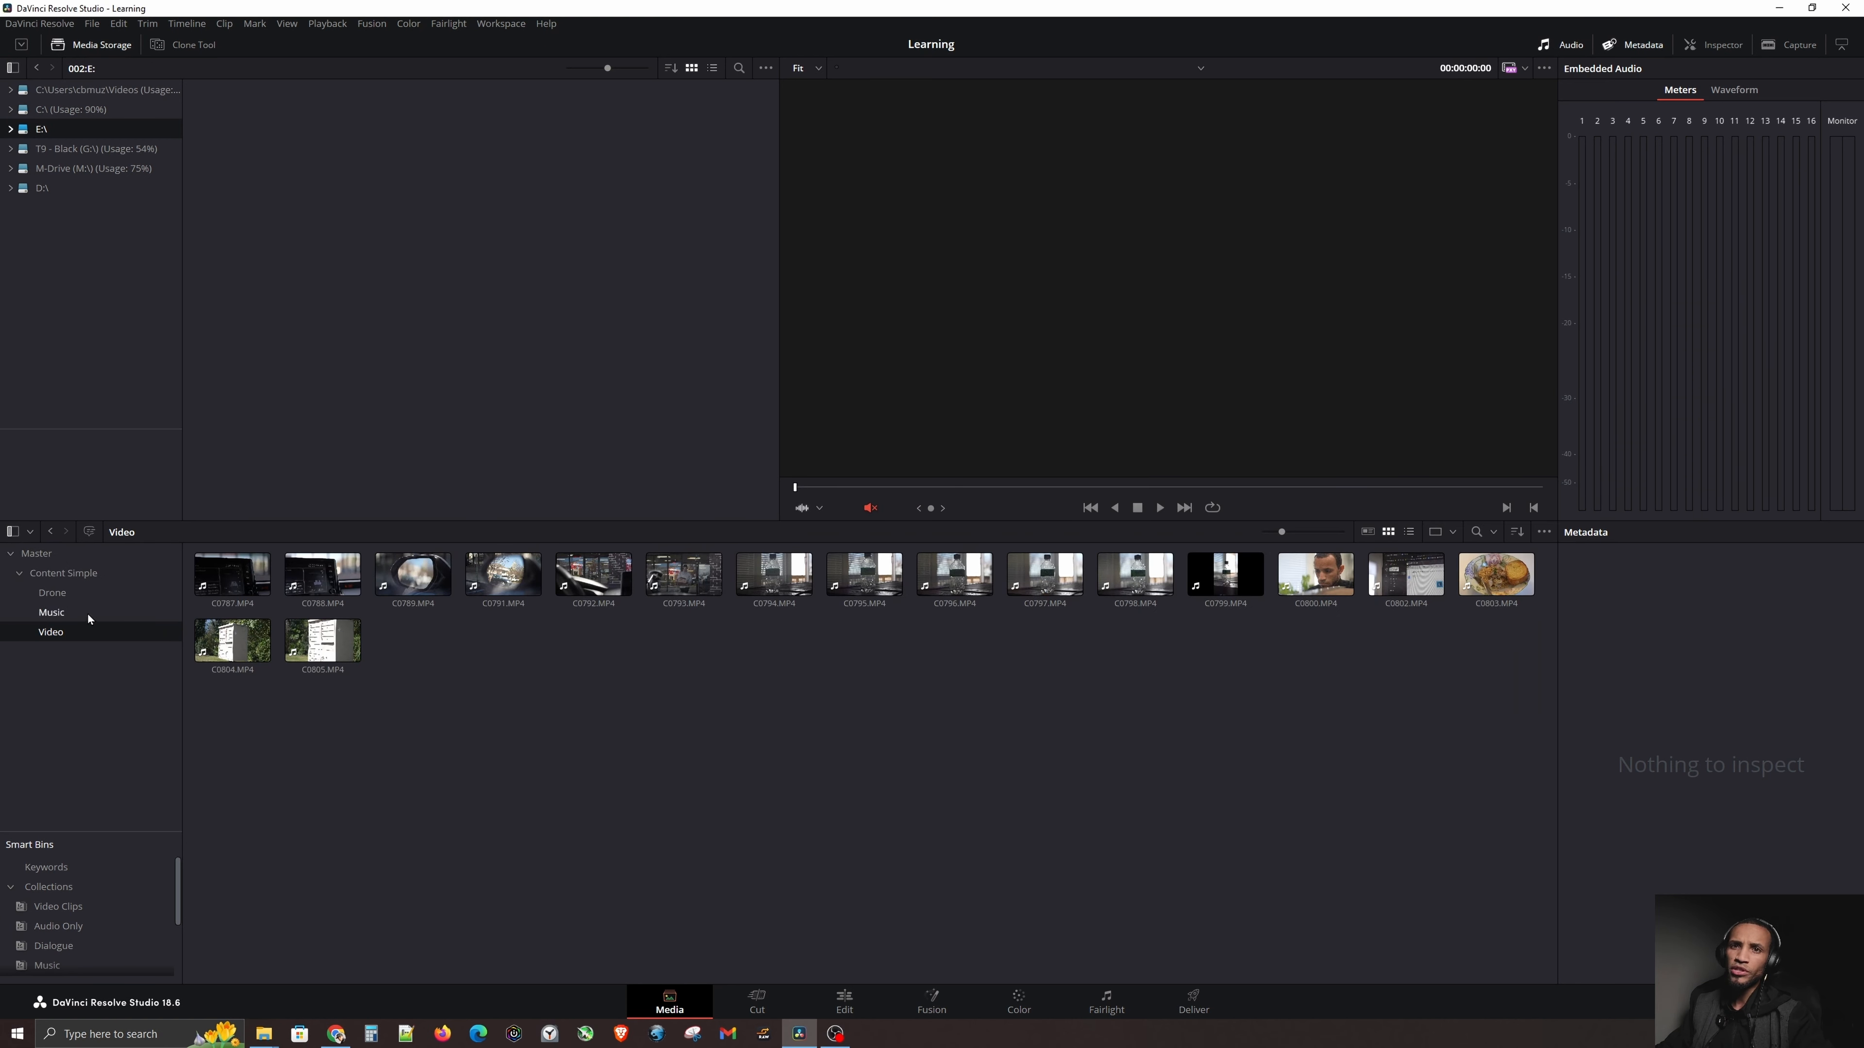
{"action": "left_click", "coordinate": [64, 573]}
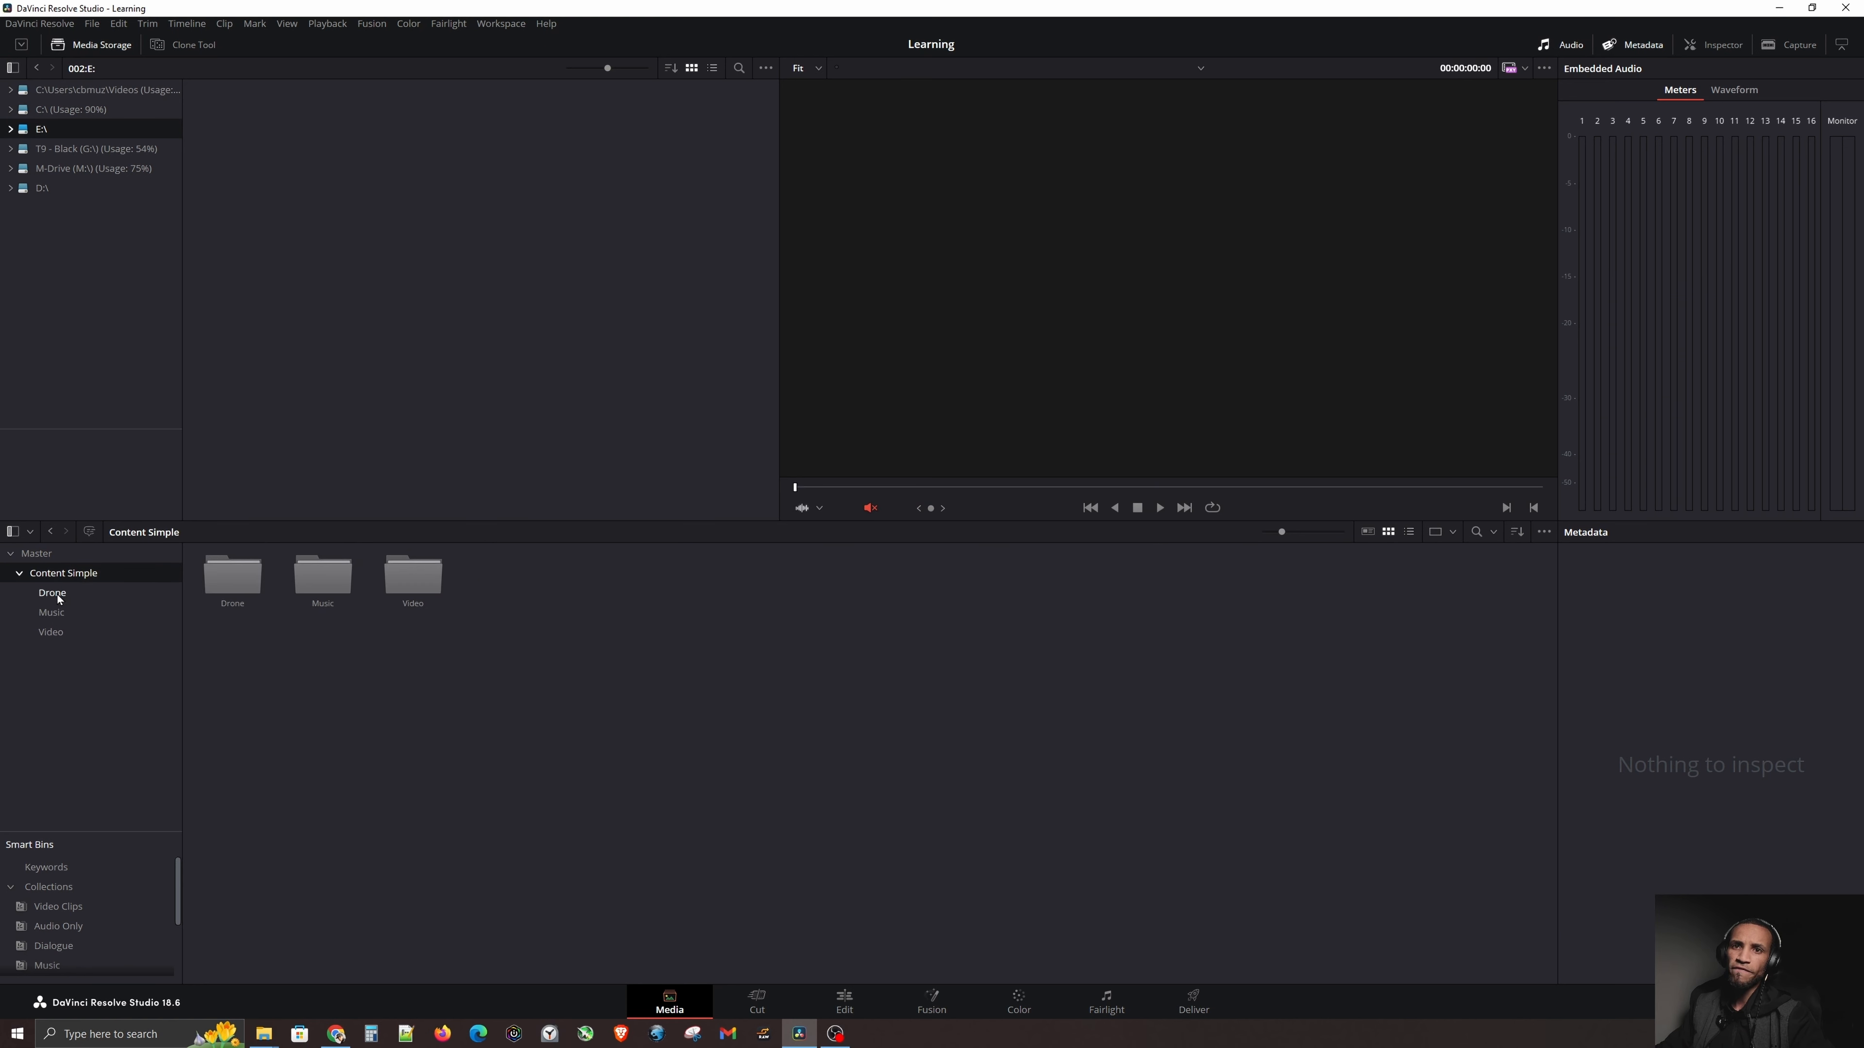
{"action": "left_click", "coordinate": [50, 631]}
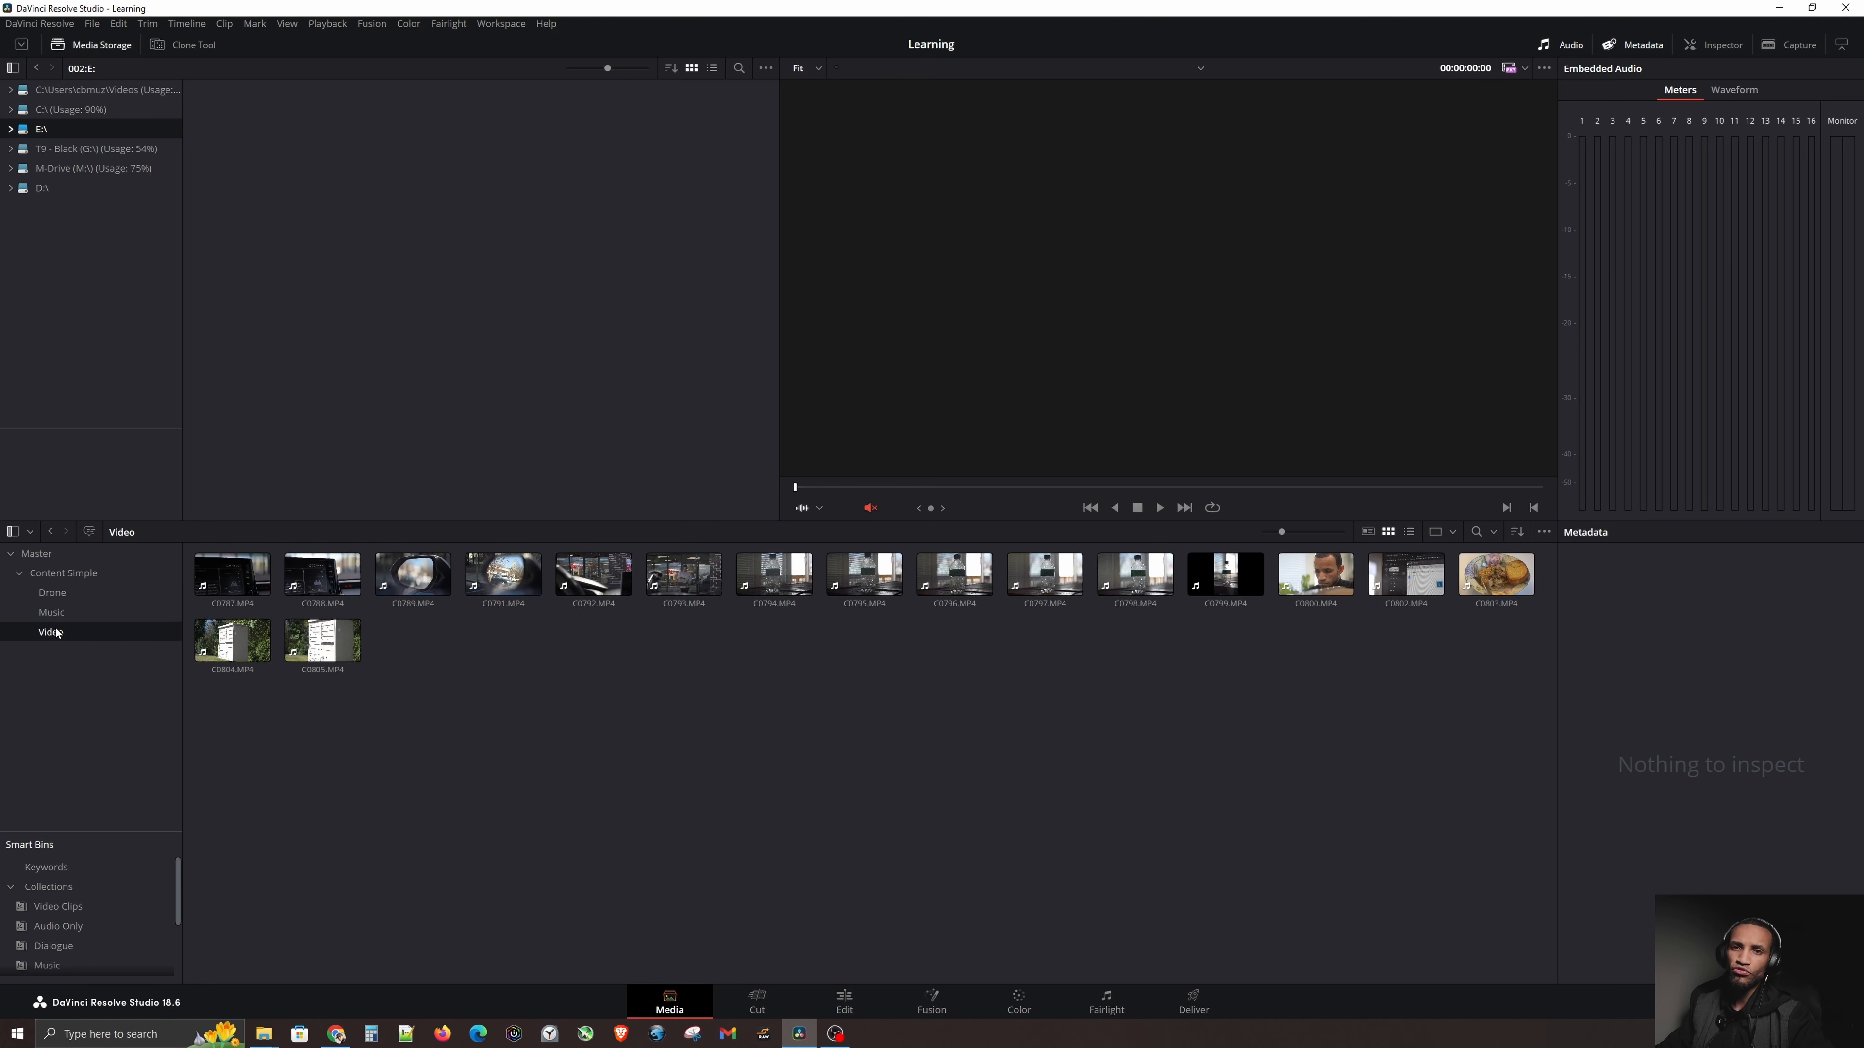
{"action": "mouse_move", "coordinate": [52, 620]}
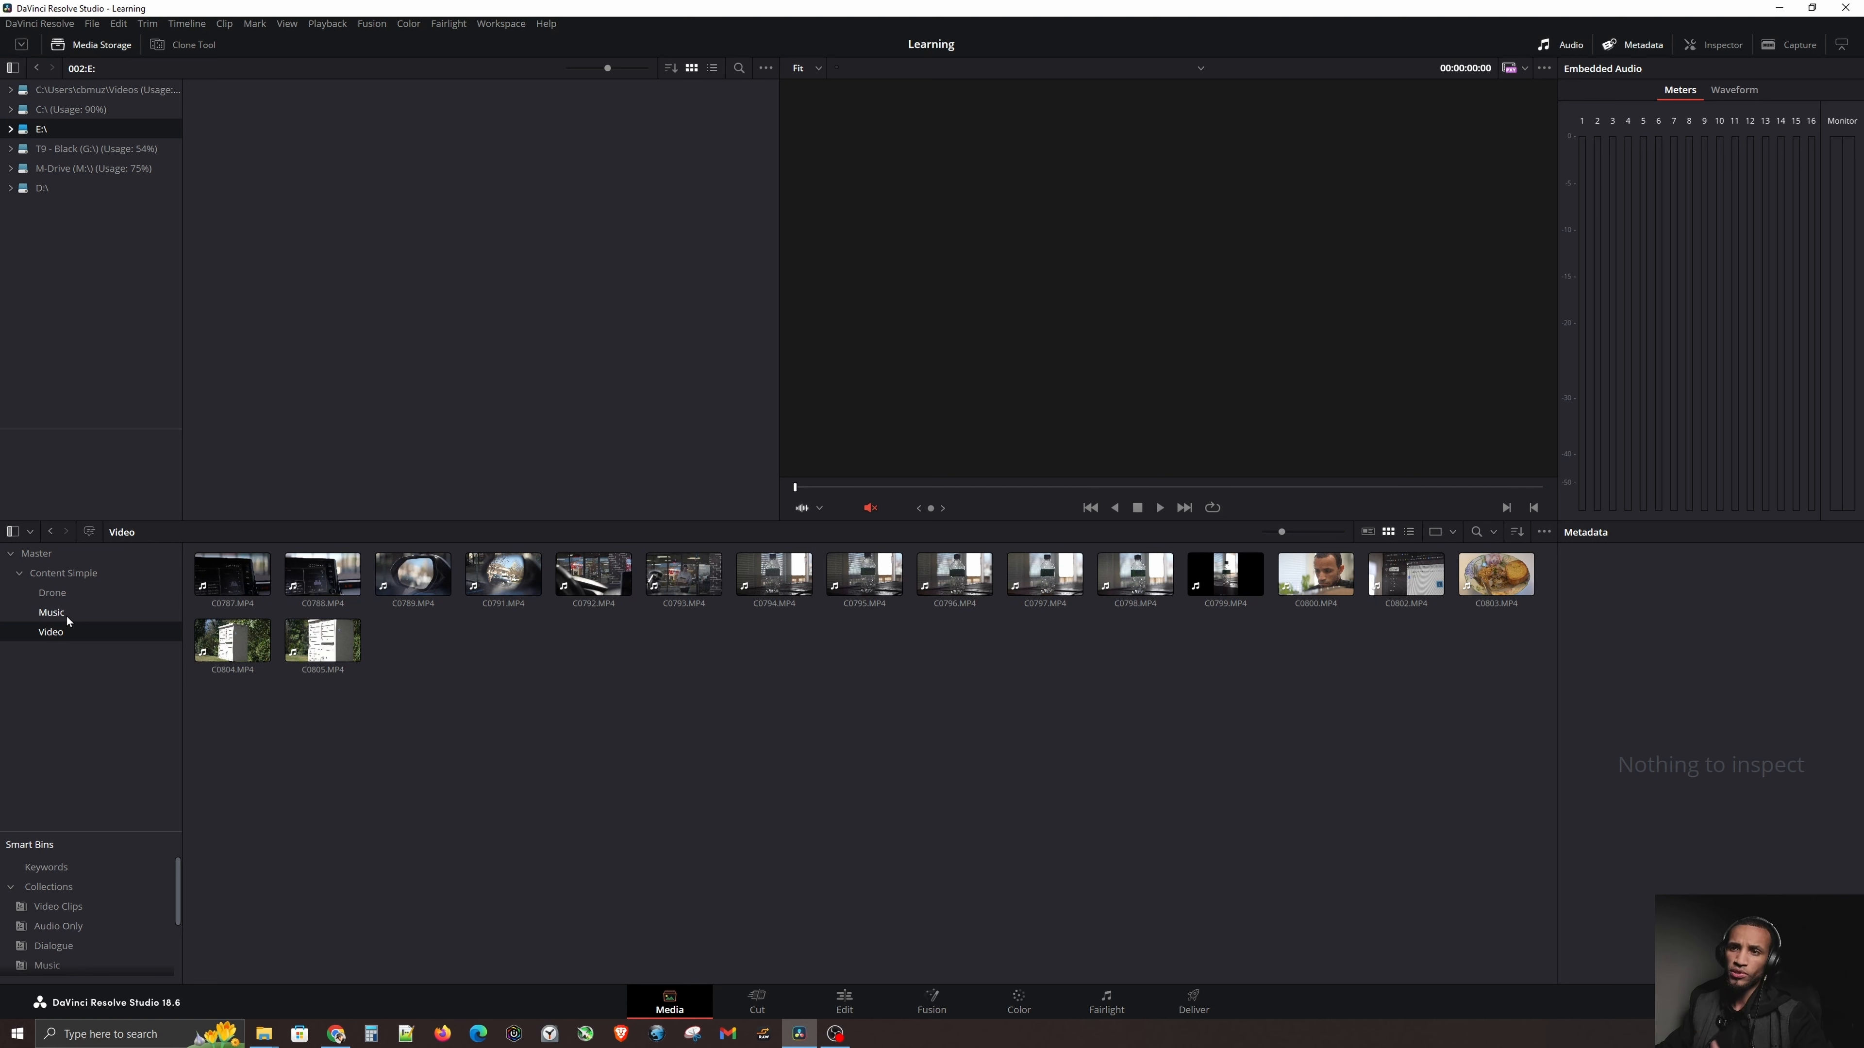
{"action": "left_click", "coordinate": [49, 631]}
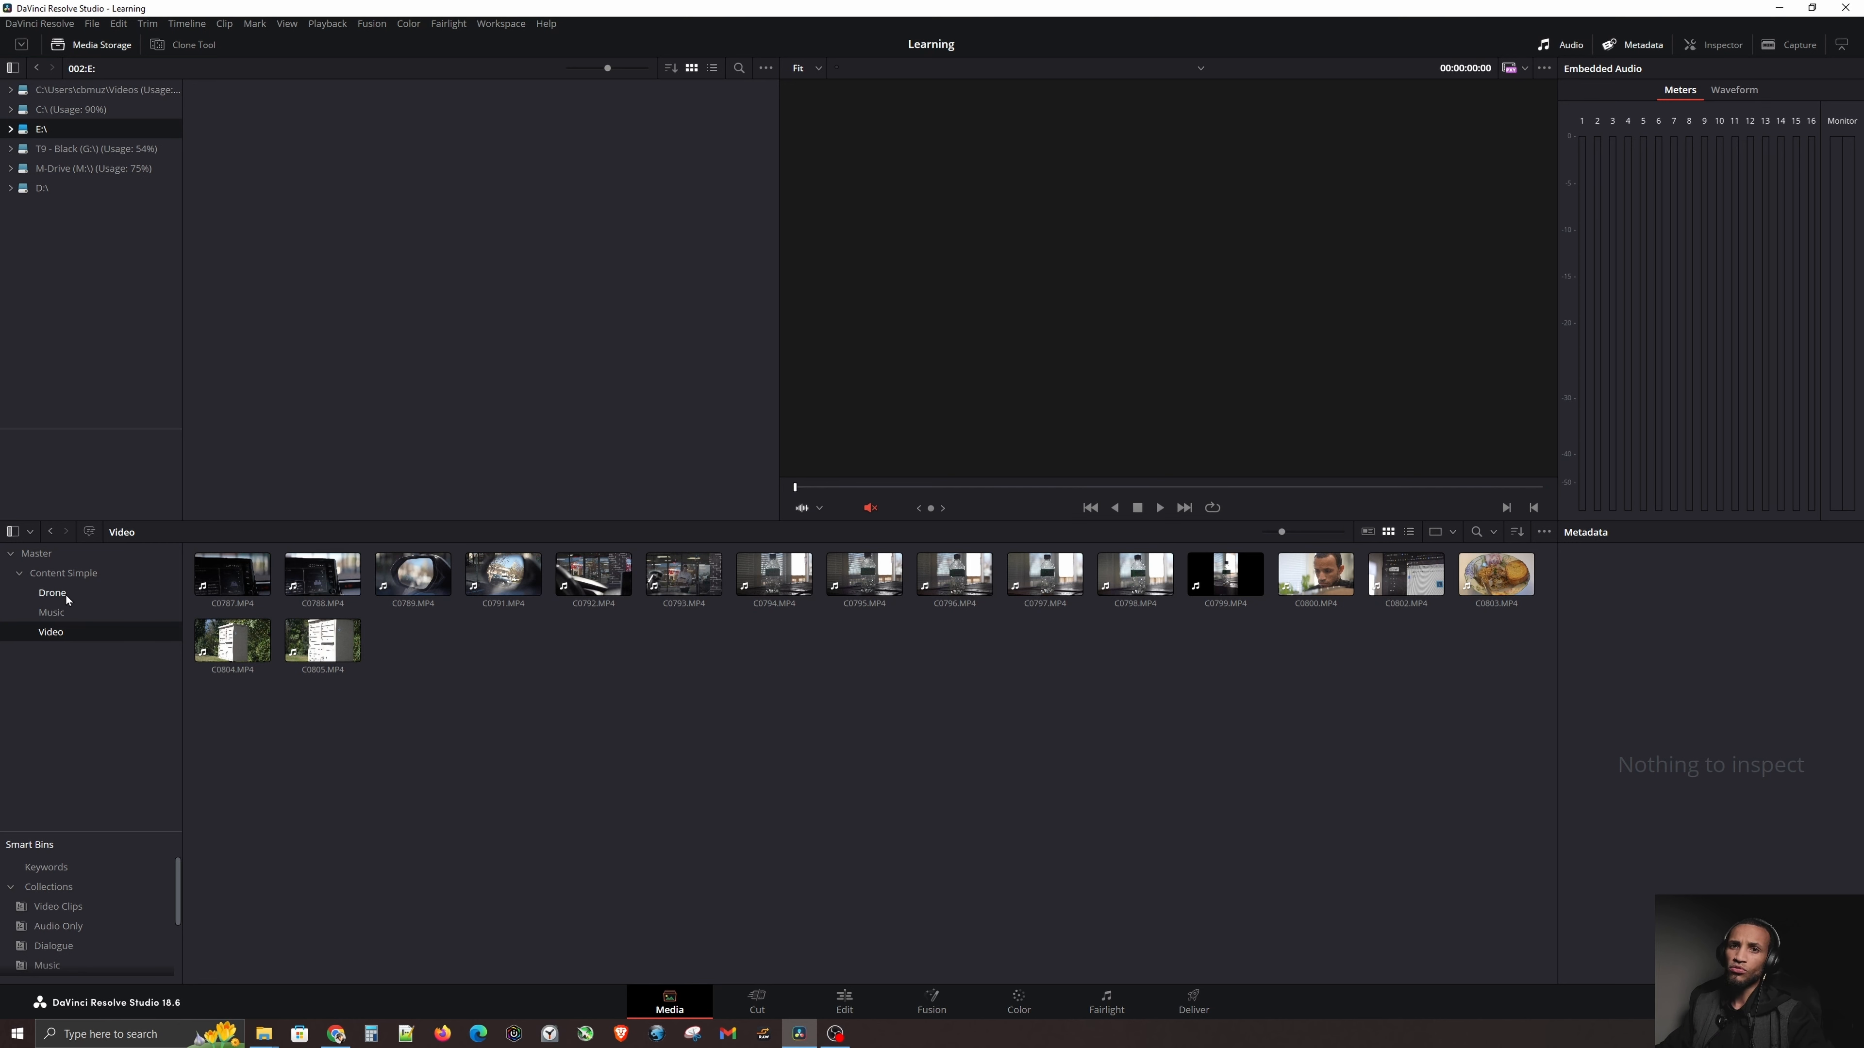
{"action": "left_click", "coordinate": [62, 573]}
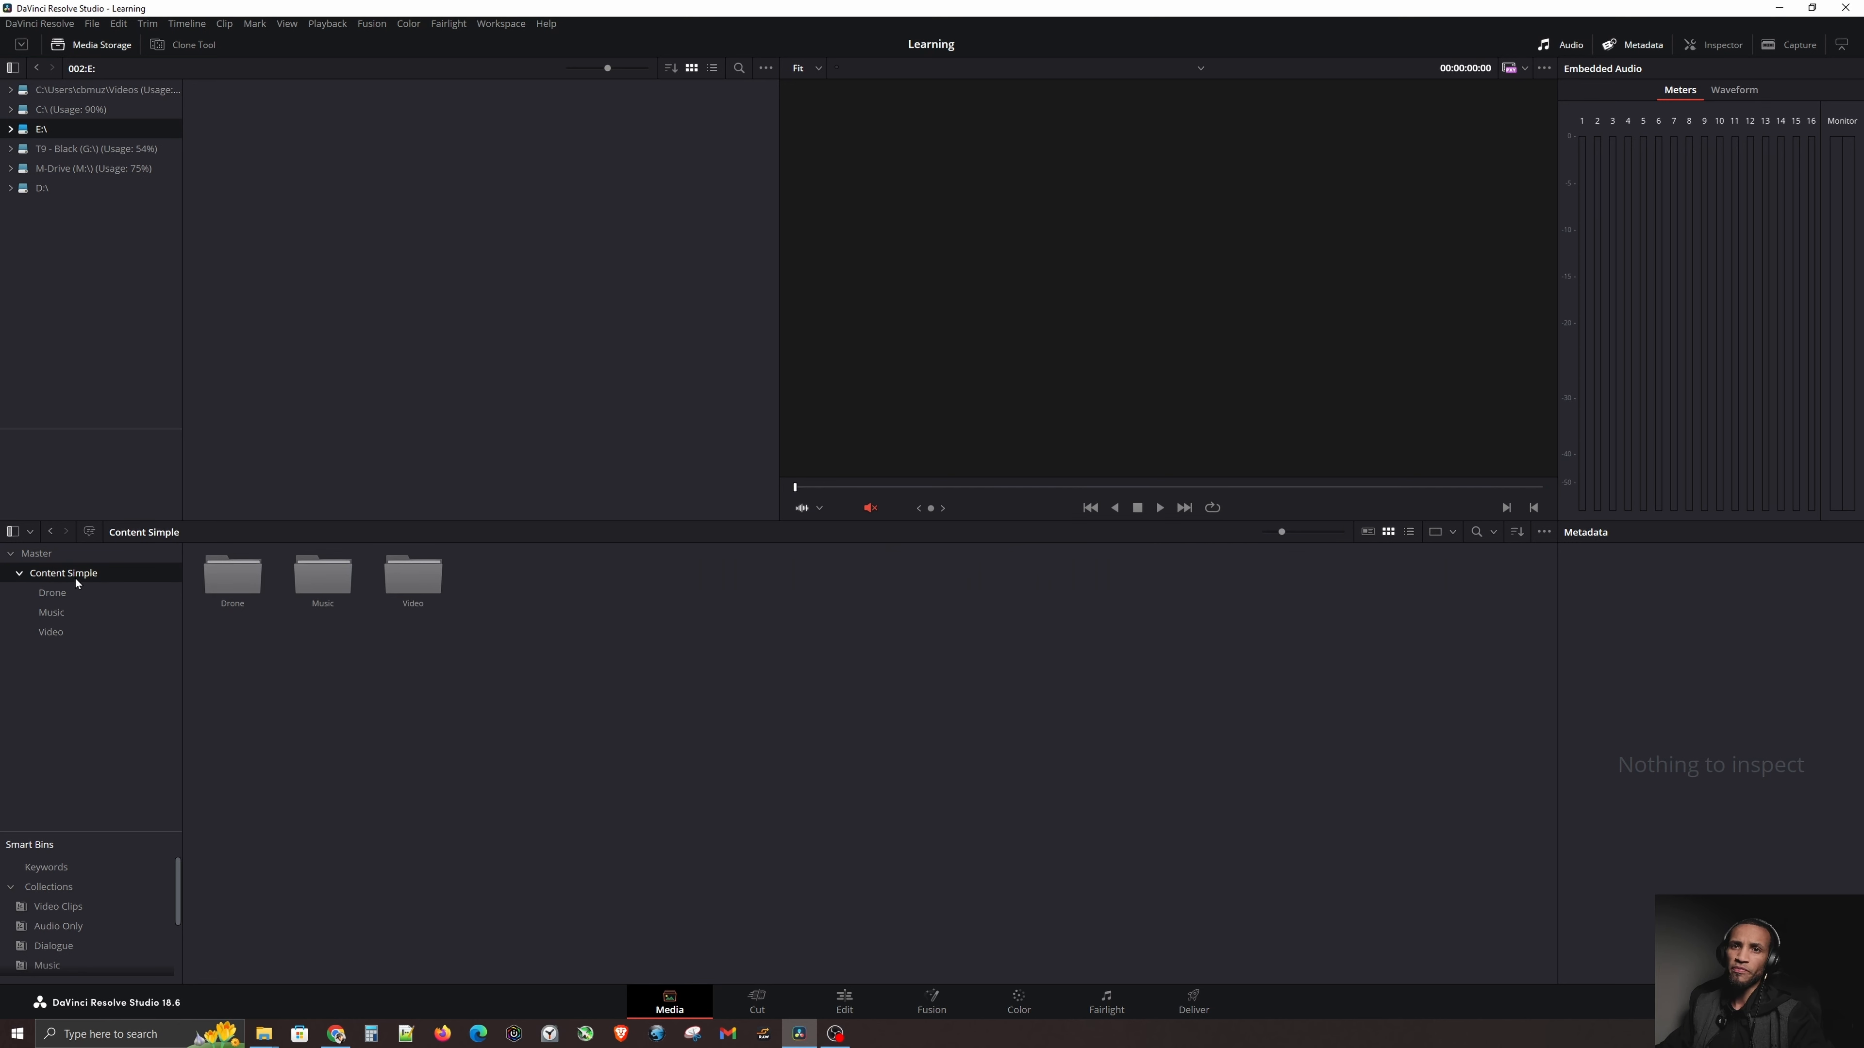
Step: Remove the Content Simple bin from the media pool so it is empty again
{"action": "right_click", "coordinate": [63, 573]}
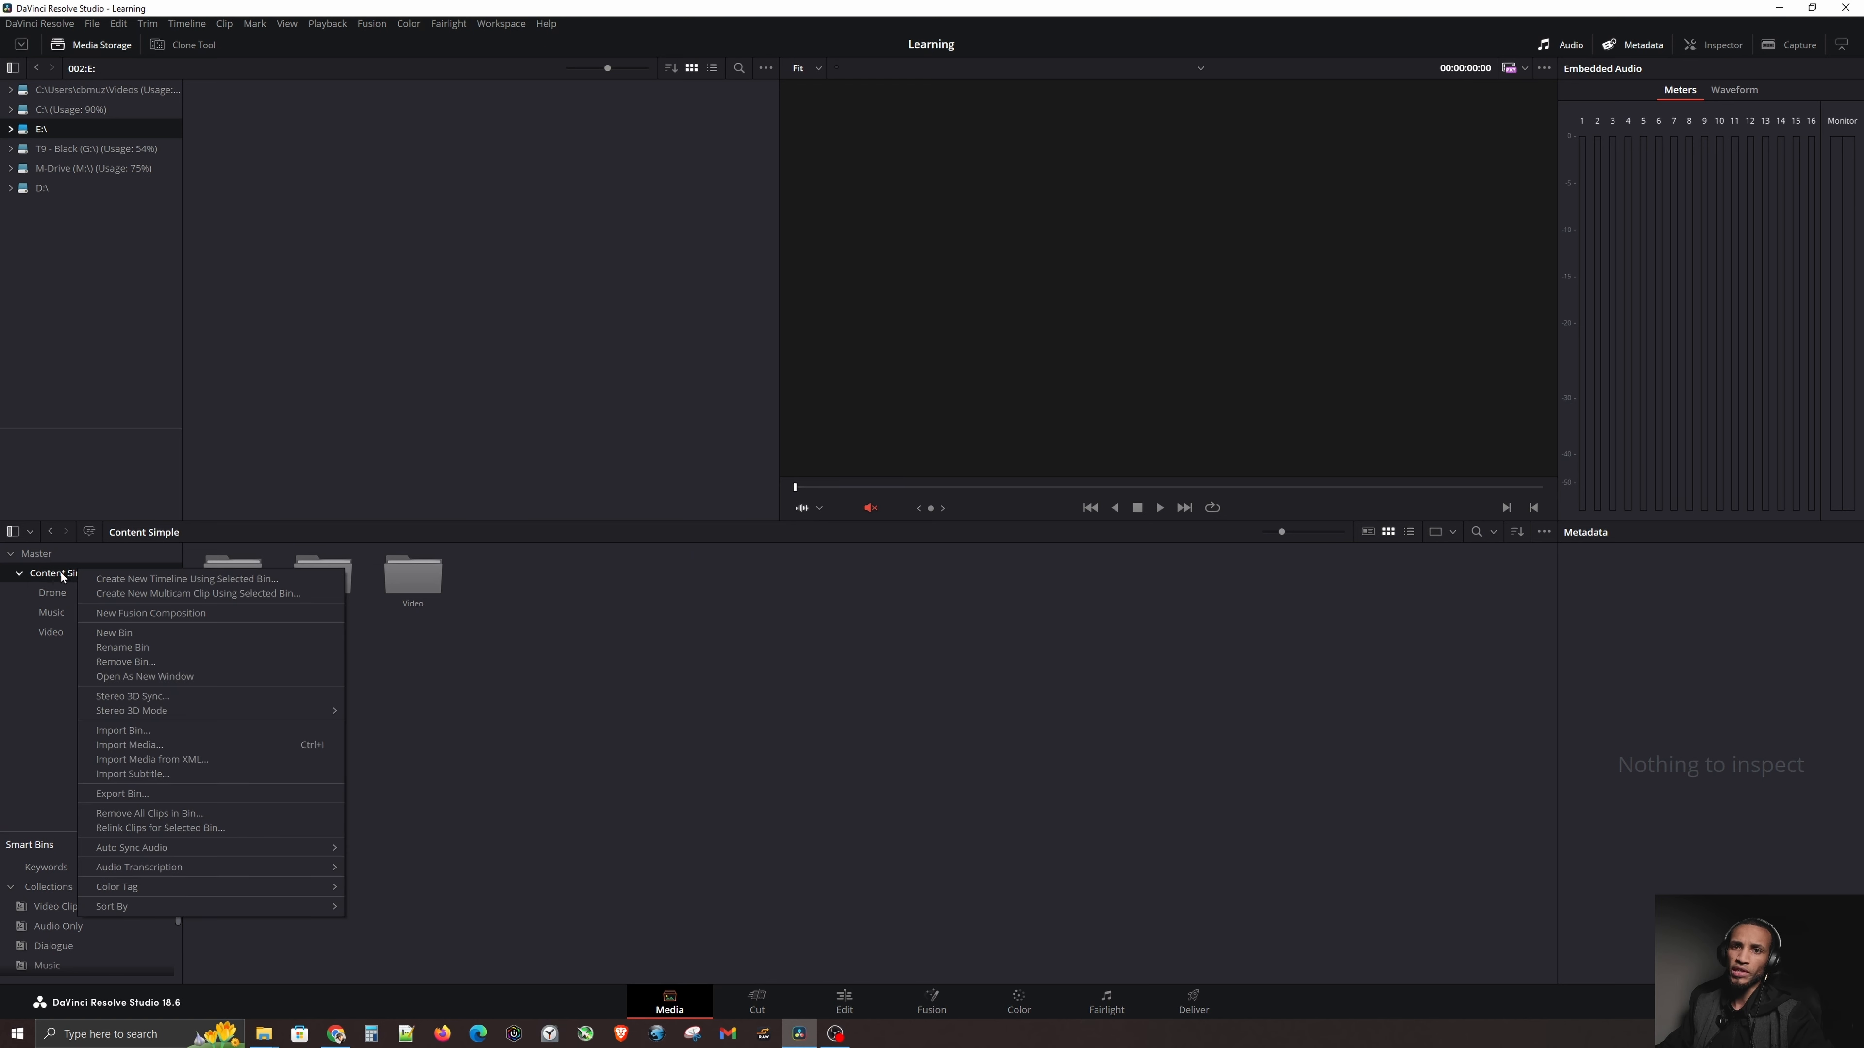
{"action": "mouse_move", "coordinate": [125, 662]}
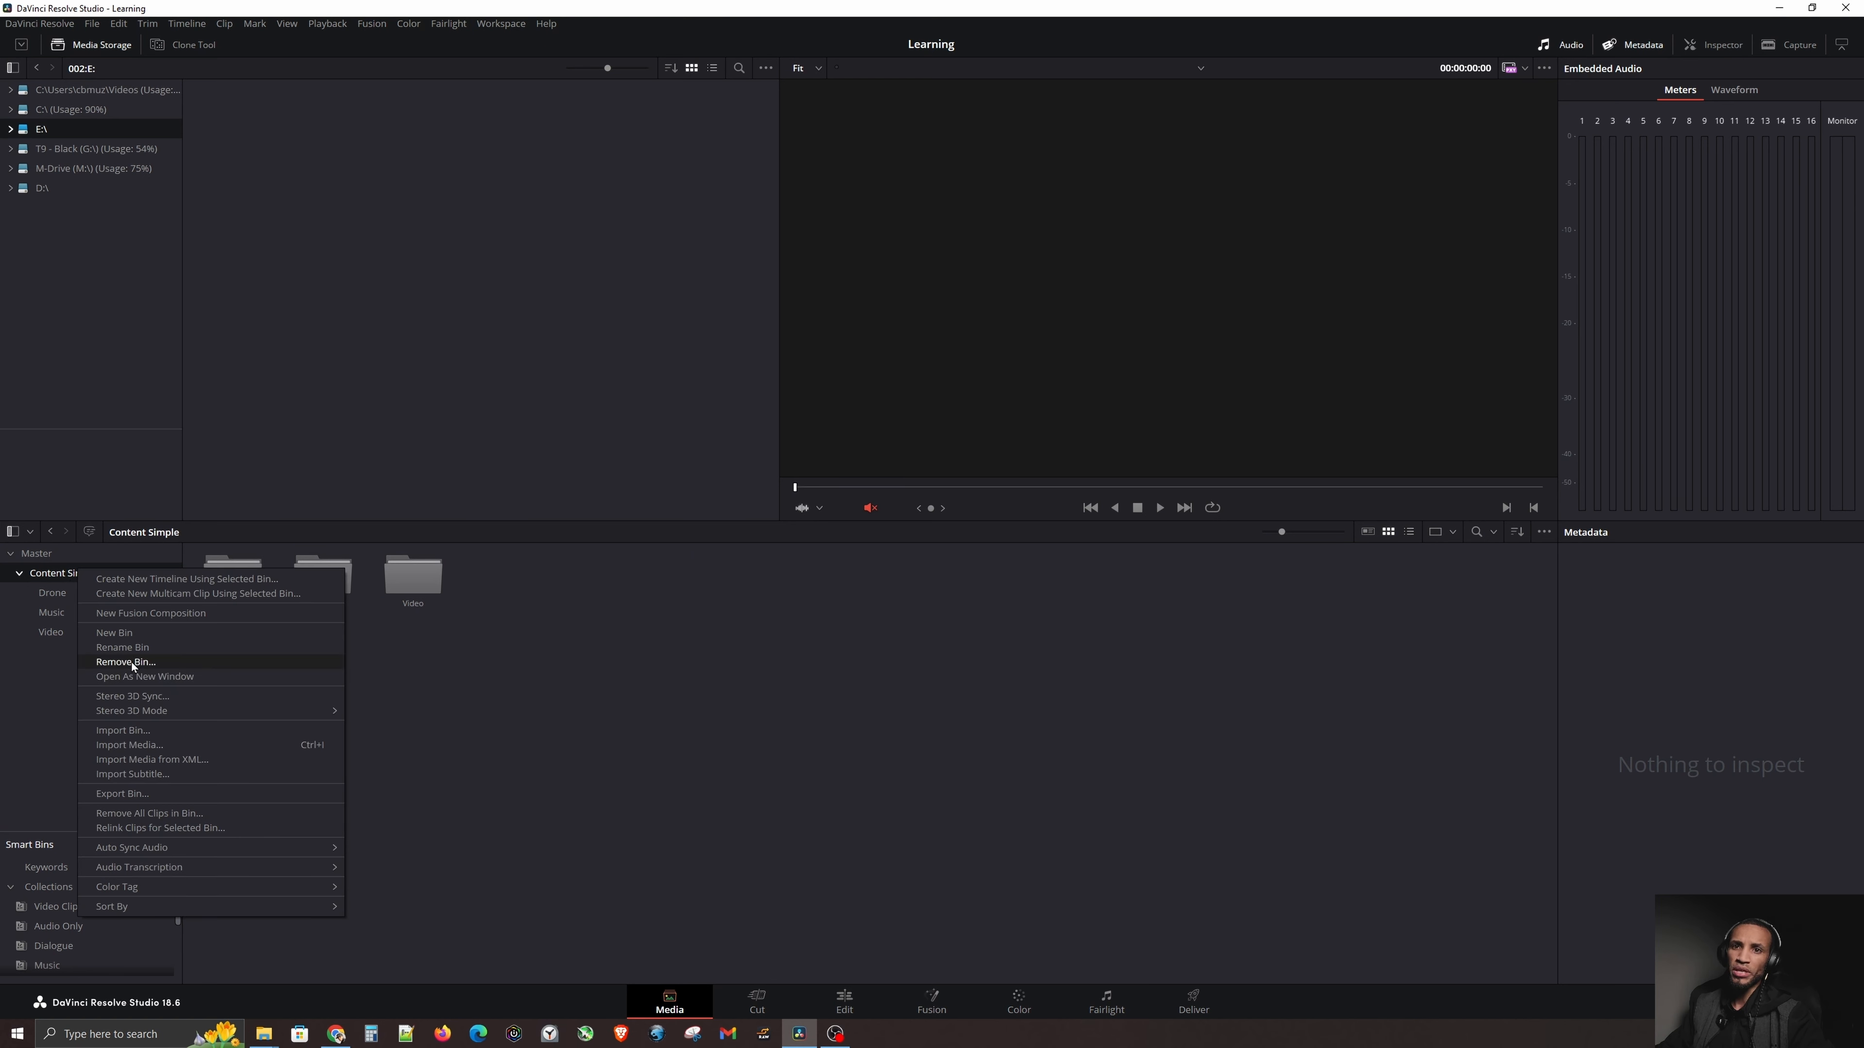
{"action": "left_click", "coordinate": [126, 662]}
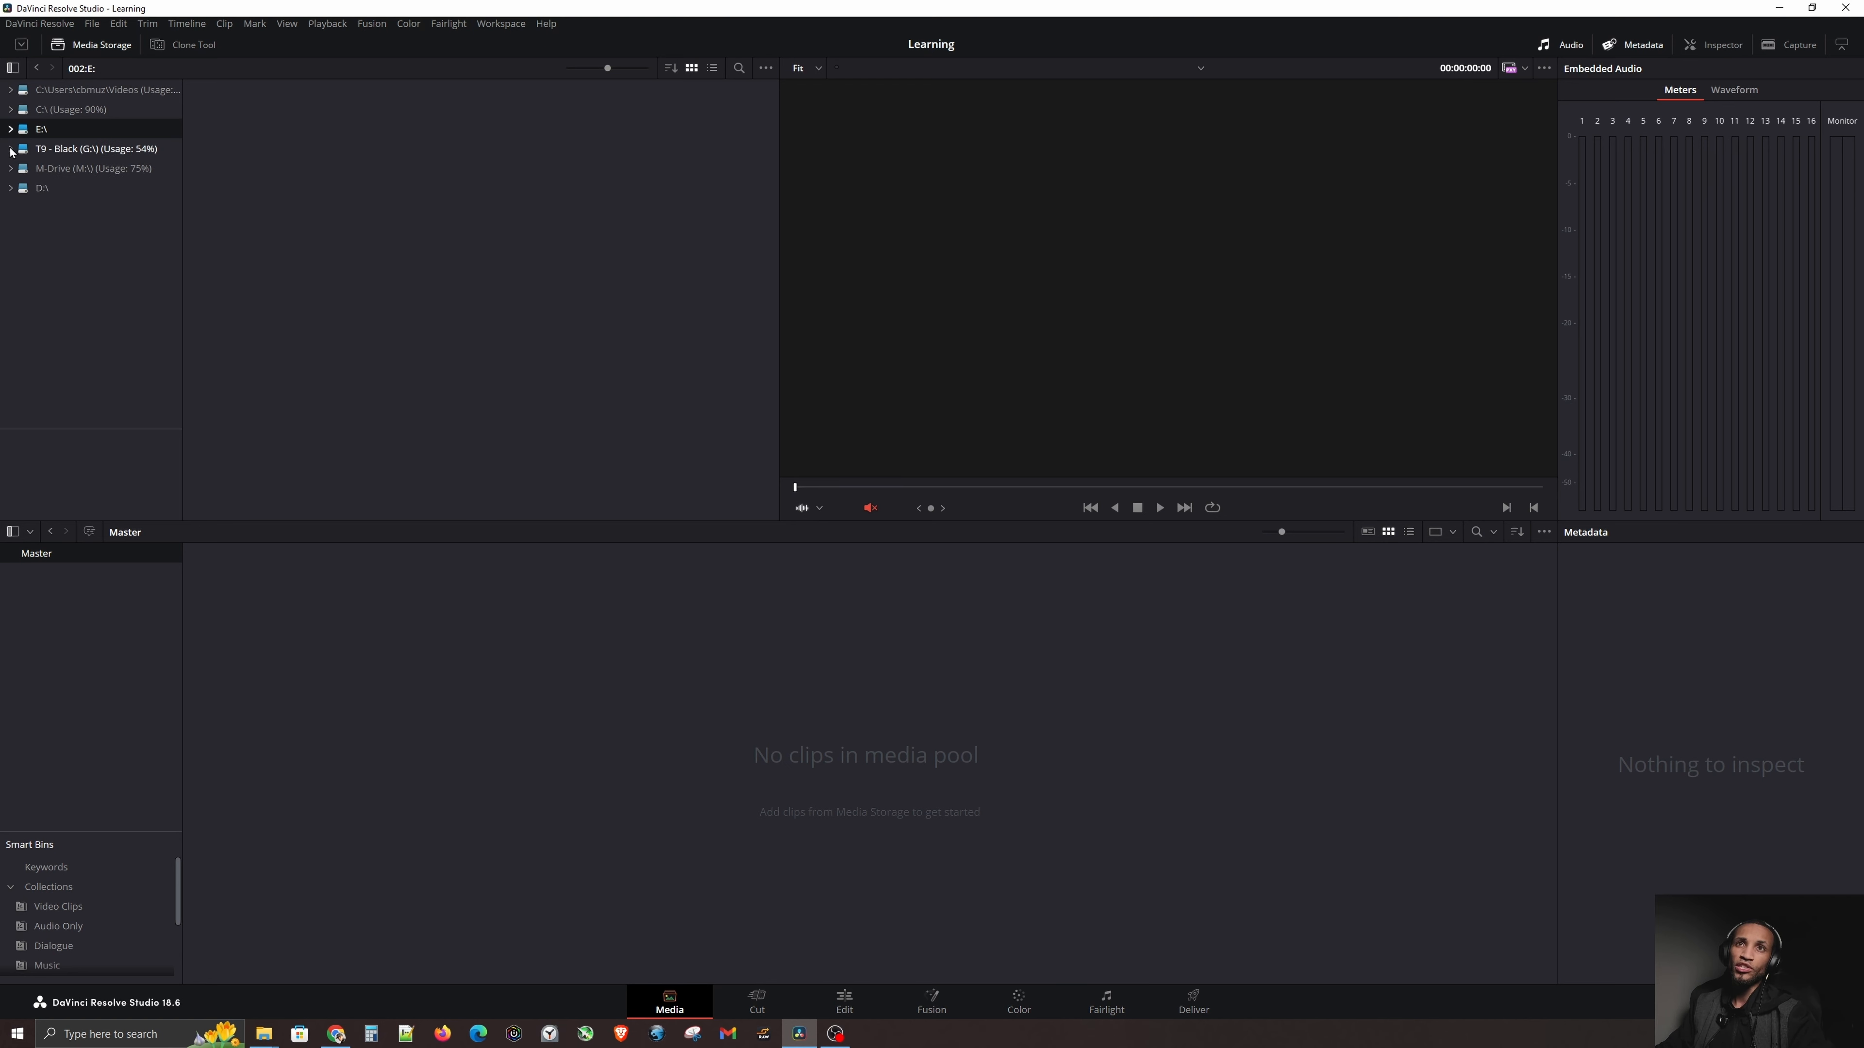
Step: From Media Storage on the T9 - Black drive, import Content Simple and answer the frame-rate prompt
{"action": "left_click", "coordinate": [11, 148]}
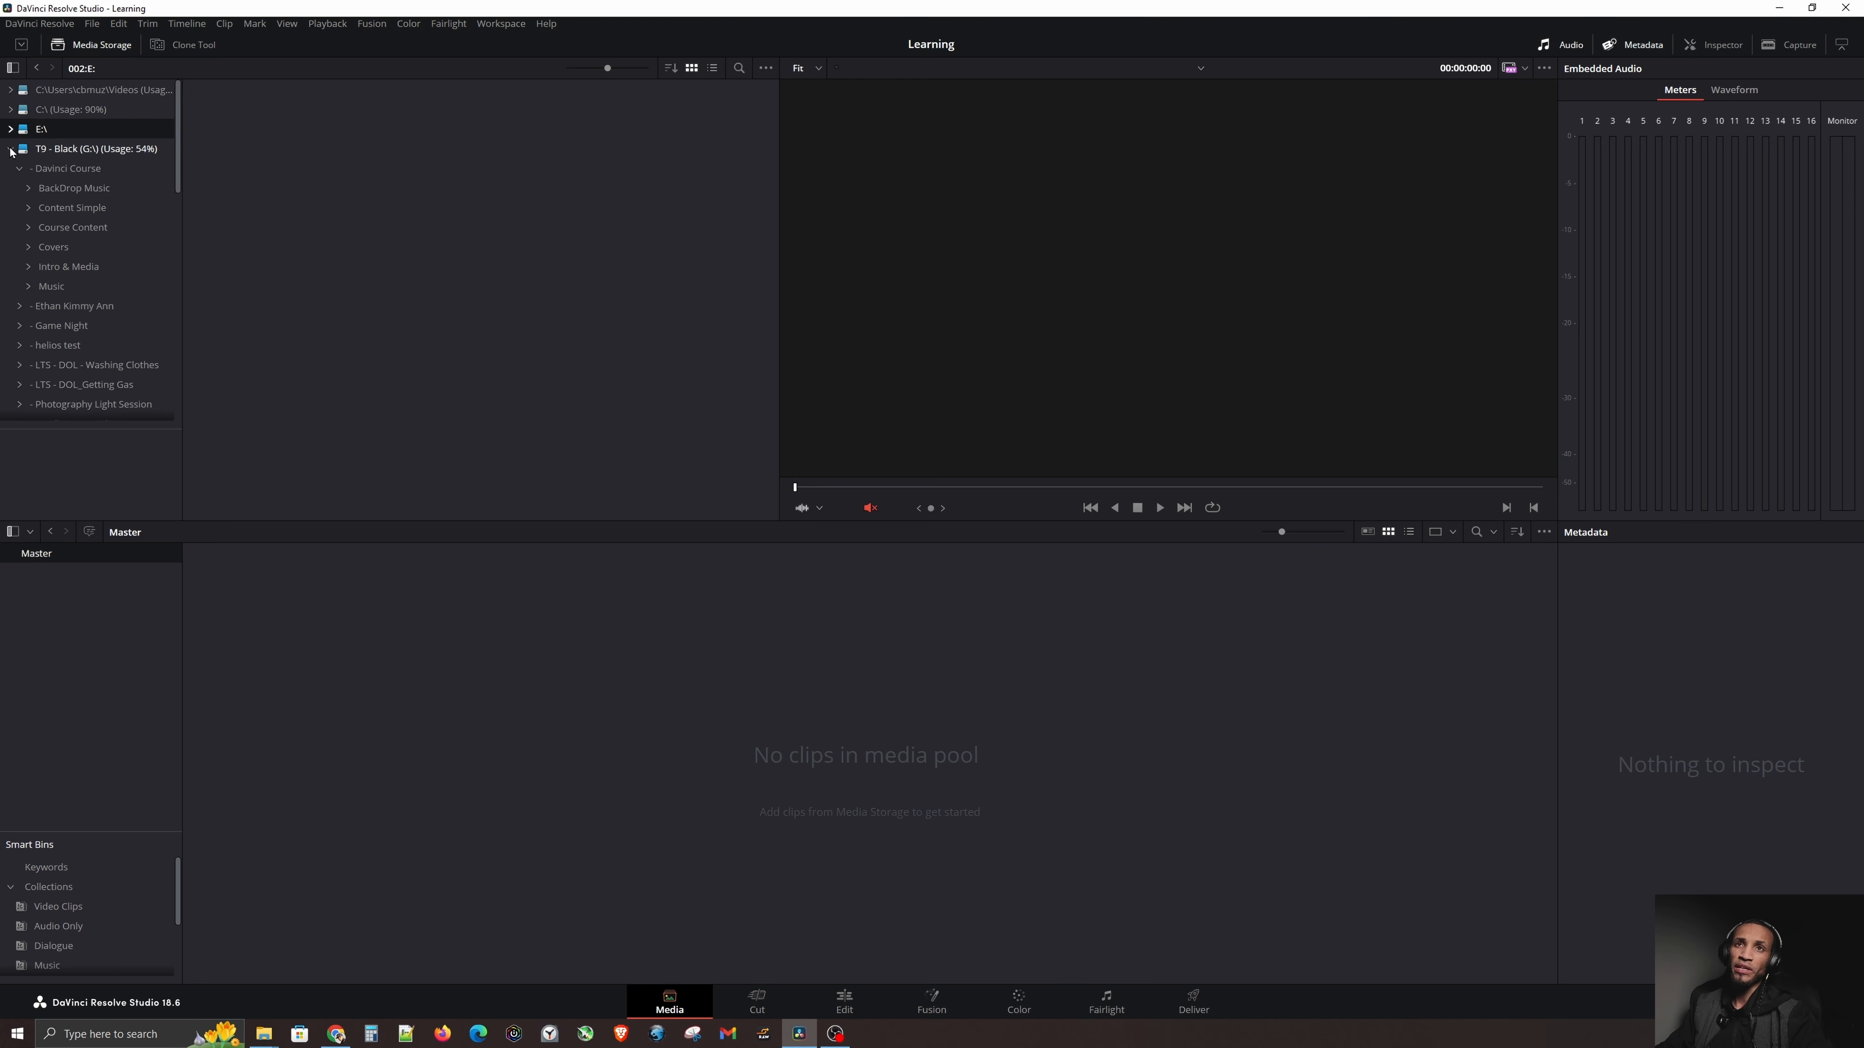
{"action": "left_click", "coordinate": [71, 207]}
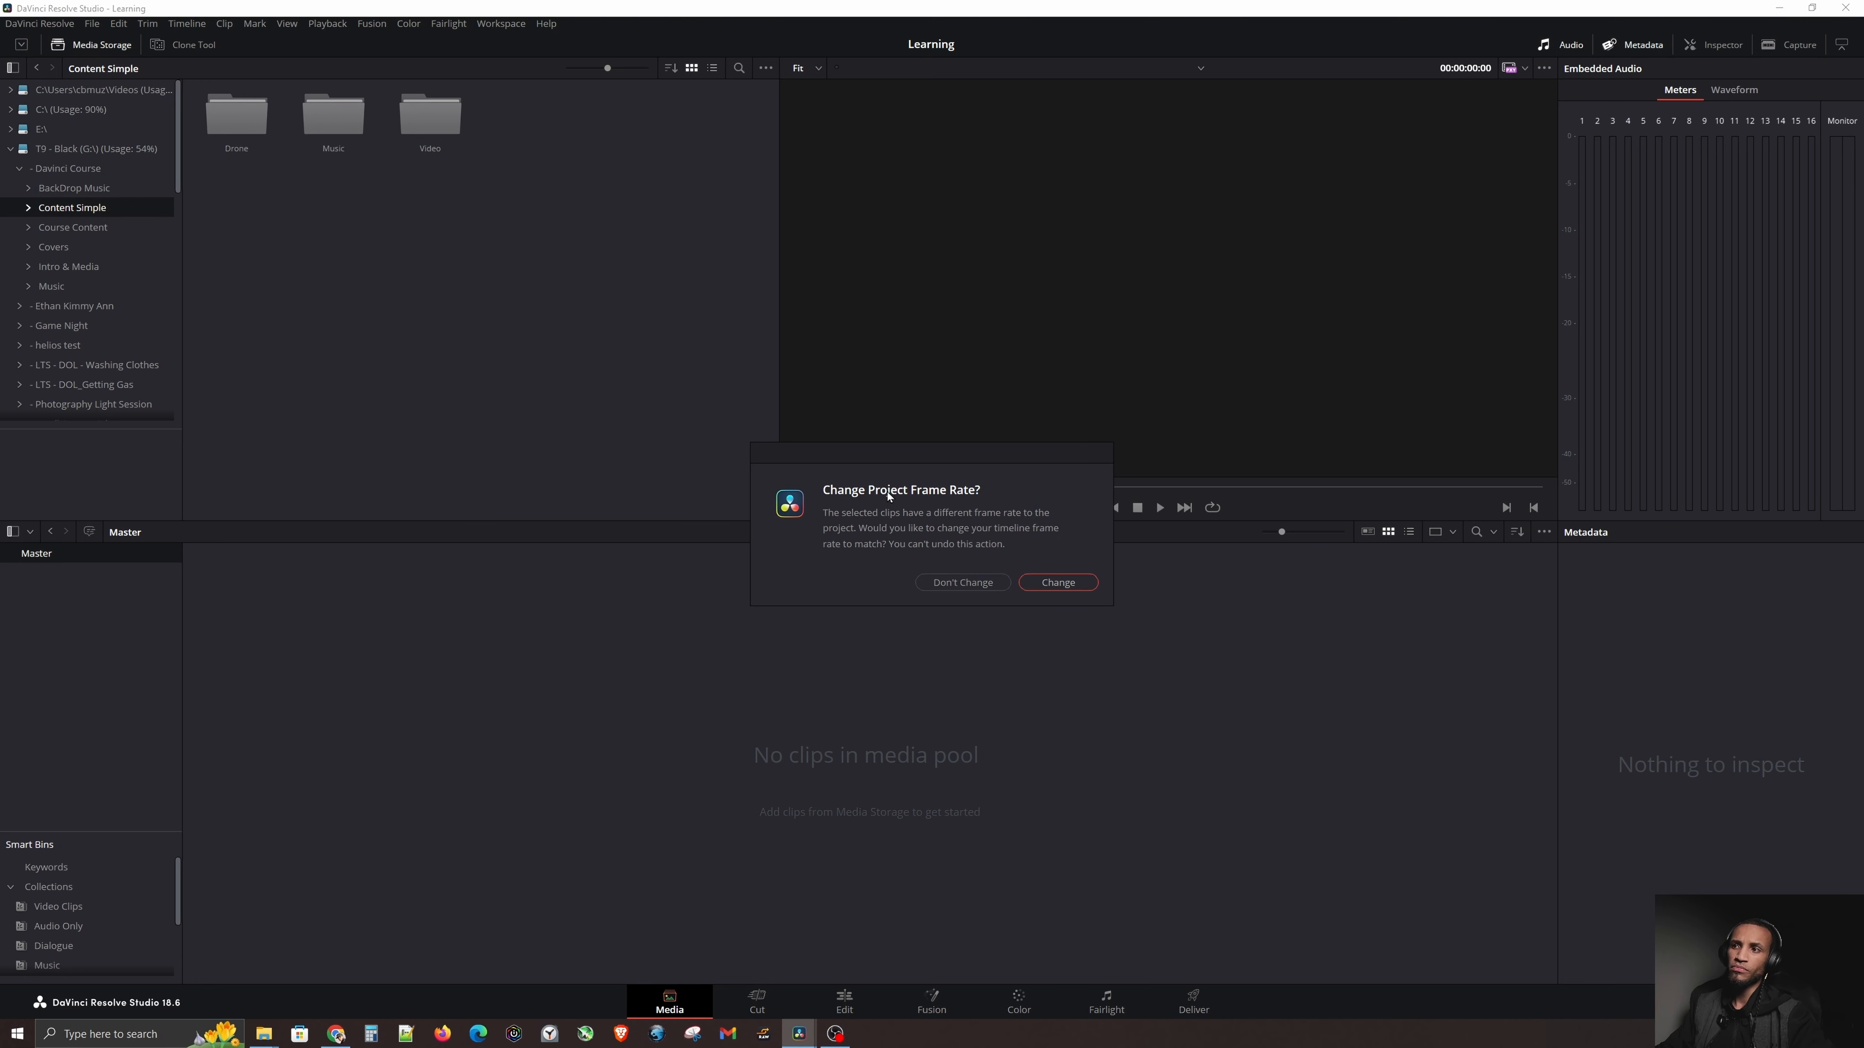
{"action": "left_click", "coordinate": [1055, 582]}
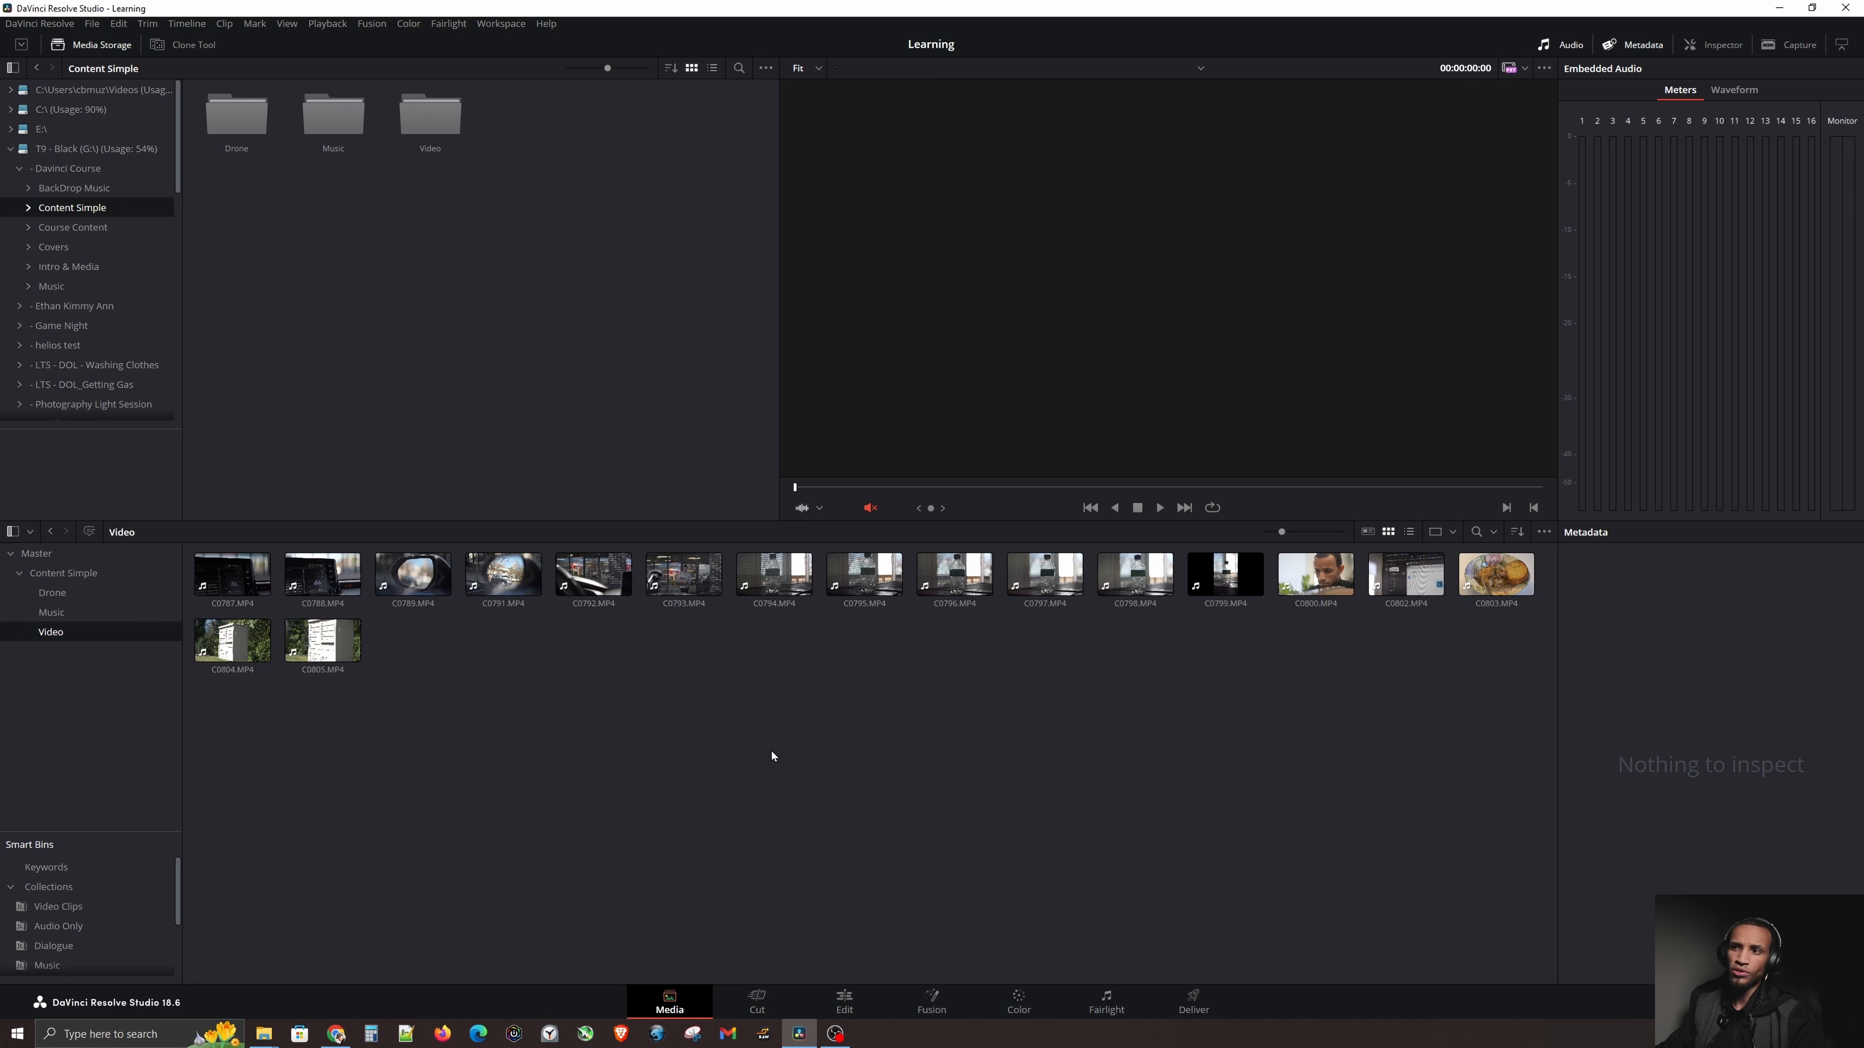
{"action": "mouse_move", "coordinate": [743, 762]}
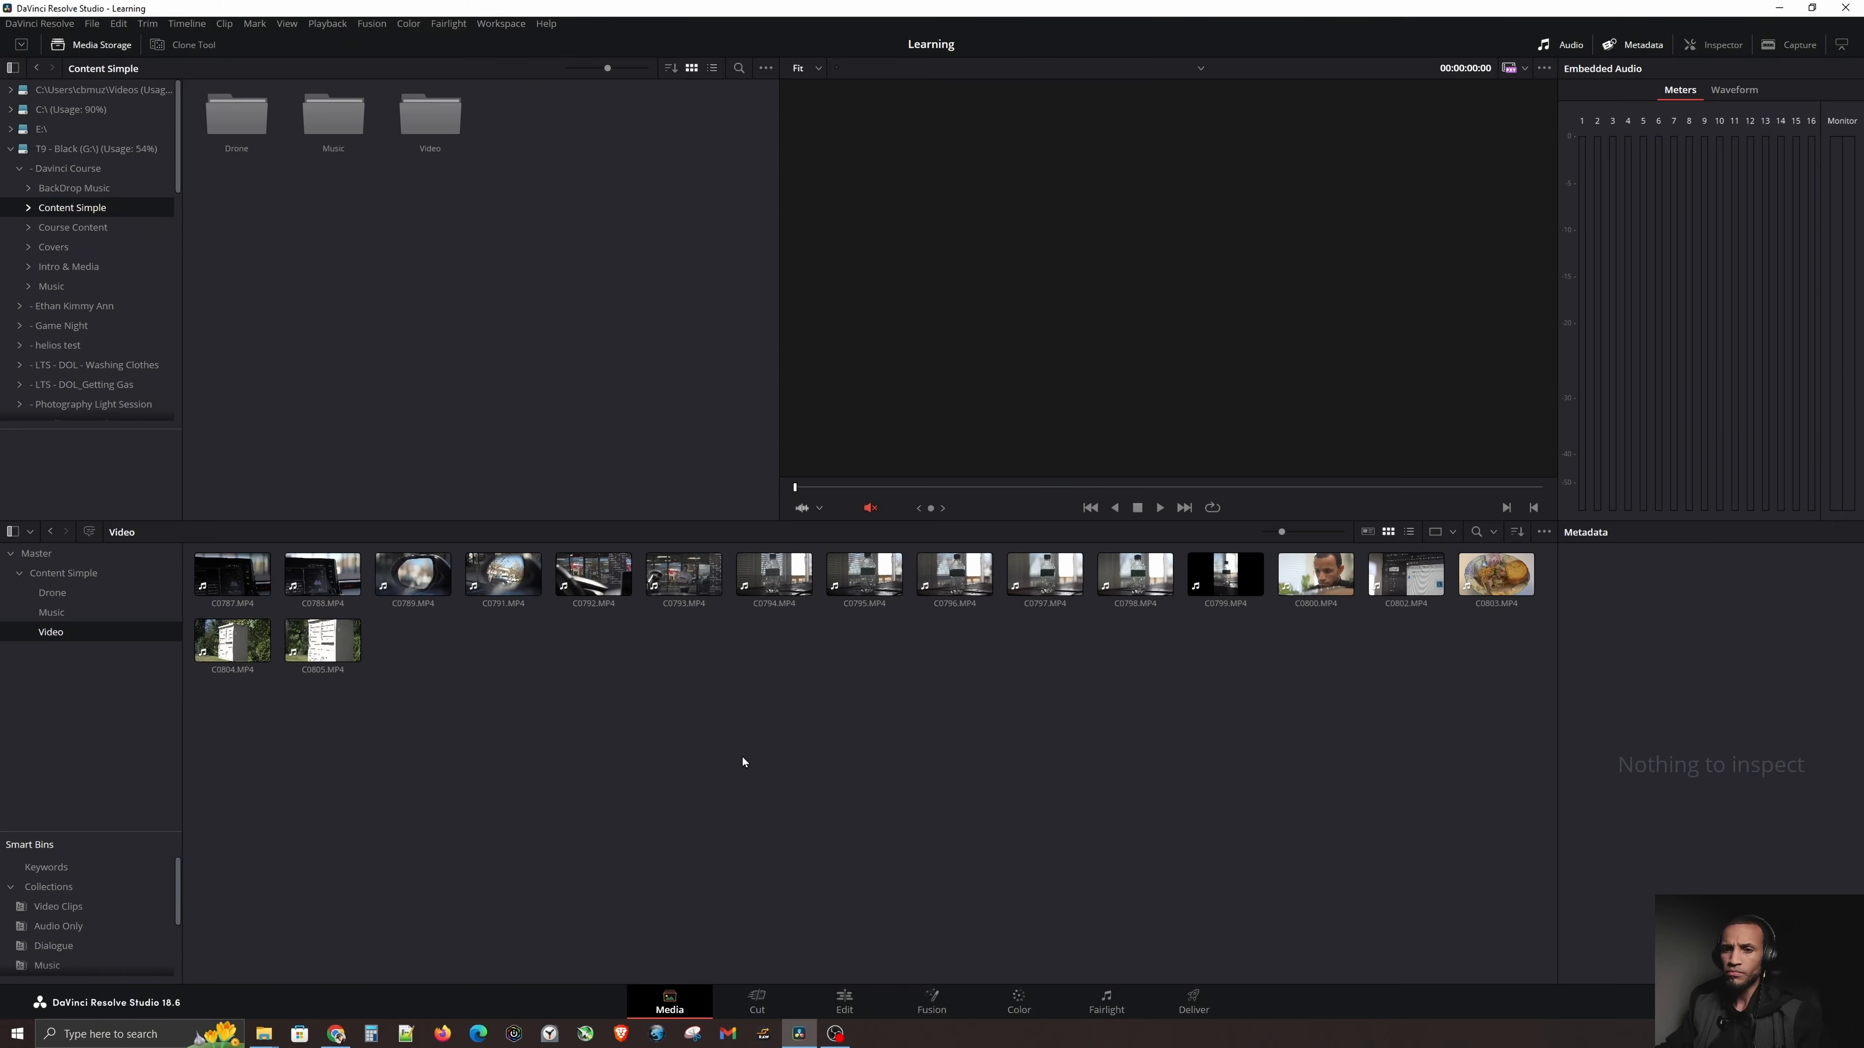
{"action": "mouse_move", "coordinate": [618, 710]}
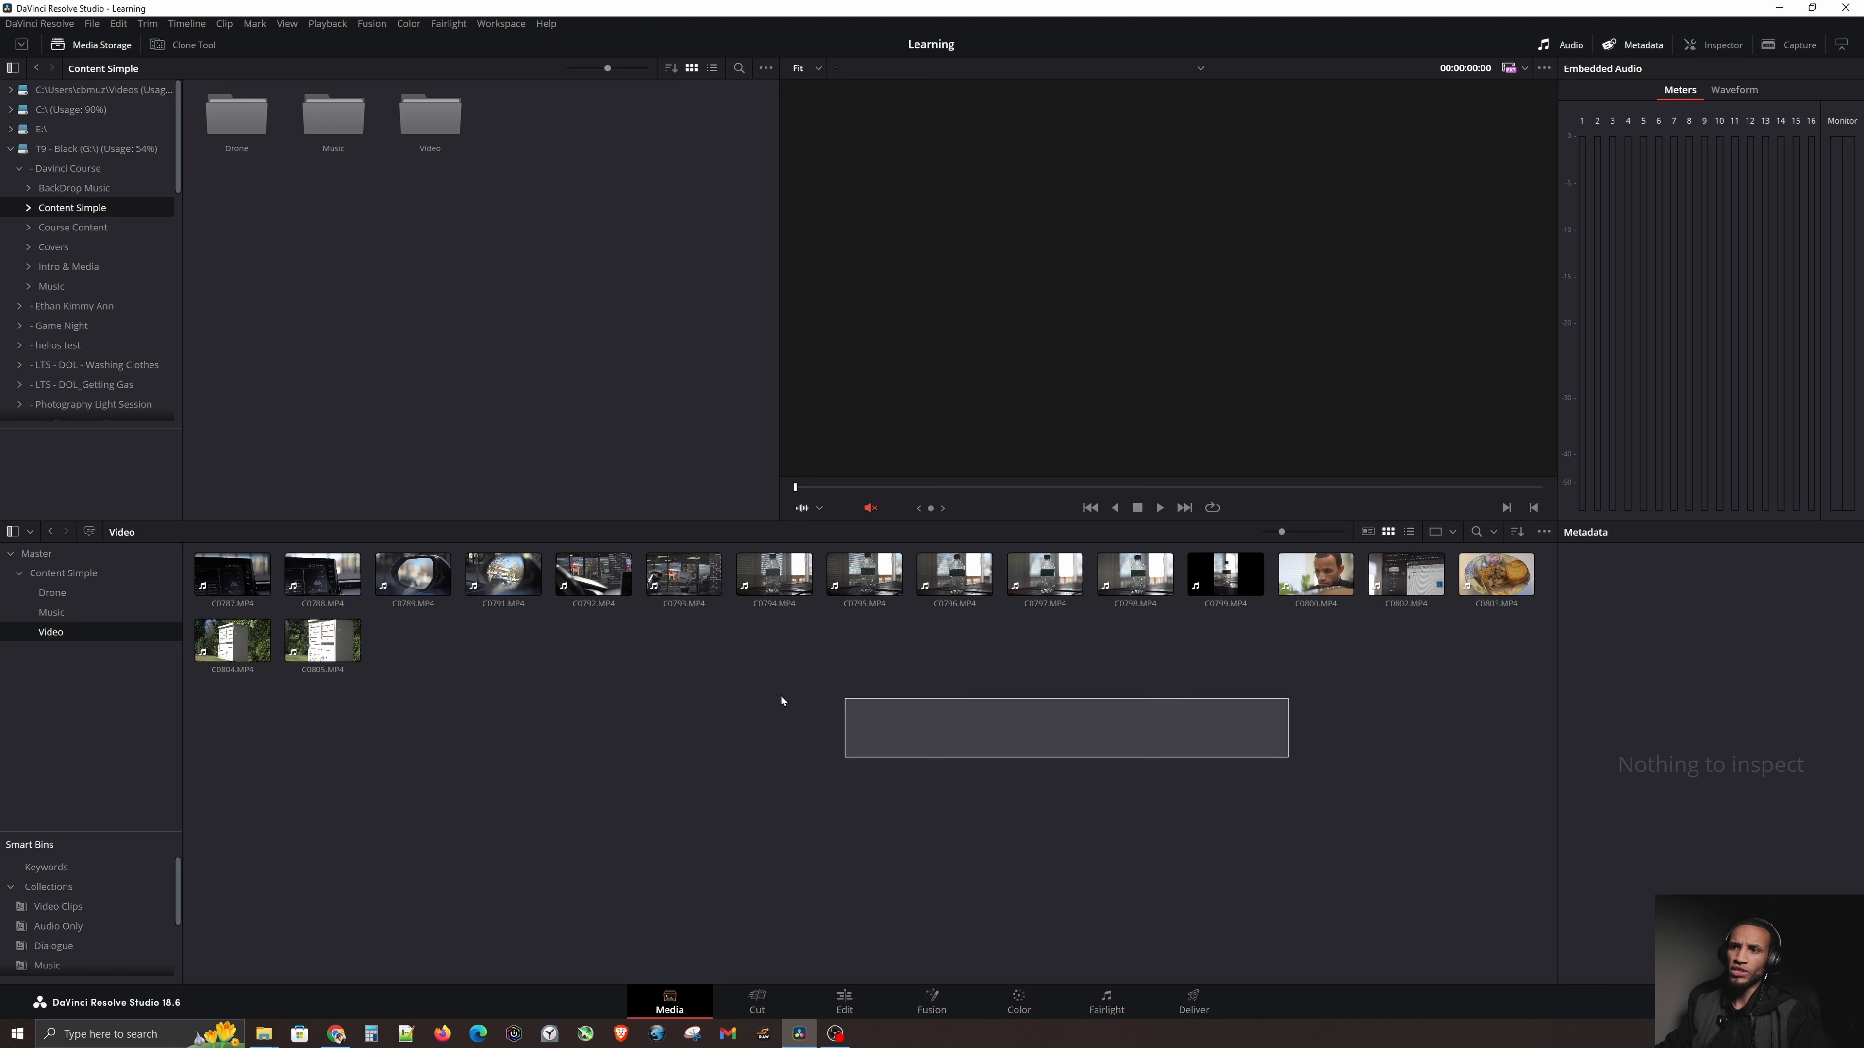
Step: Select clip C0791 in the Video bin, show its details and reach its options for Open File Location
{"action": "left_click", "coordinate": [503, 576]}
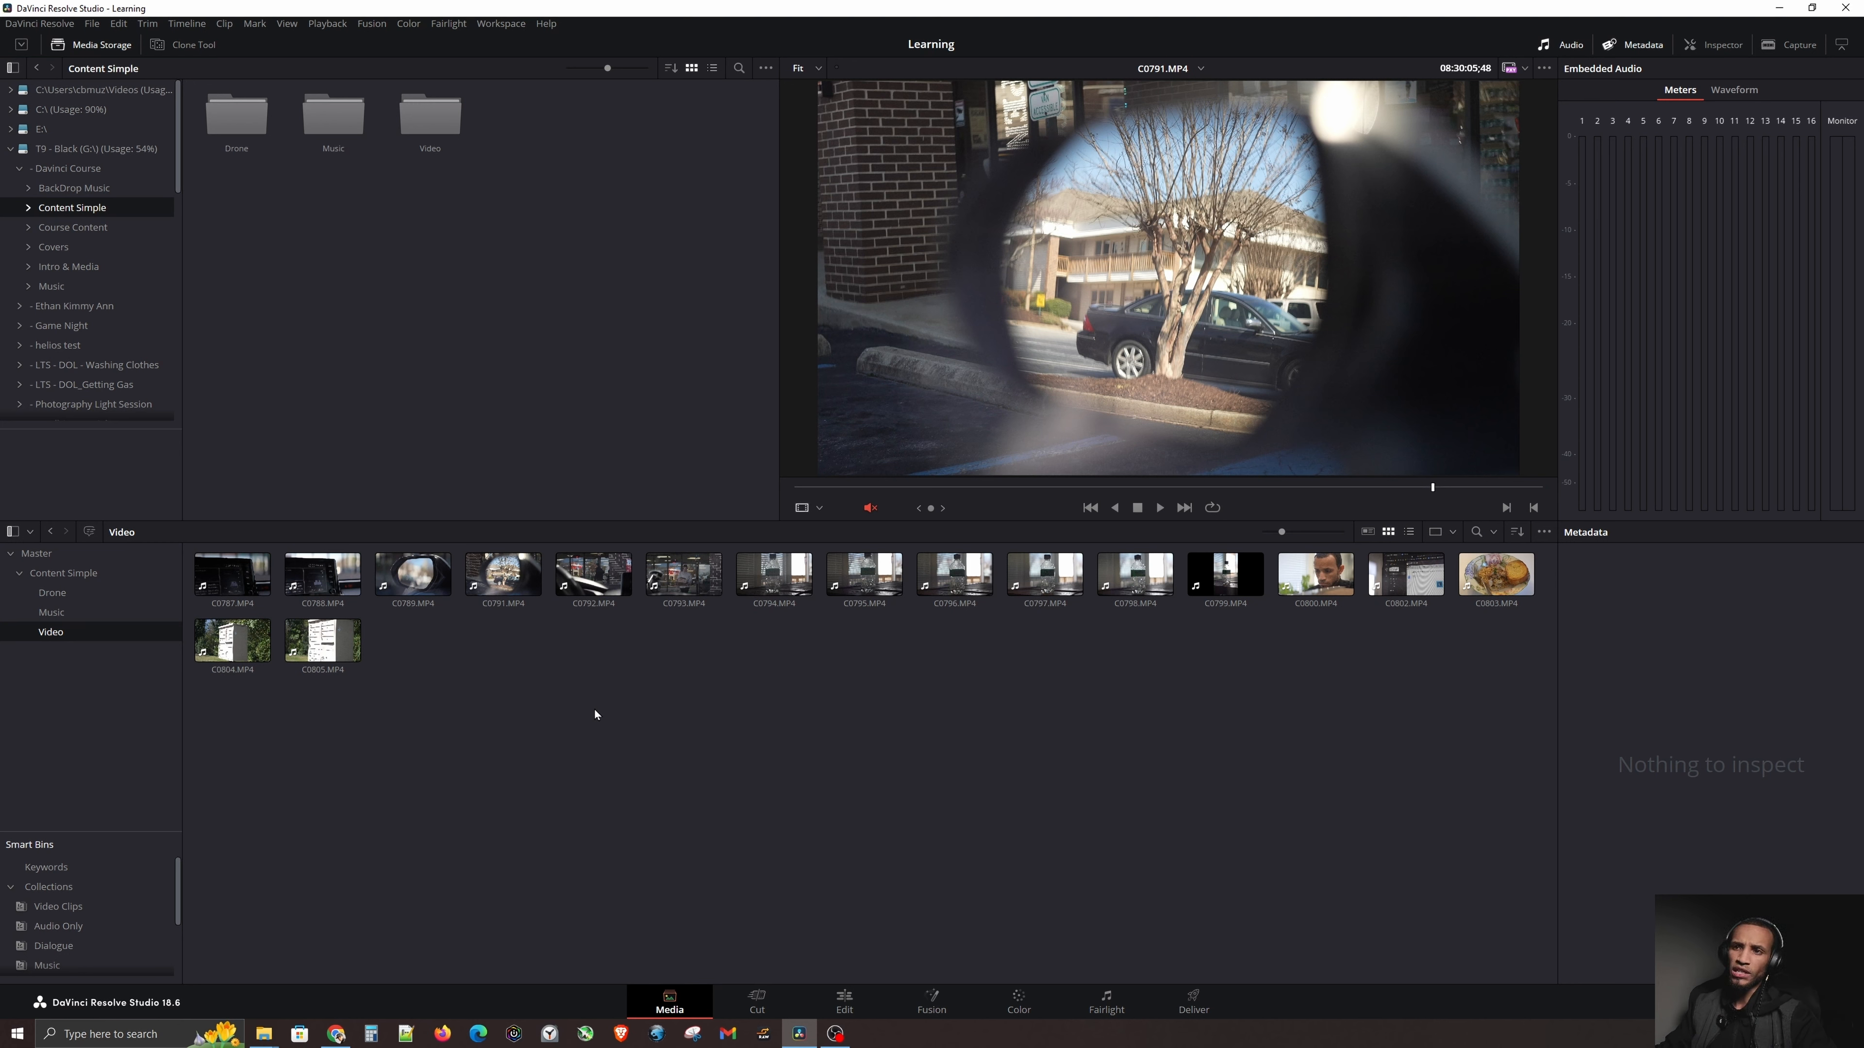
{"action": "left_click", "coordinate": [502, 576]}
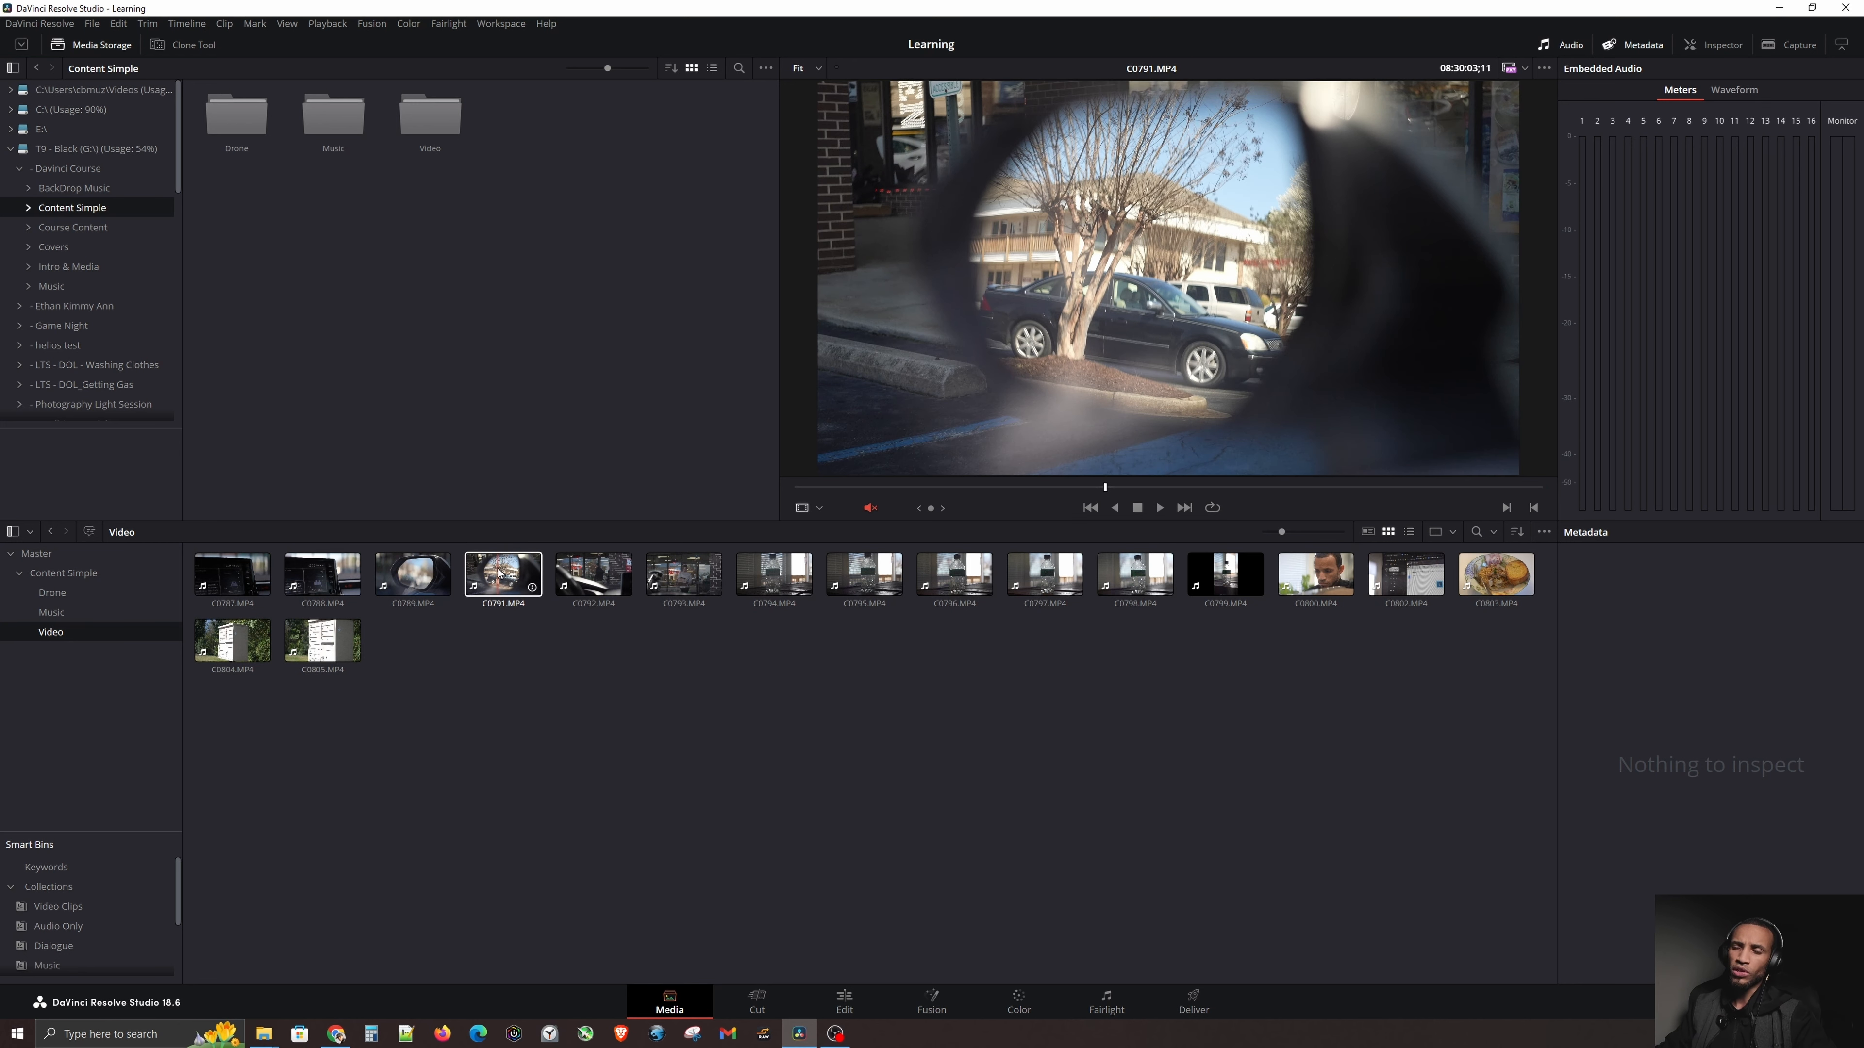
{"action": "left_click", "coordinate": [502, 574]}
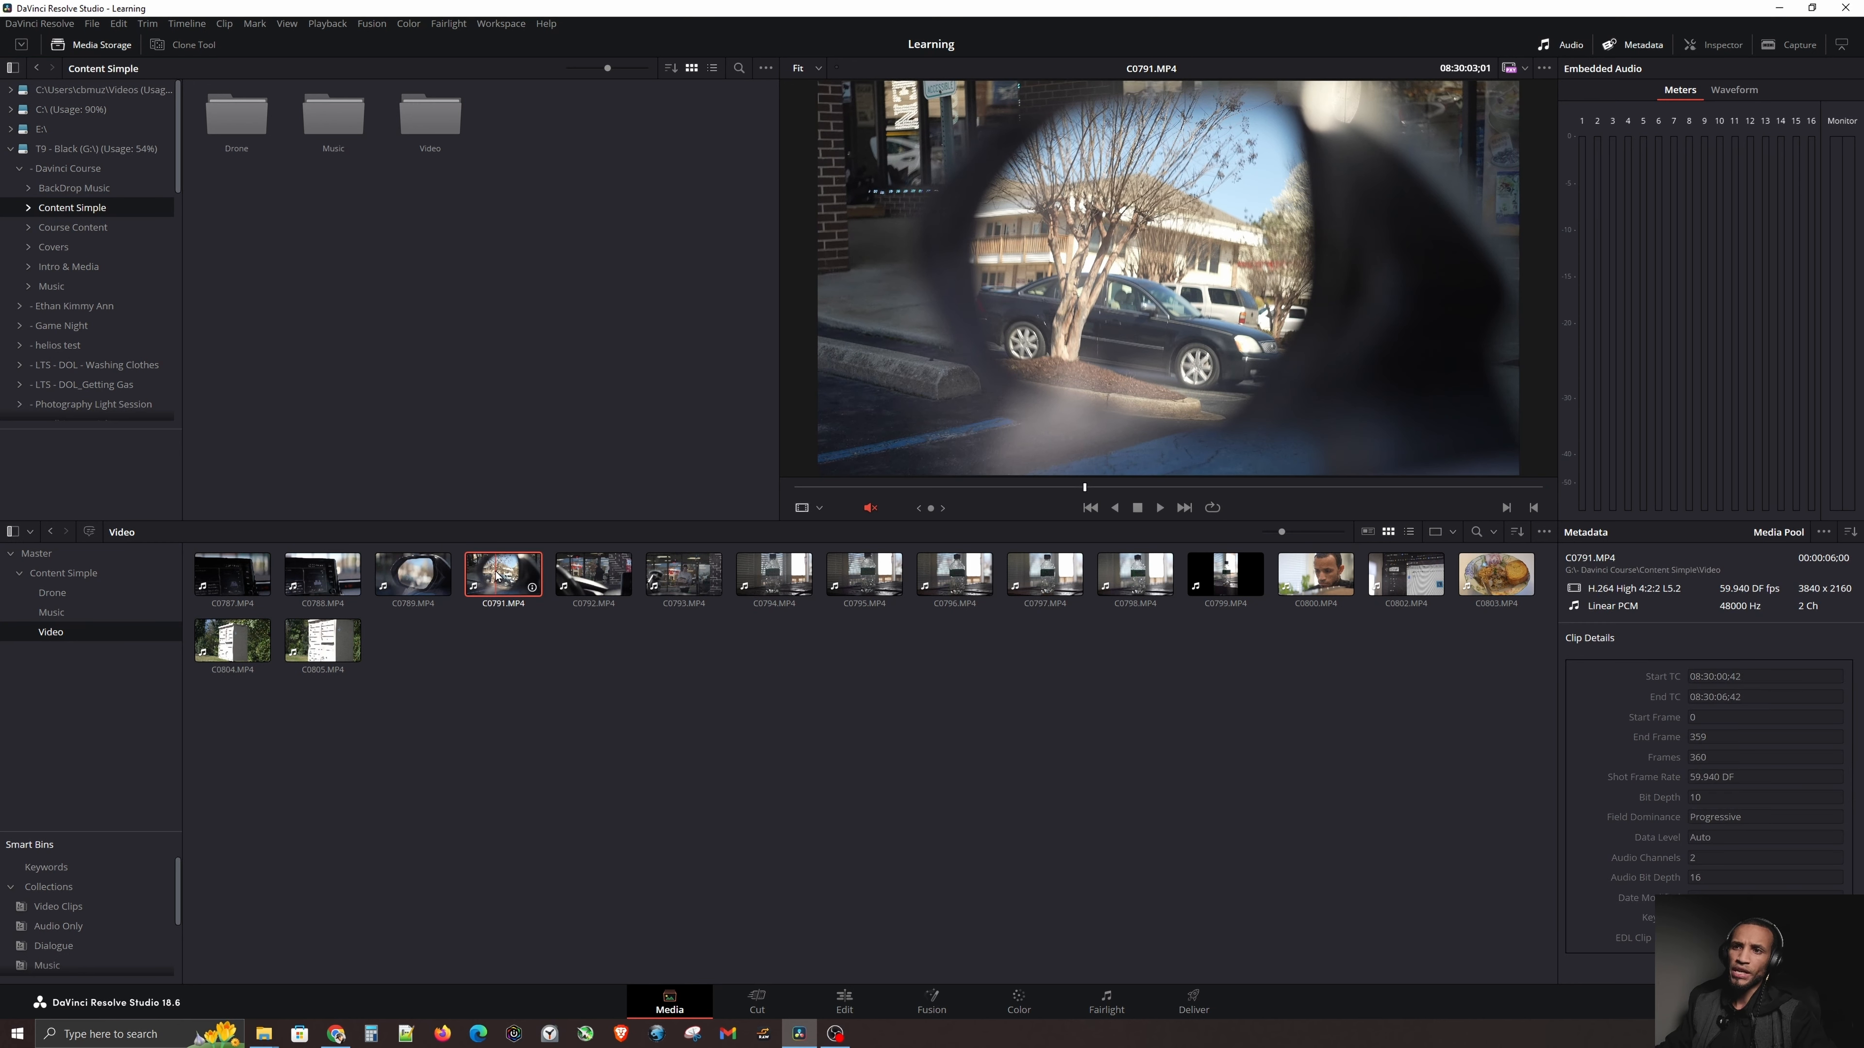
{"action": "right_click", "coordinate": [501, 574]}
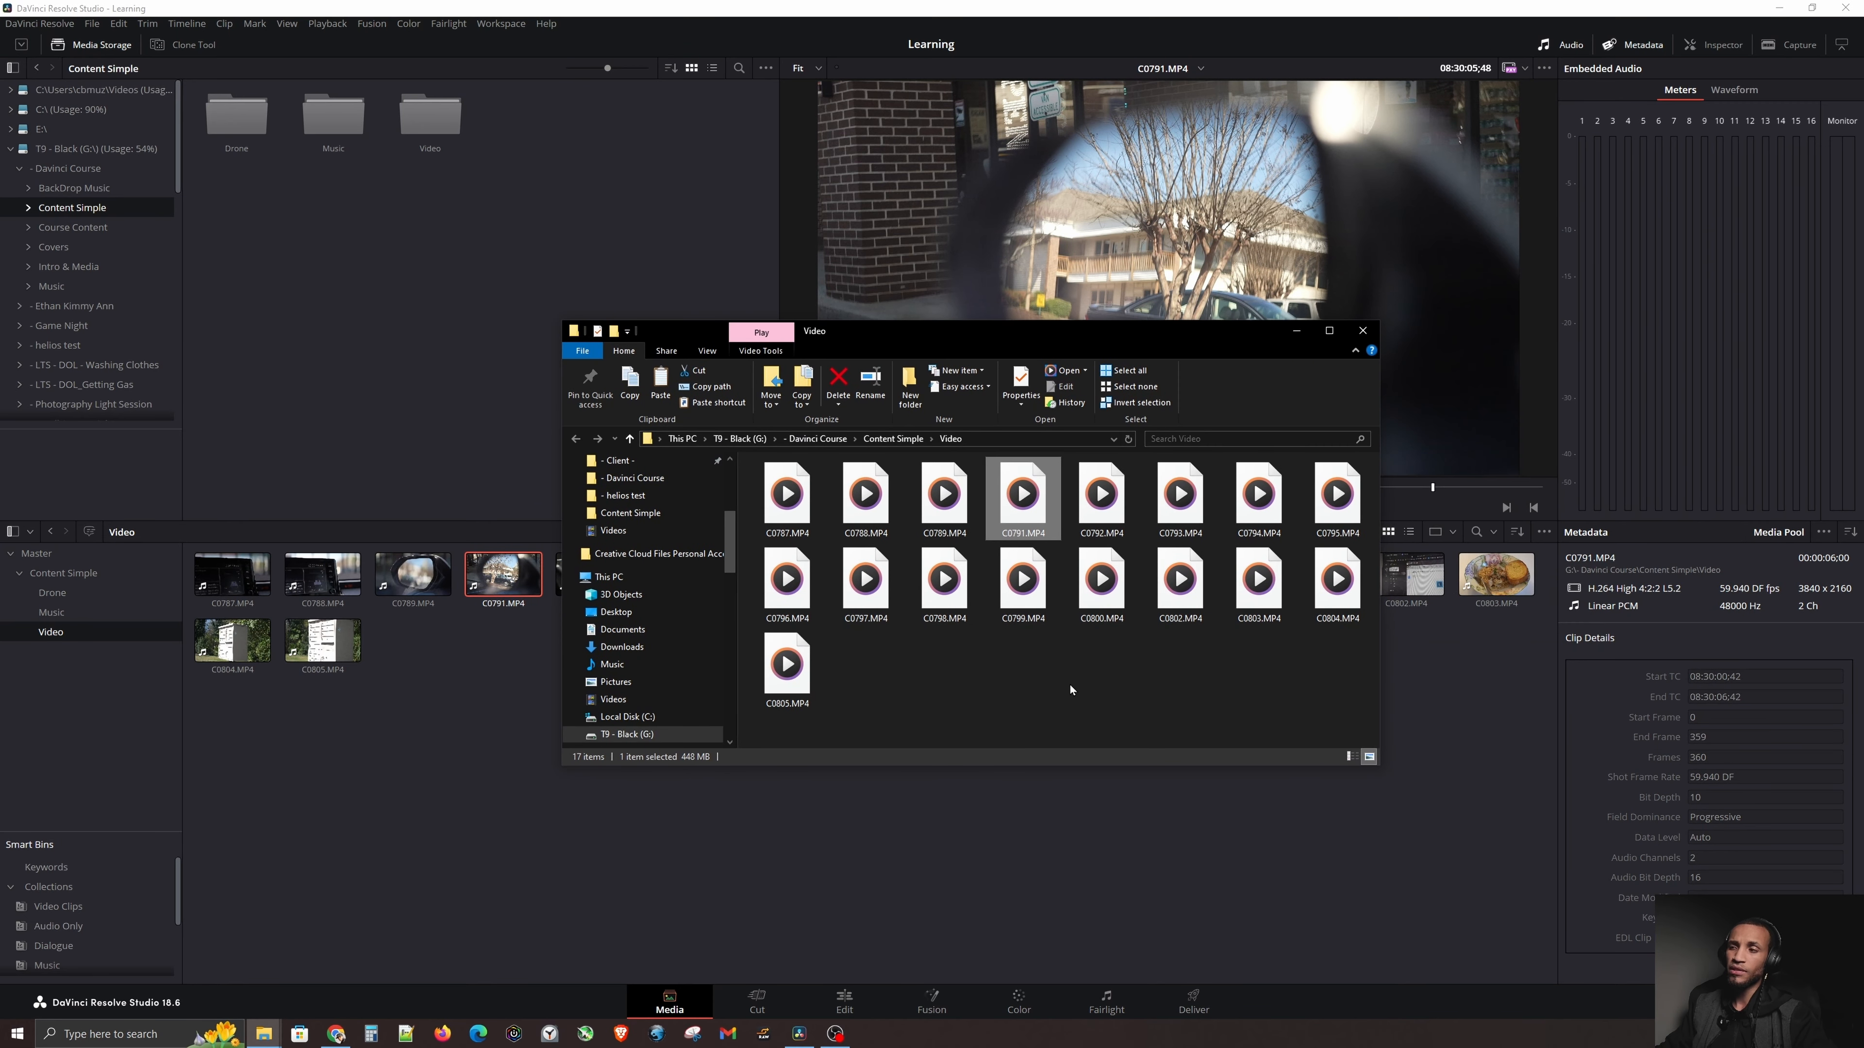
{"action": "mouse_move", "coordinate": [1092, 710]}
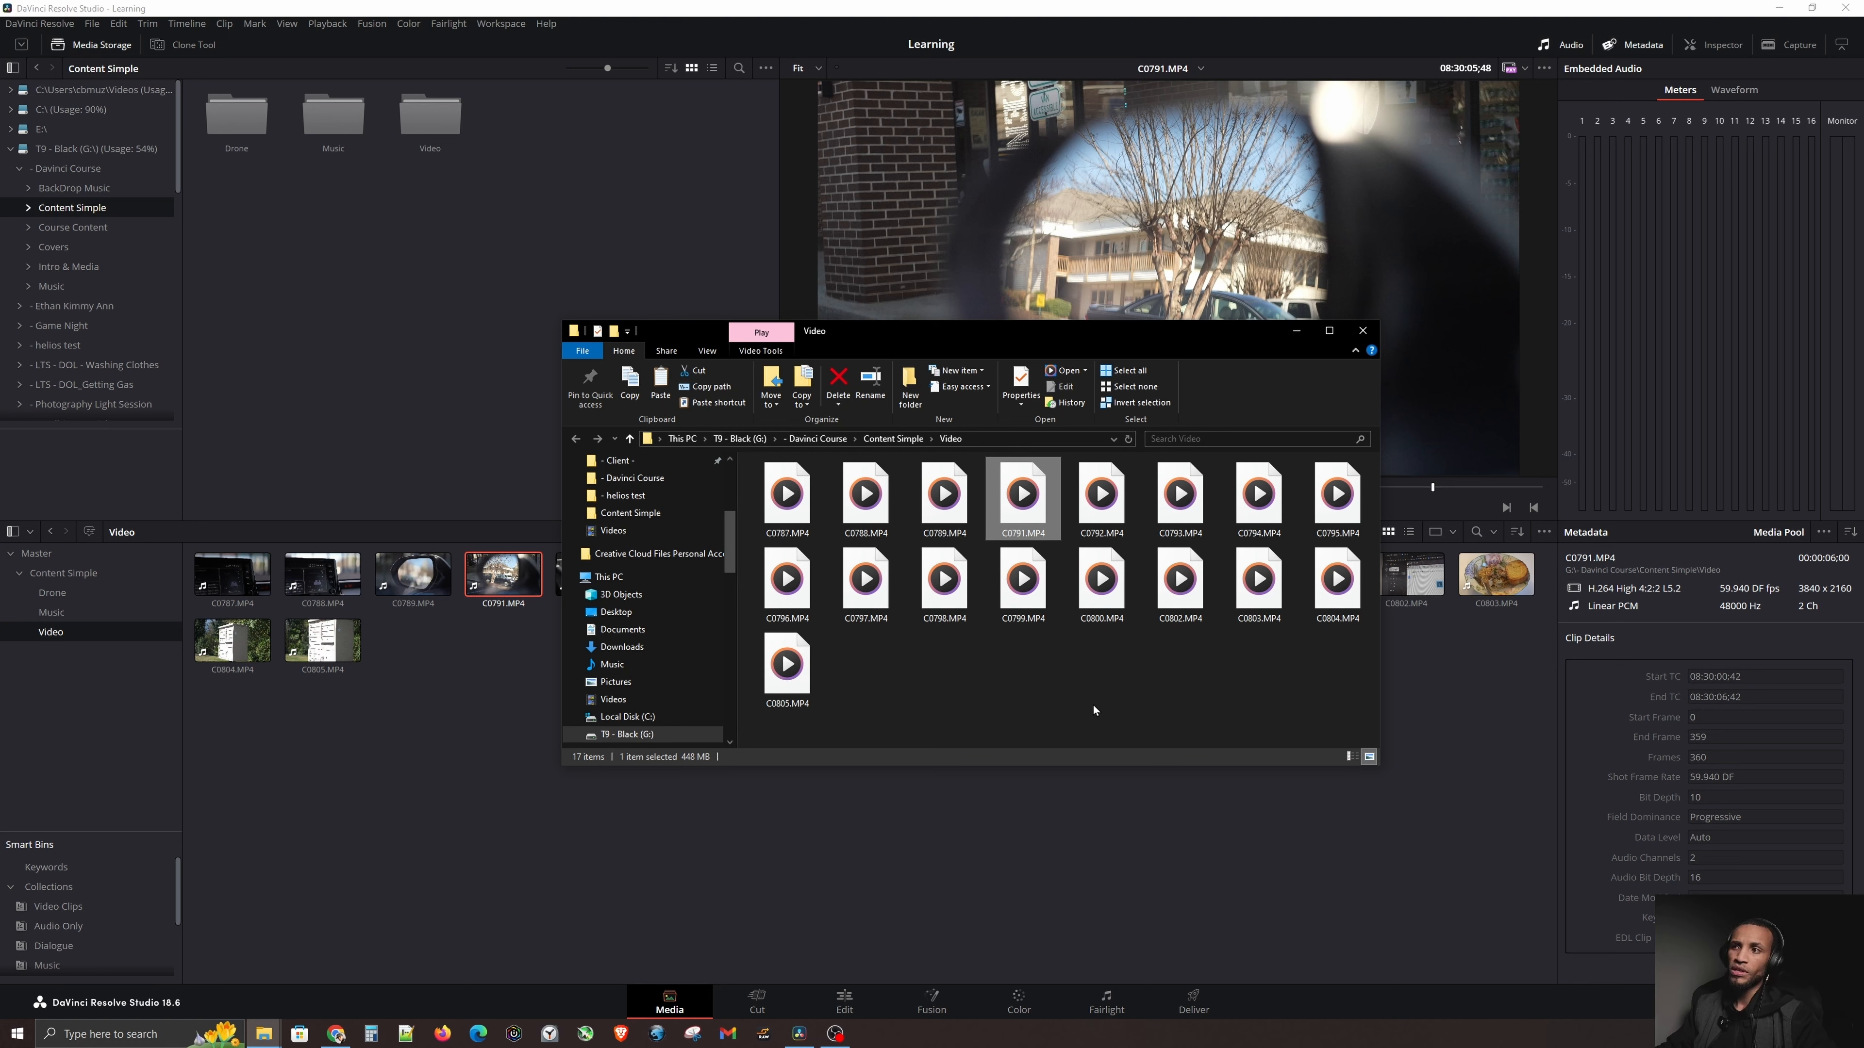
{"action": "mouse_move", "coordinate": [1031, 518]}
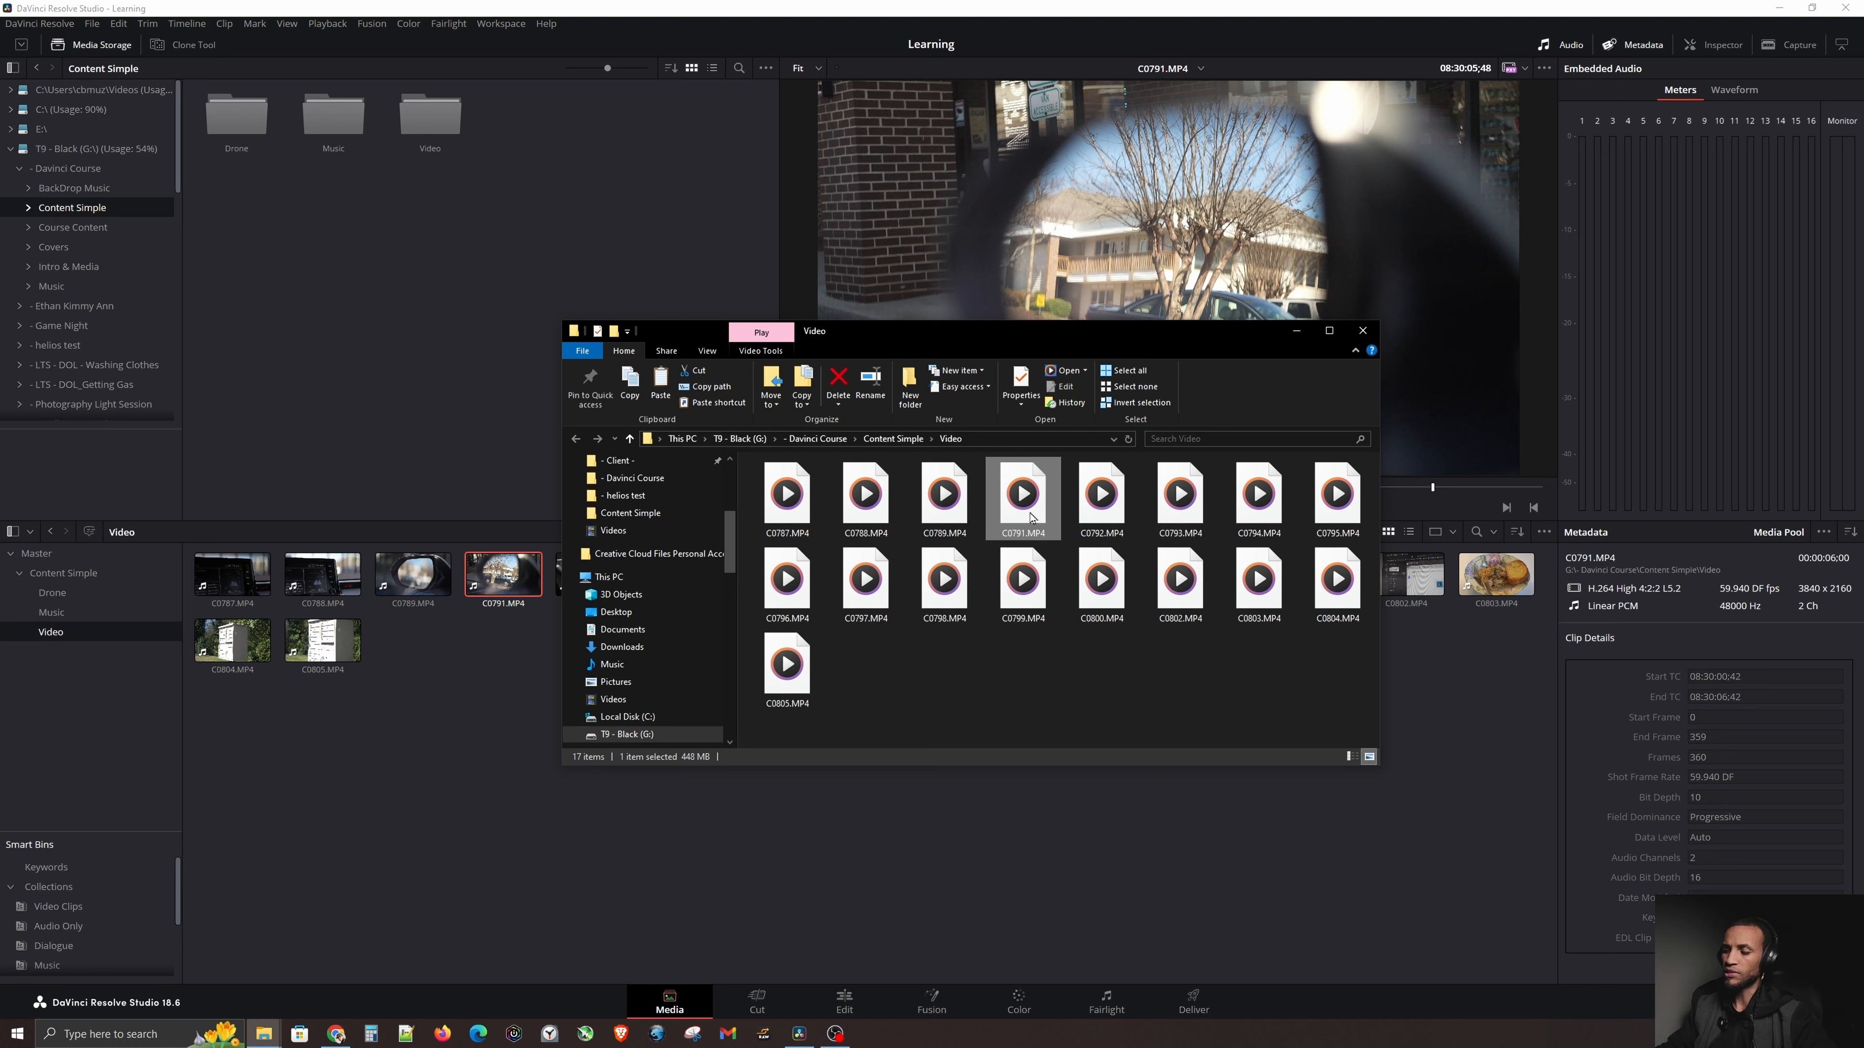
Step: With C0791.MP4 gone from the Video folder, try Open File Location on the red missing clip
{"action": "left_click", "coordinate": [838, 381]}
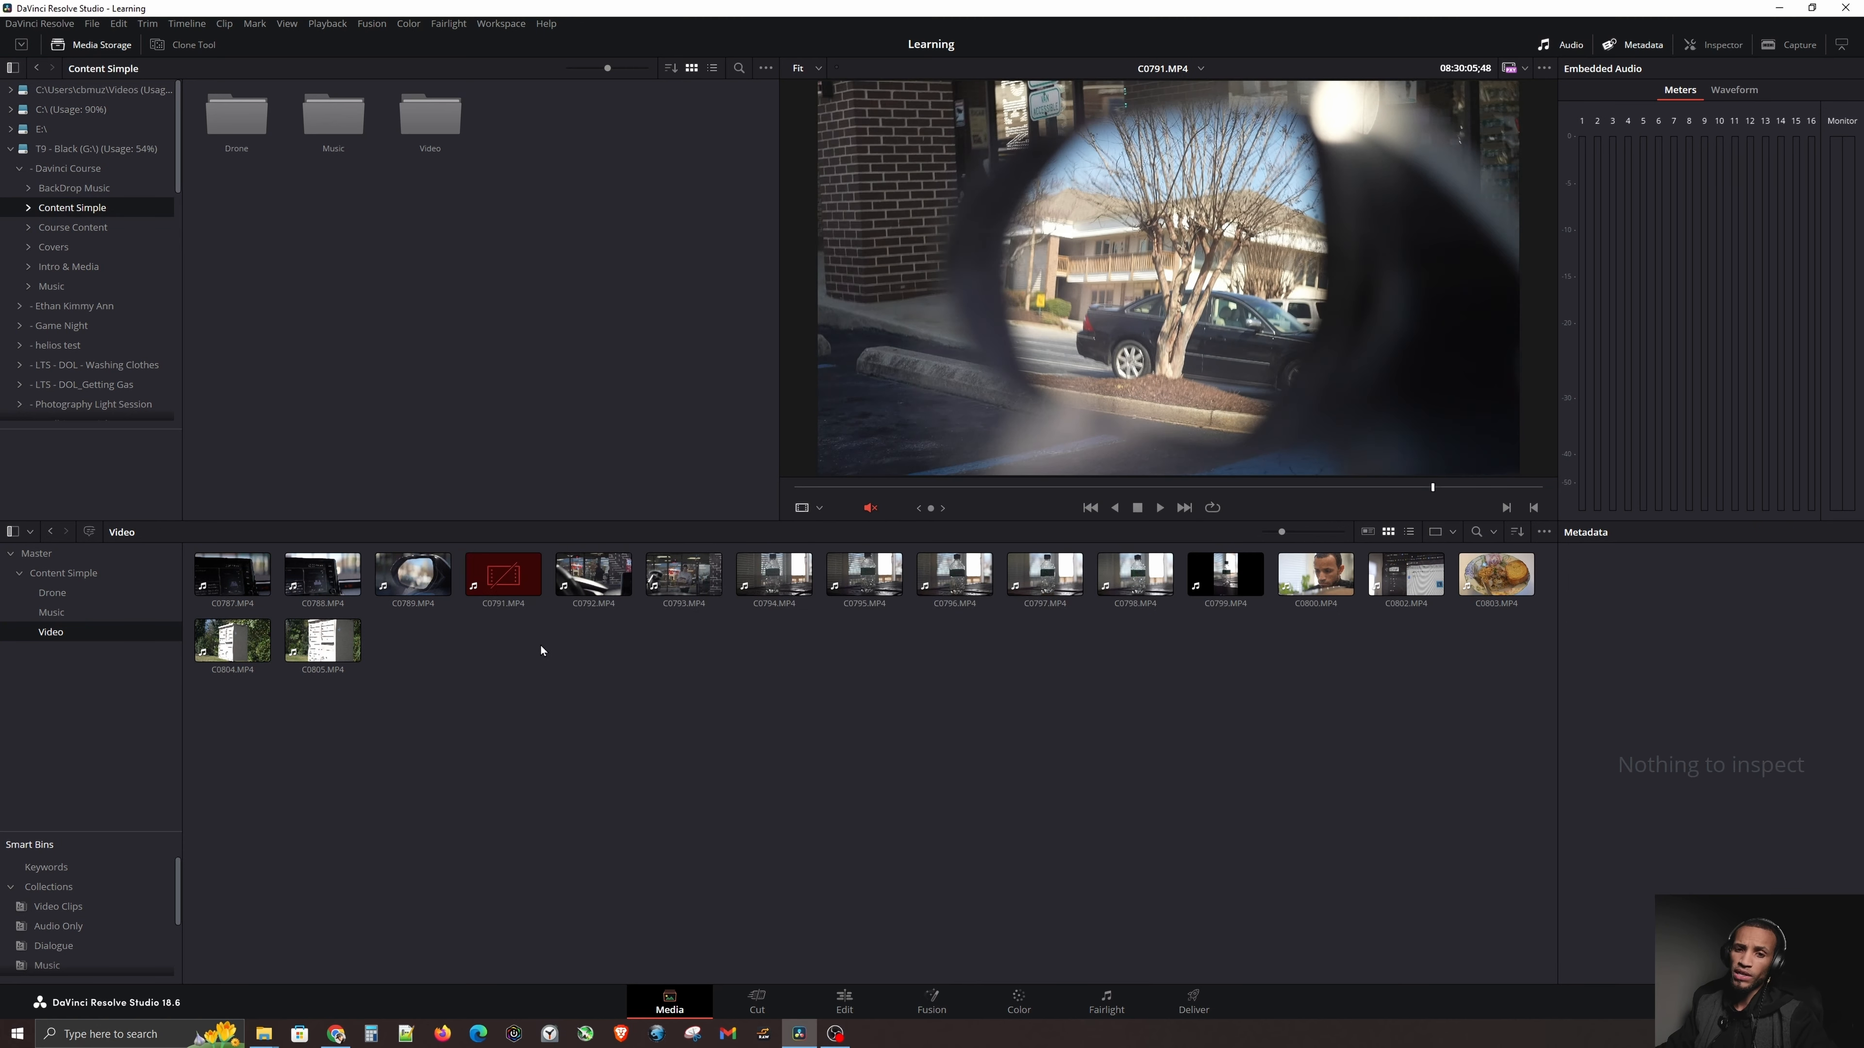
{"action": "mouse_move", "coordinate": [550, 695]}
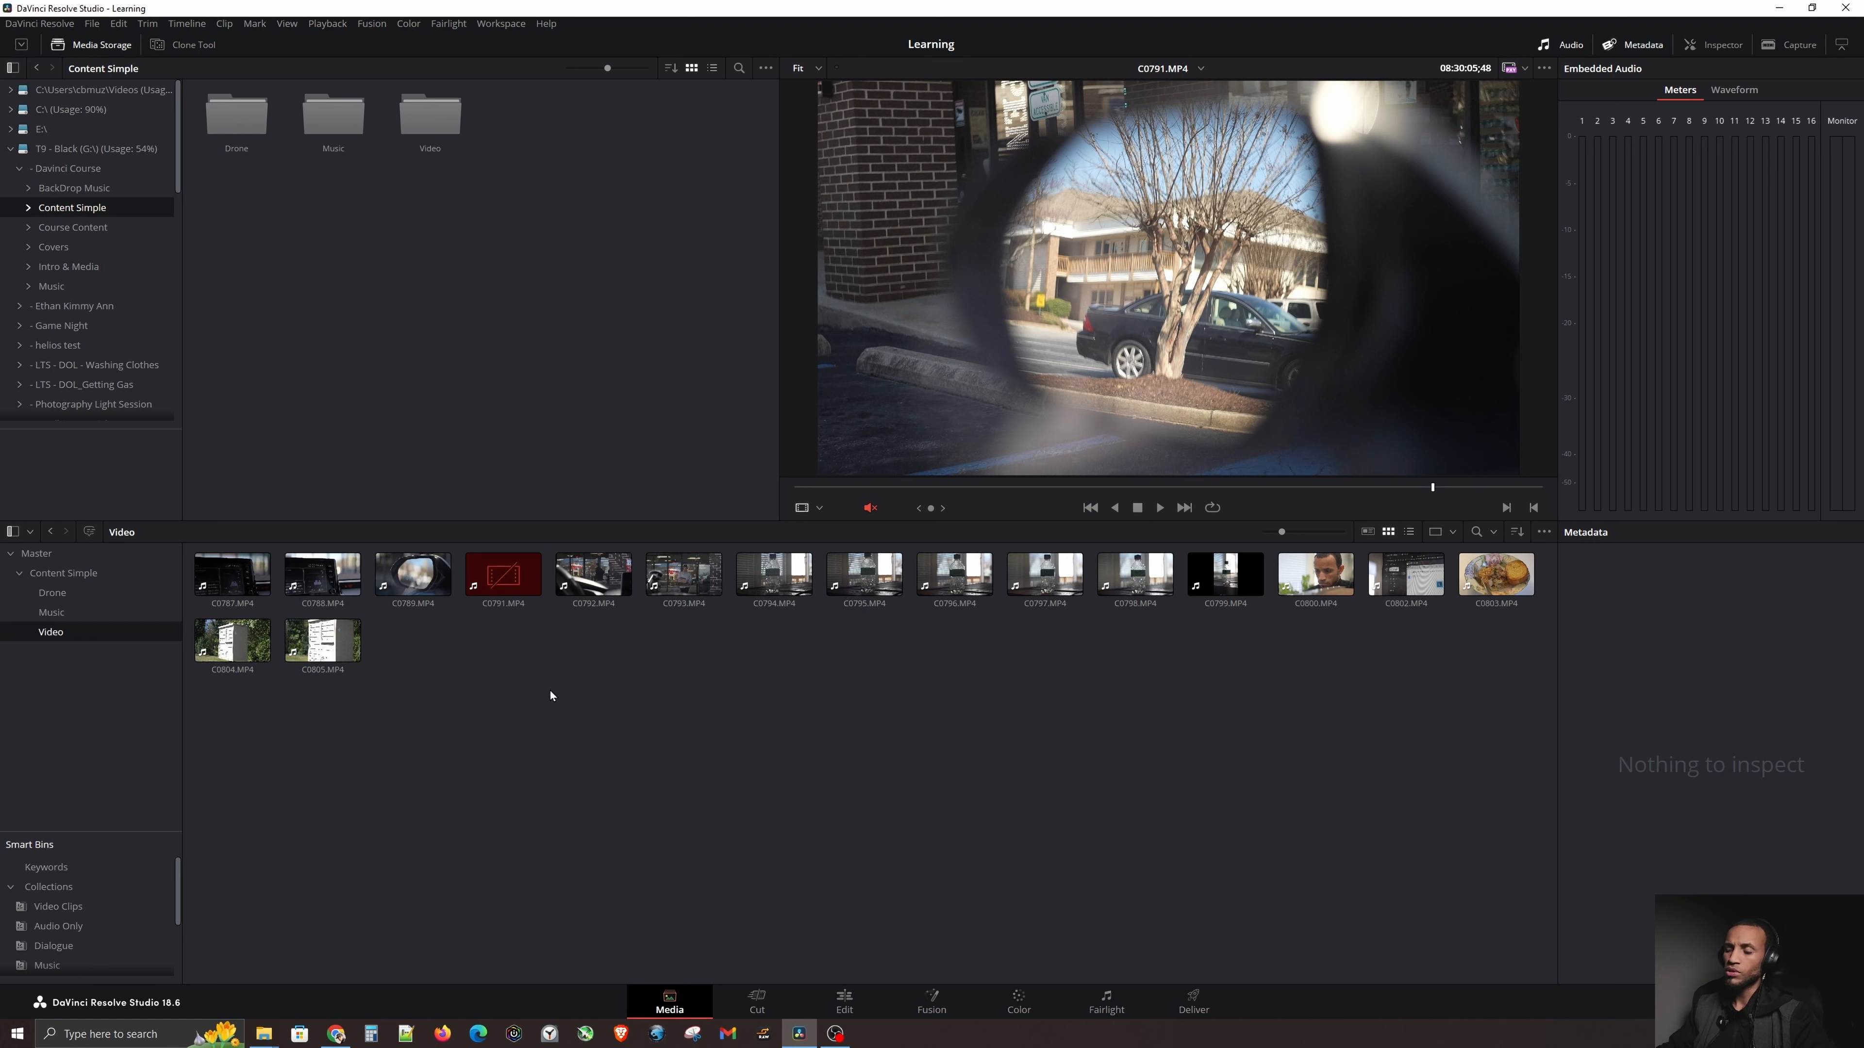
{"action": "right_click", "coordinate": [503, 577]}
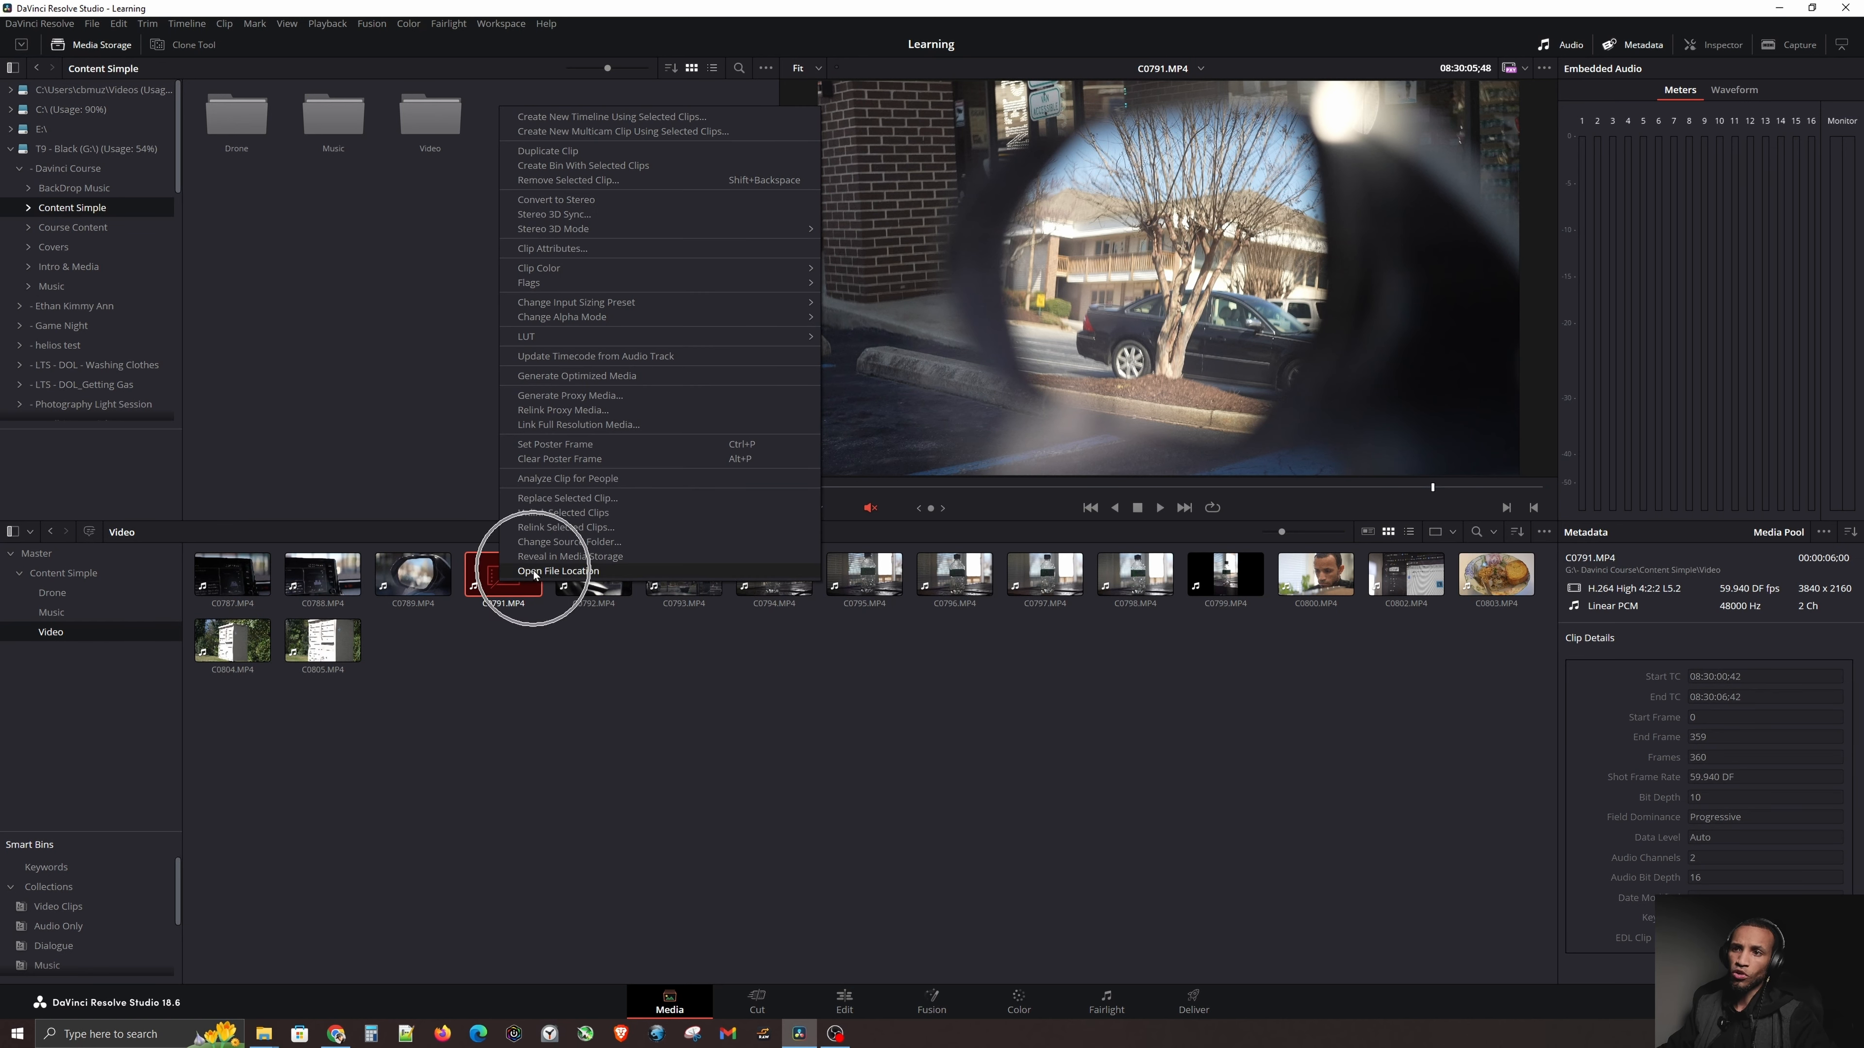
{"action": "left_click", "coordinate": [557, 571]}
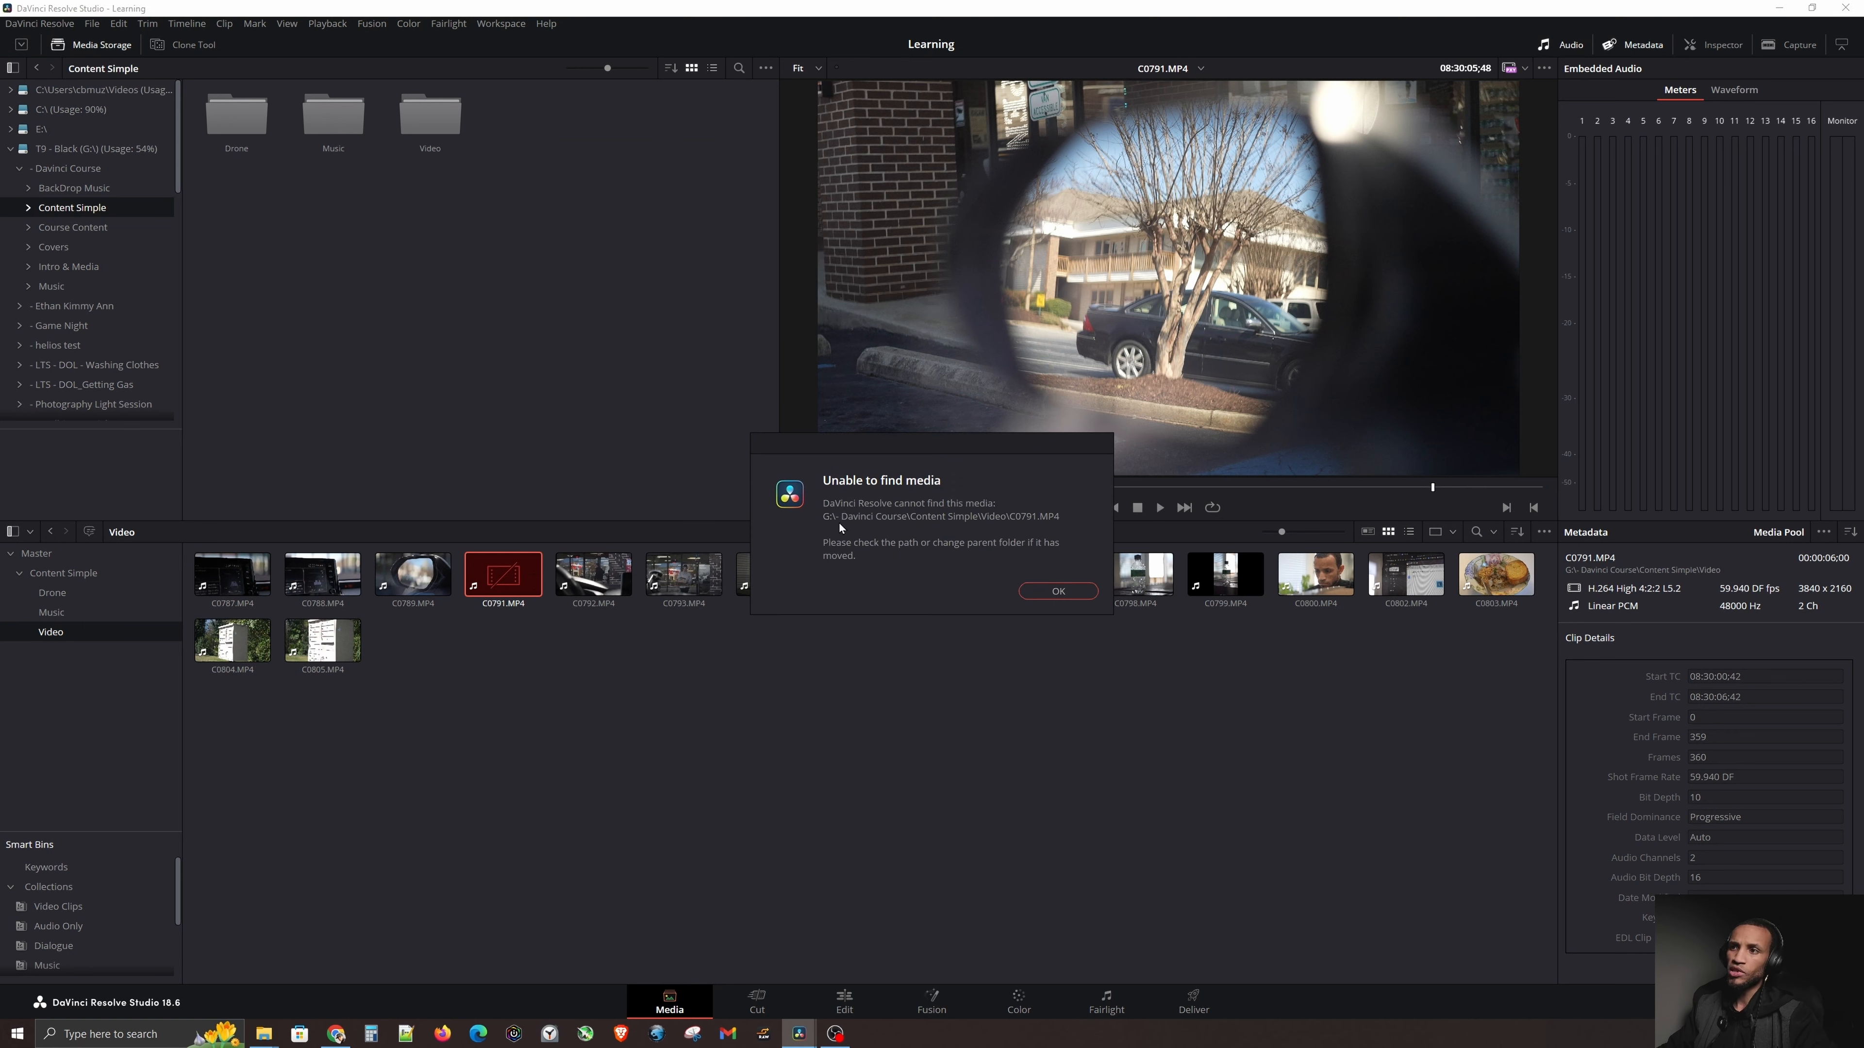
{"action": "mouse_move", "coordinate": [951, 518]}
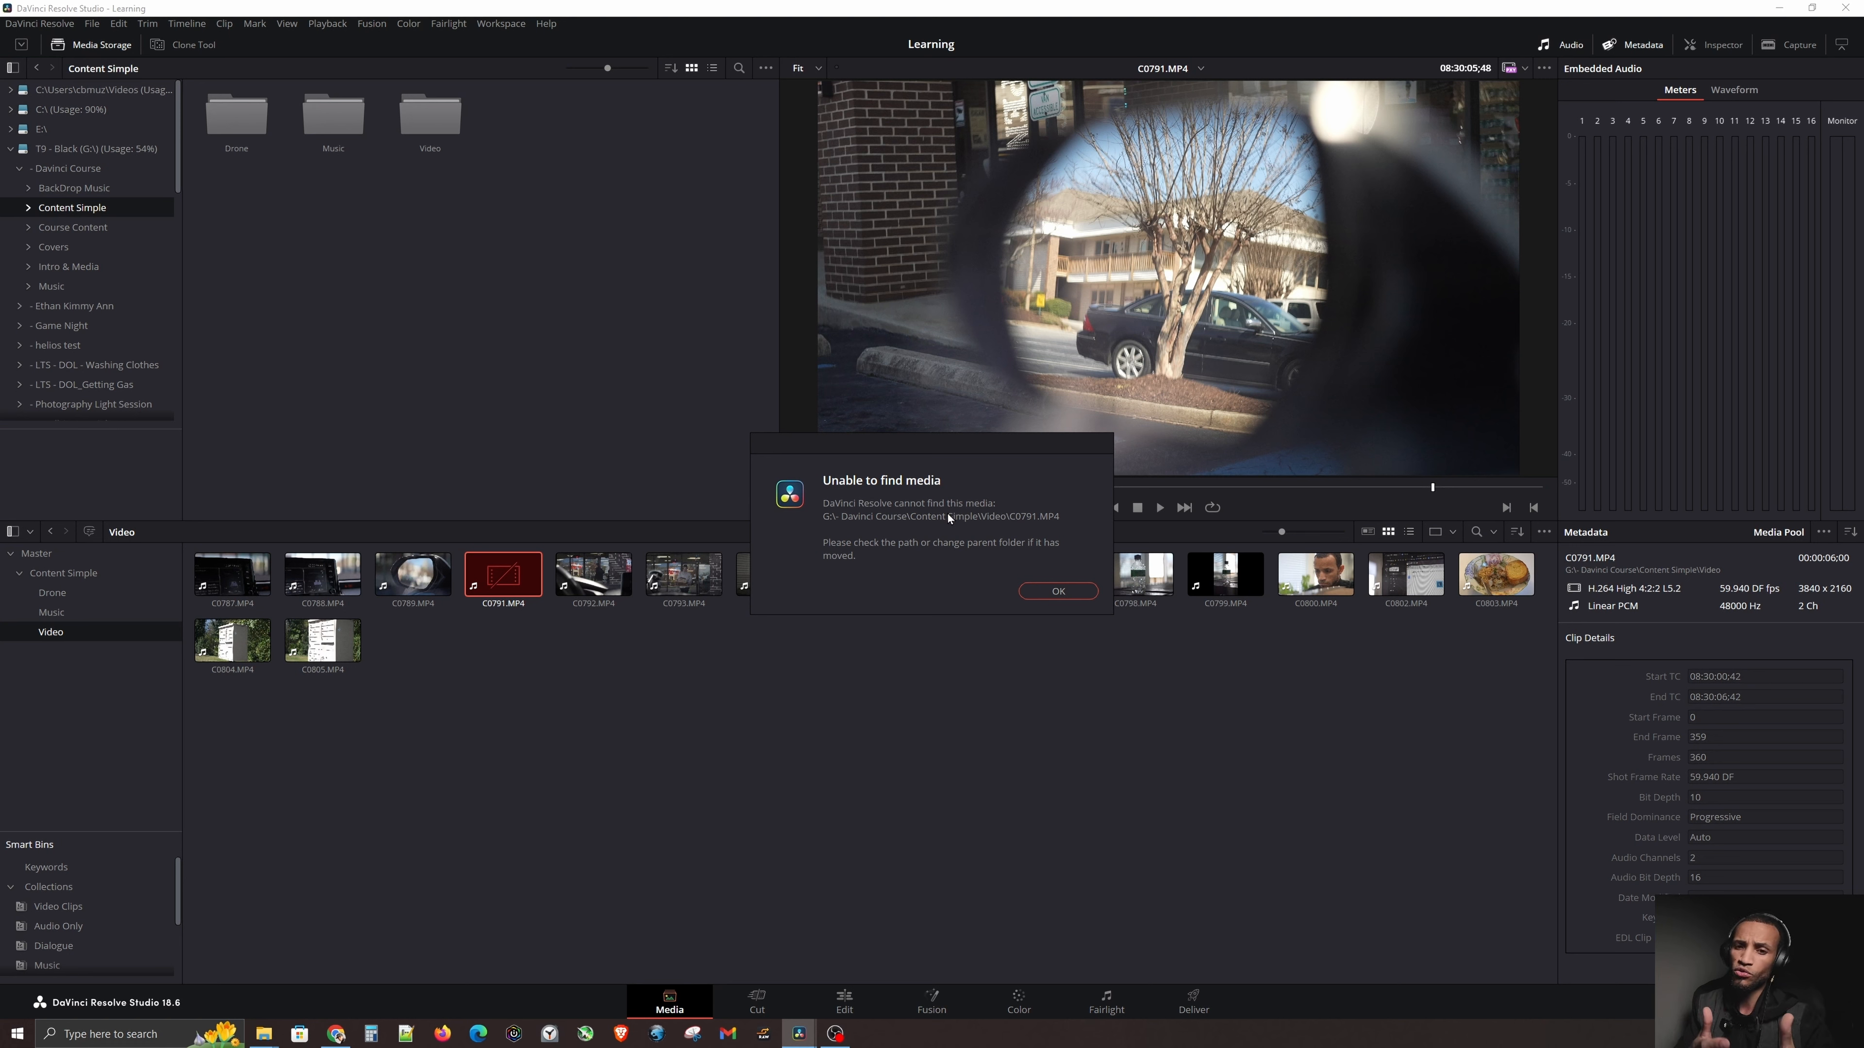
{"action": "mouse_move", "coordinate": [1013, 570]}
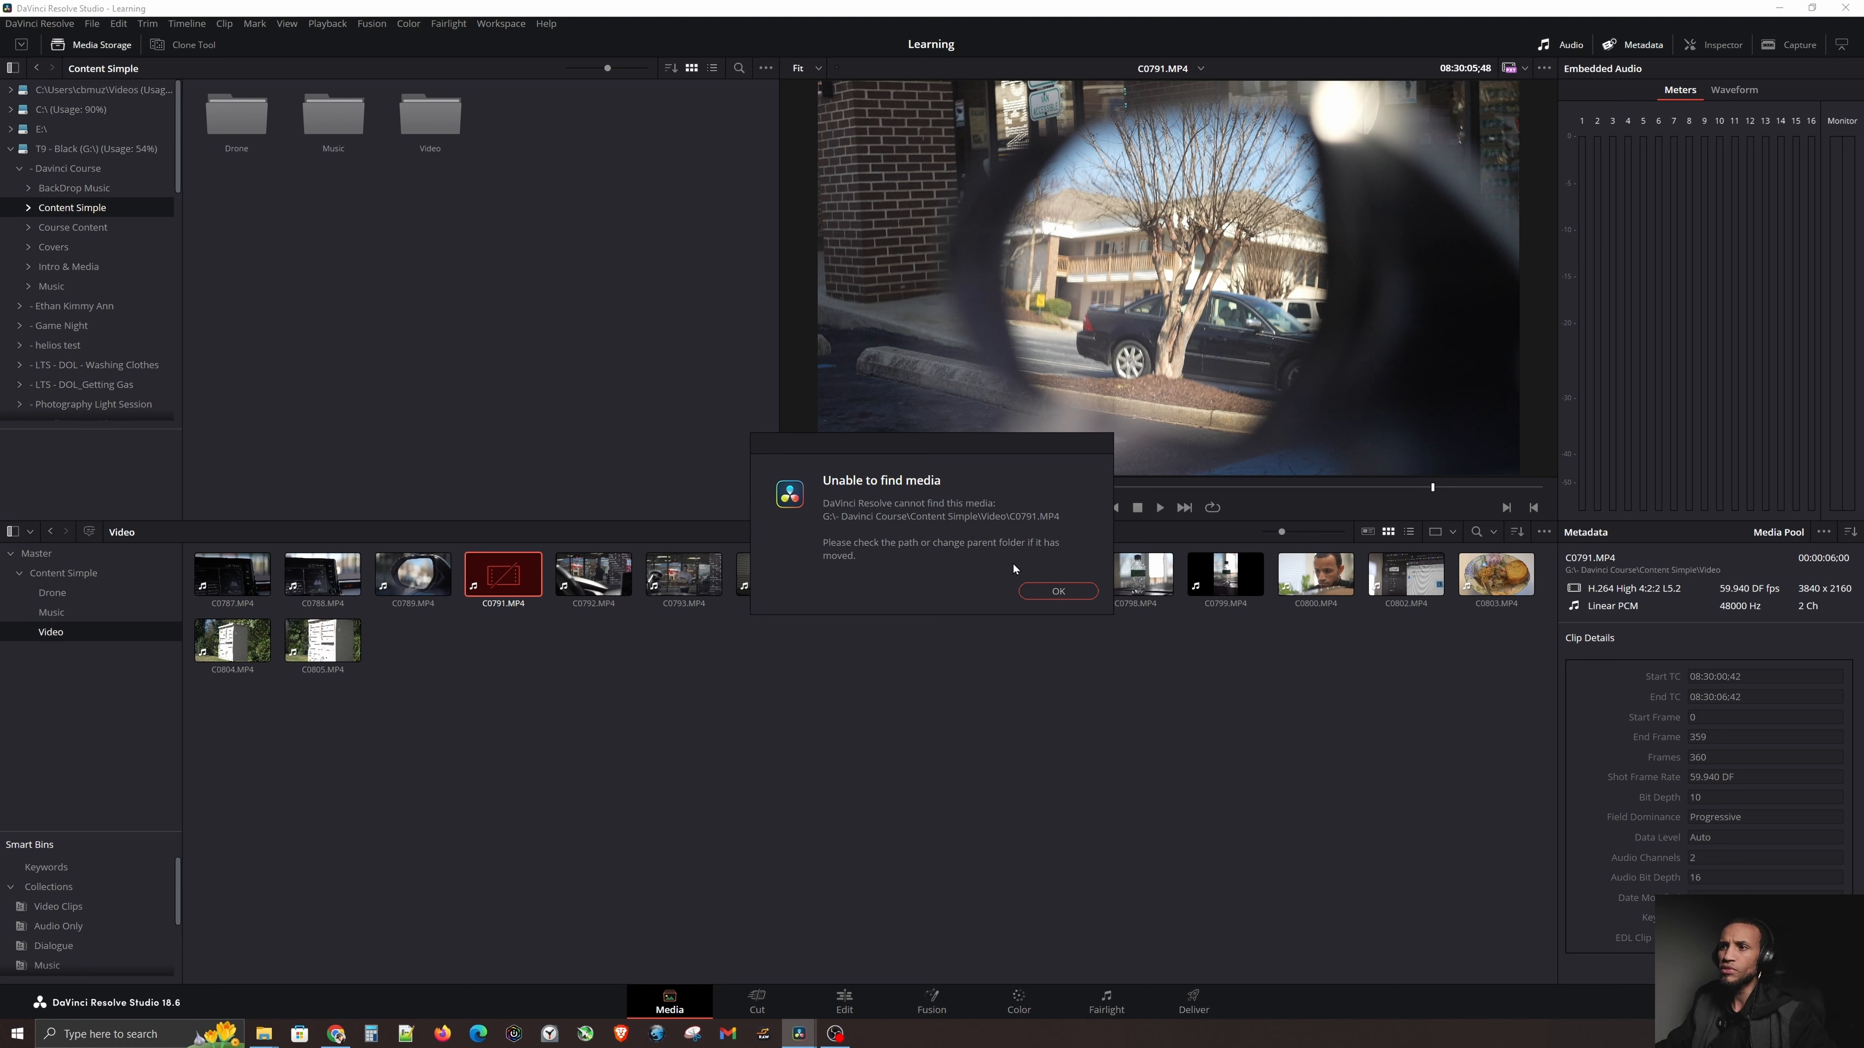
Step: Acknowledge the Unable to find media warning and reach the missing clip's options again
{"action": "left_click", "coordinate": [1055, 591]}
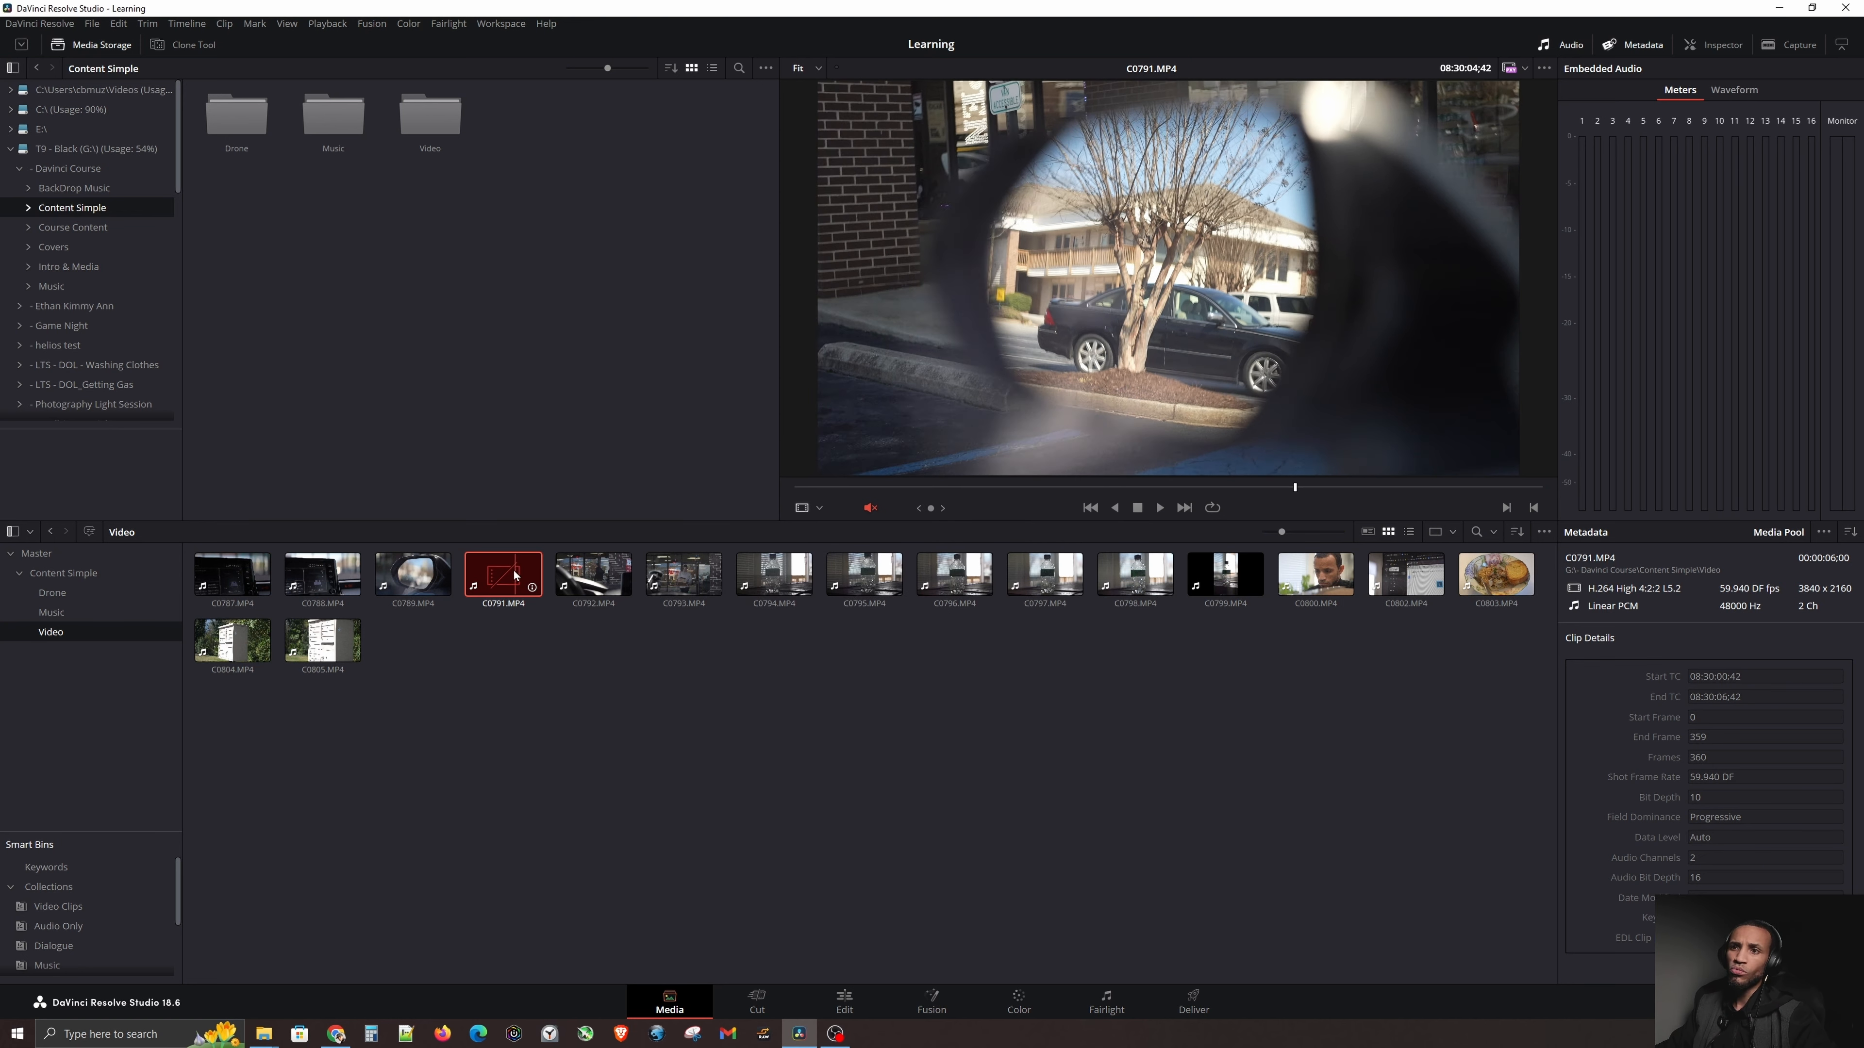
{"action": "right_click", "coordinate": [502, 573]}
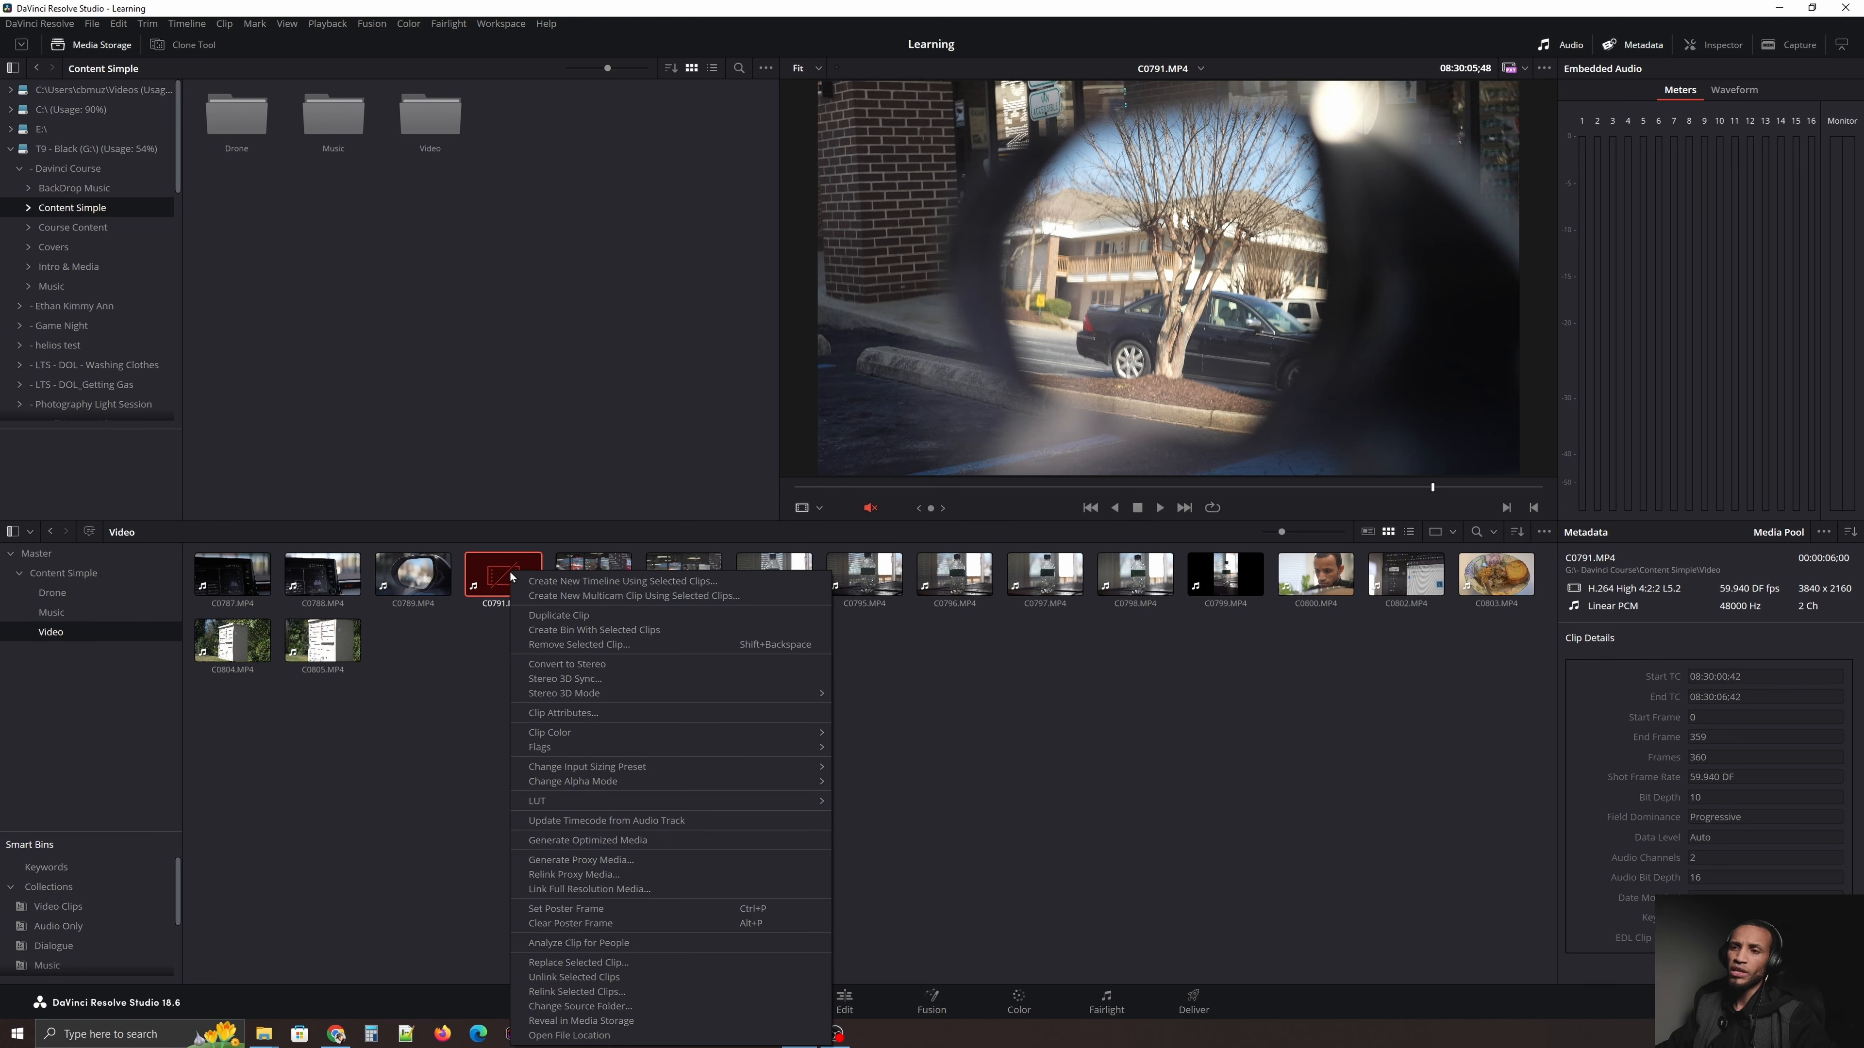
{"action": "mouse_move", "coordinate": [573, 991]}
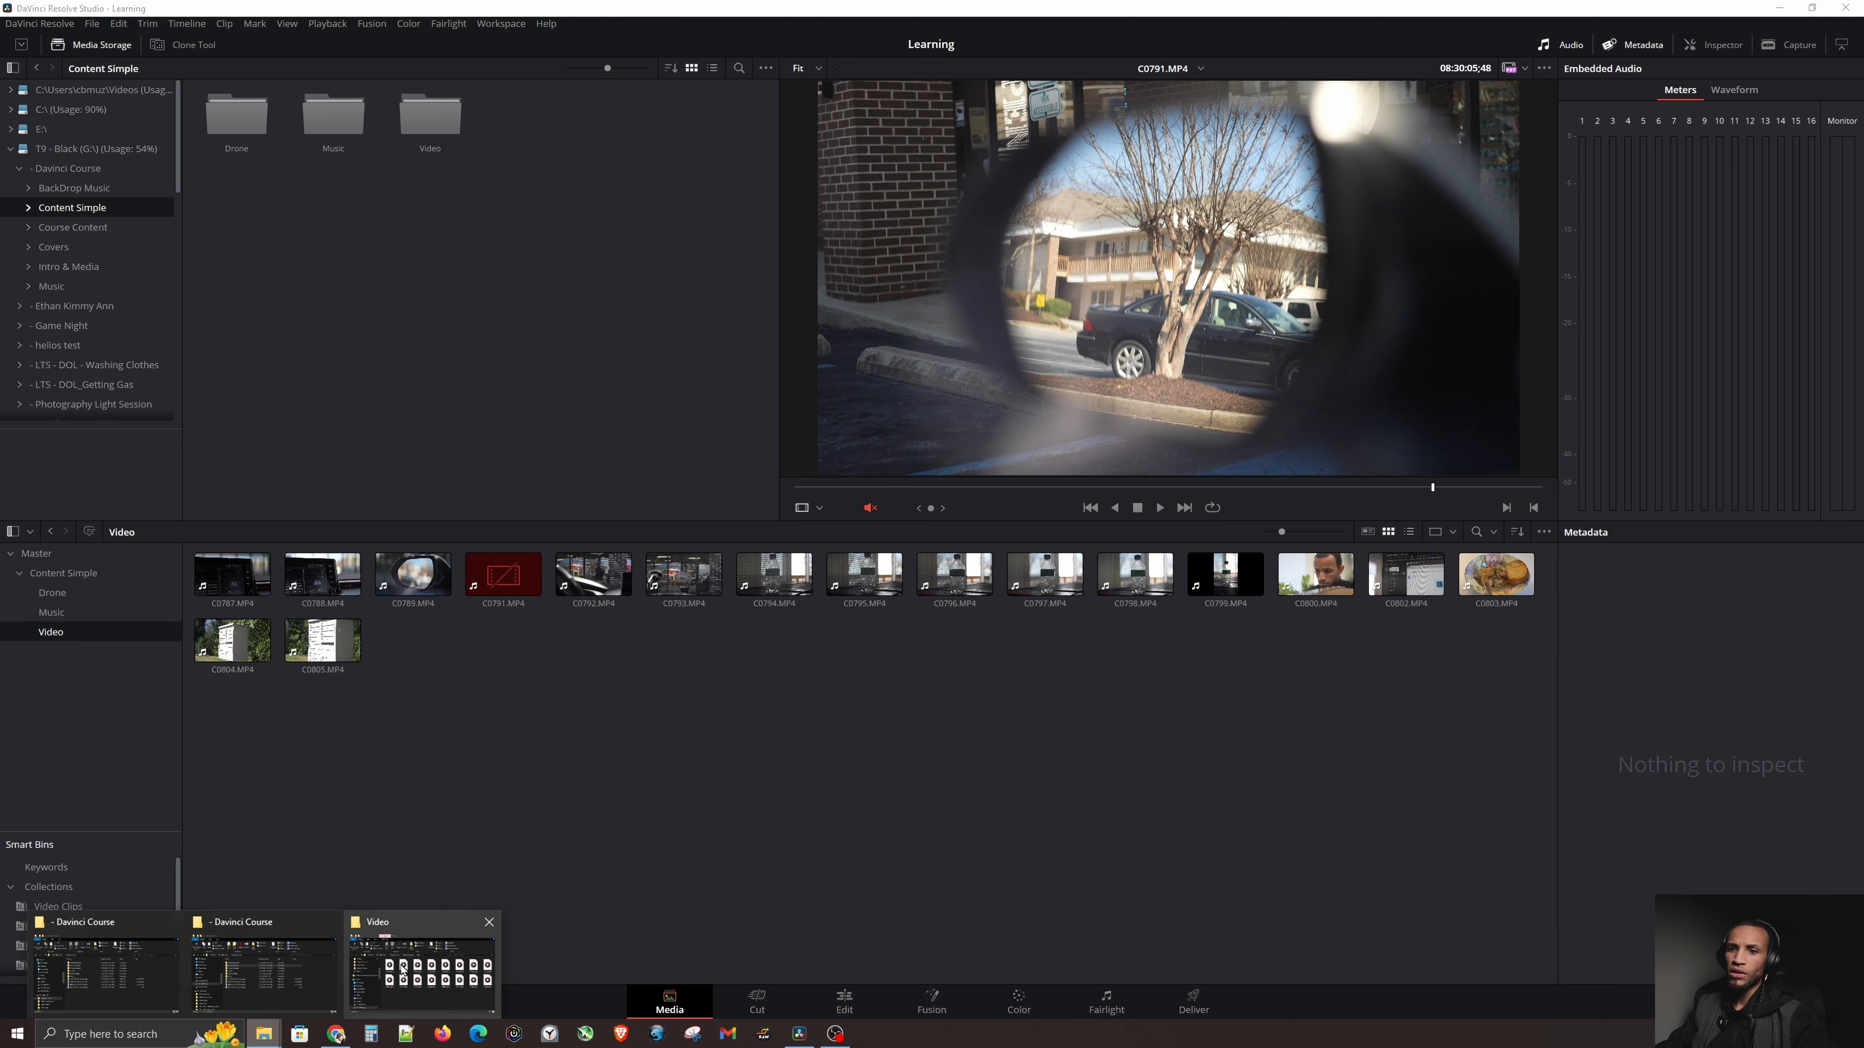
Step: Switch to the Video folder window and restore C0791.MP4 among the other clips
{"action": "left_click", "coordinate": [420, 965]}
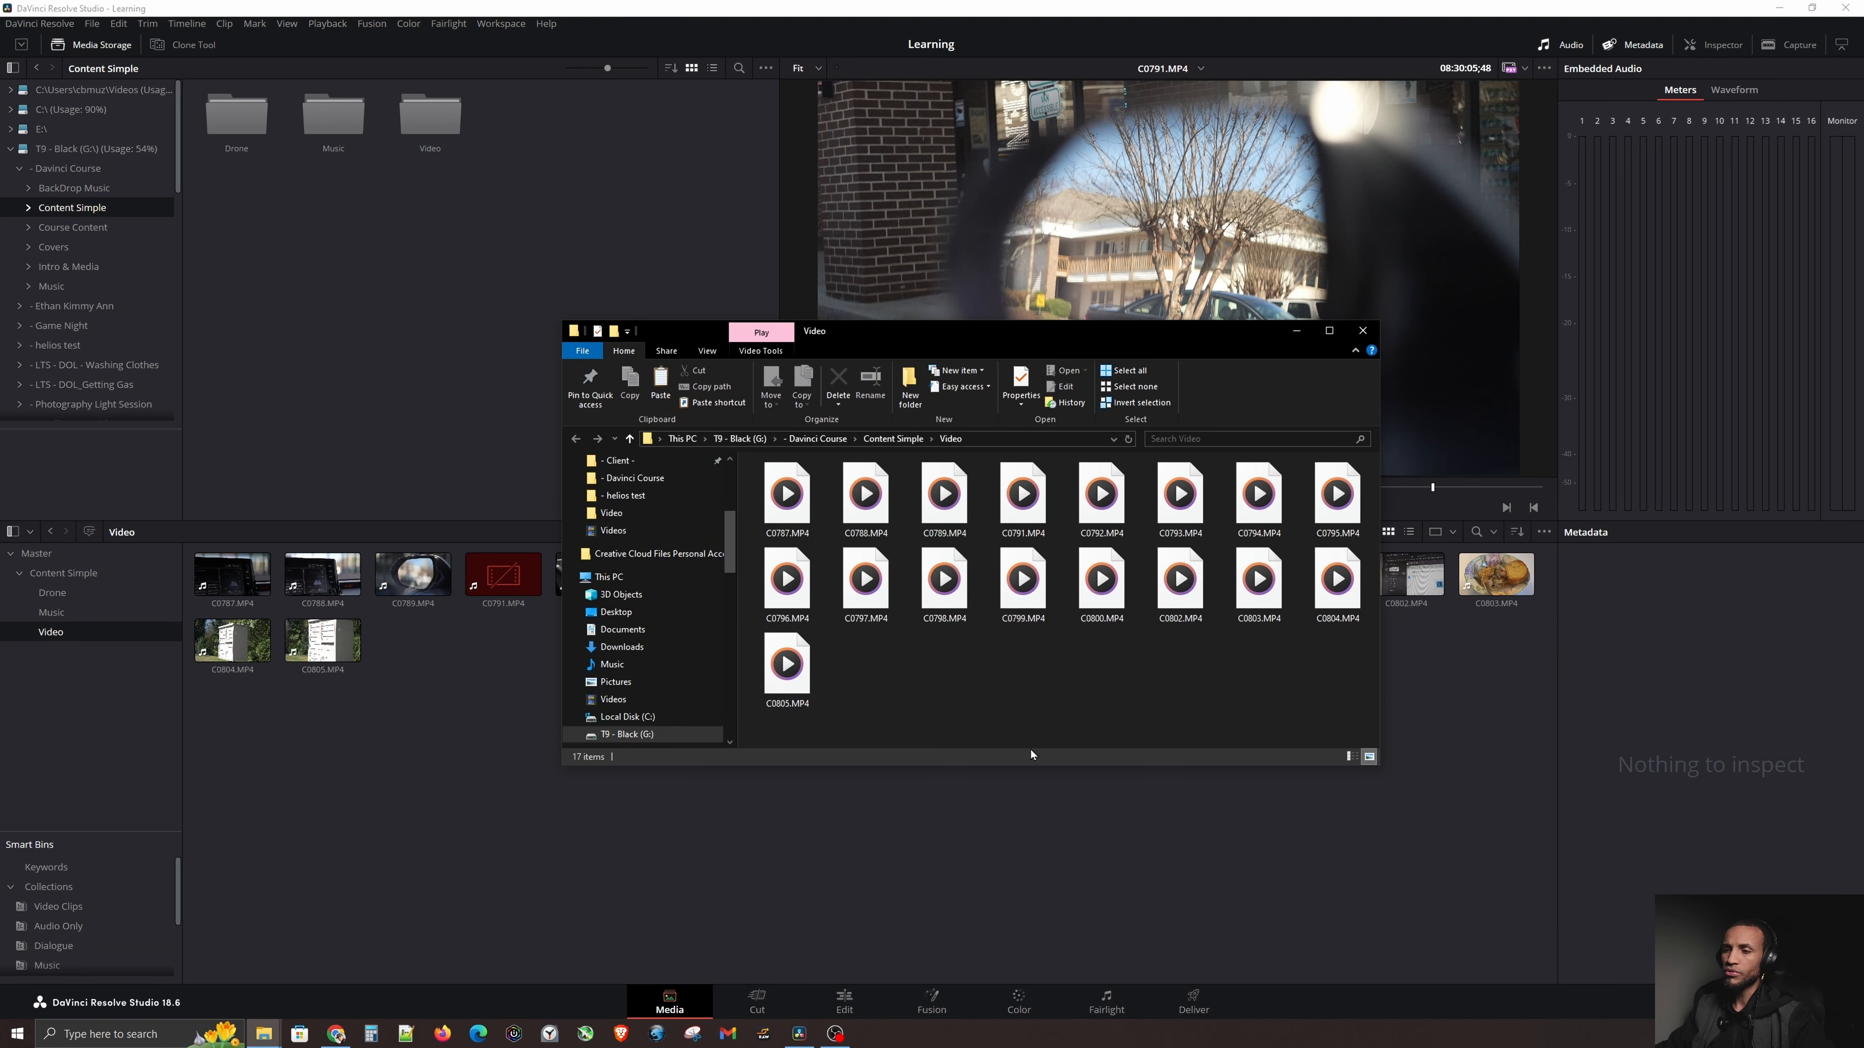
{"action": "left_click", "coordinate": [1362, 330]}
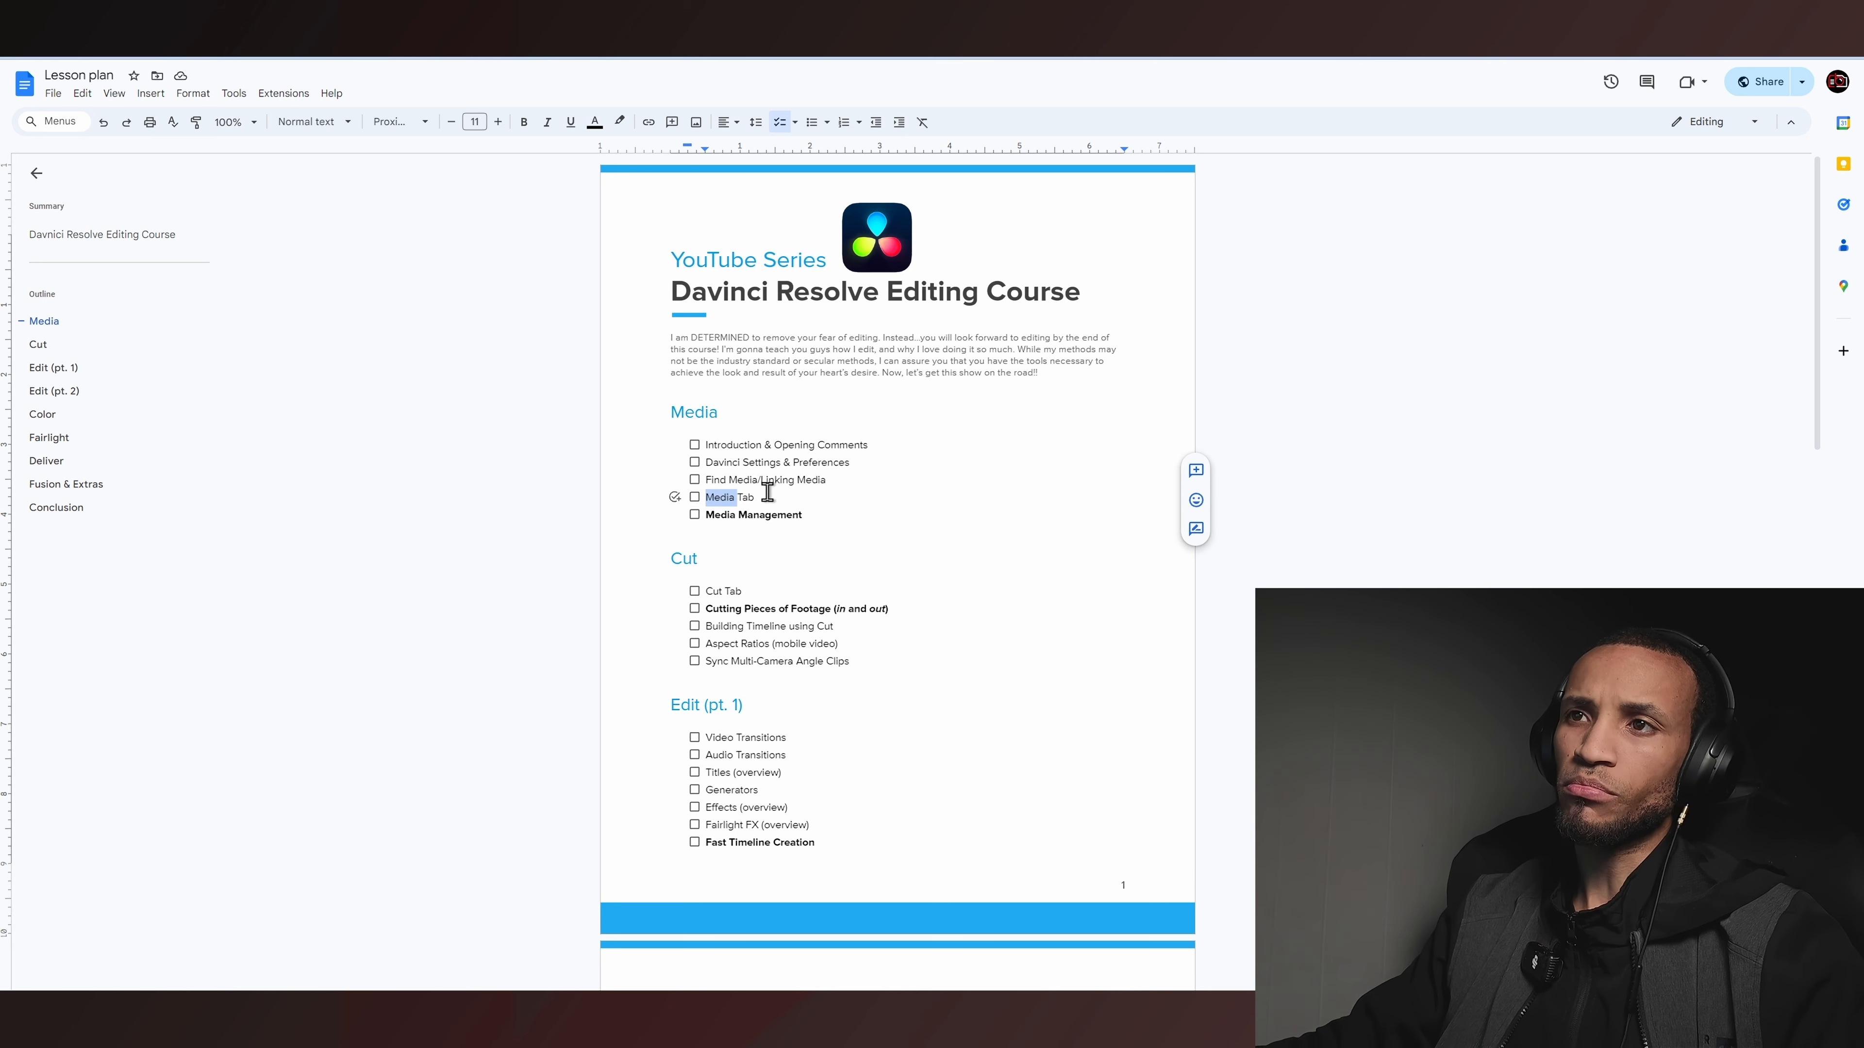
{"action": "mouse_move", "coordinate": [726, 482]}
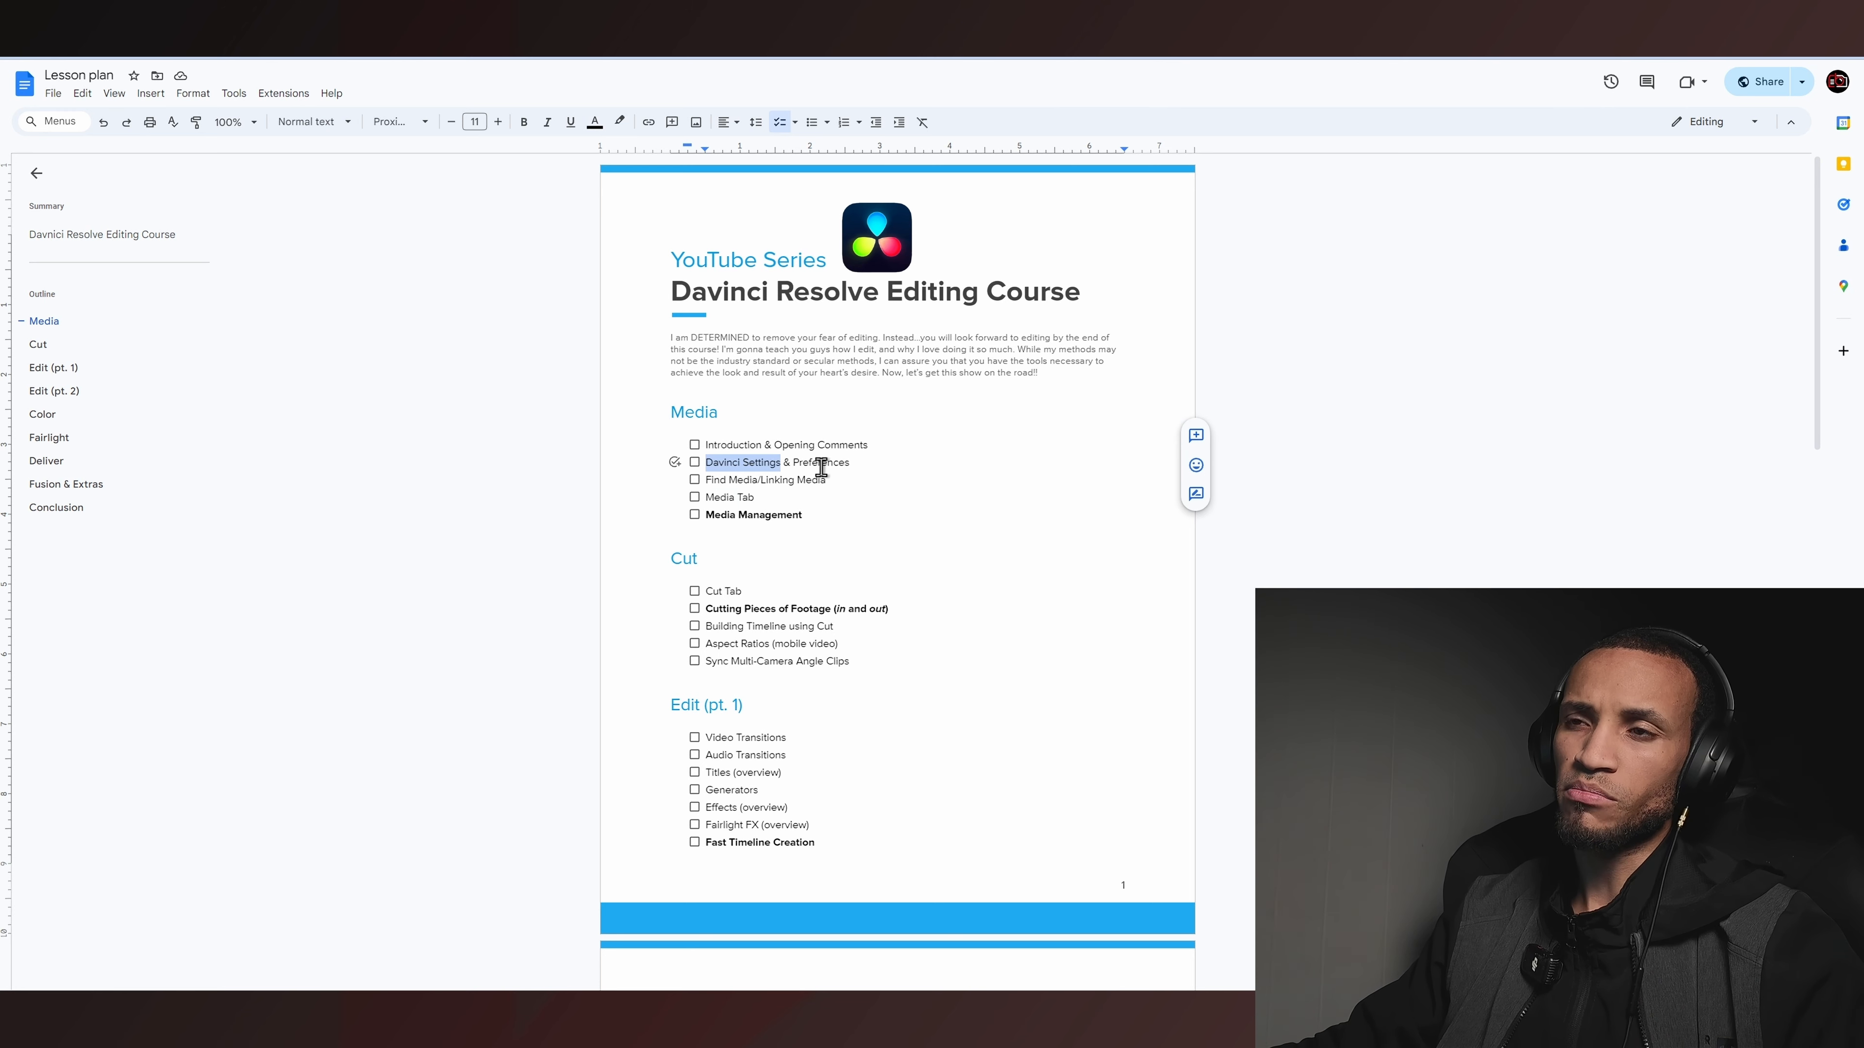
{"action": "double_click", "coordinate": [820, 462]}
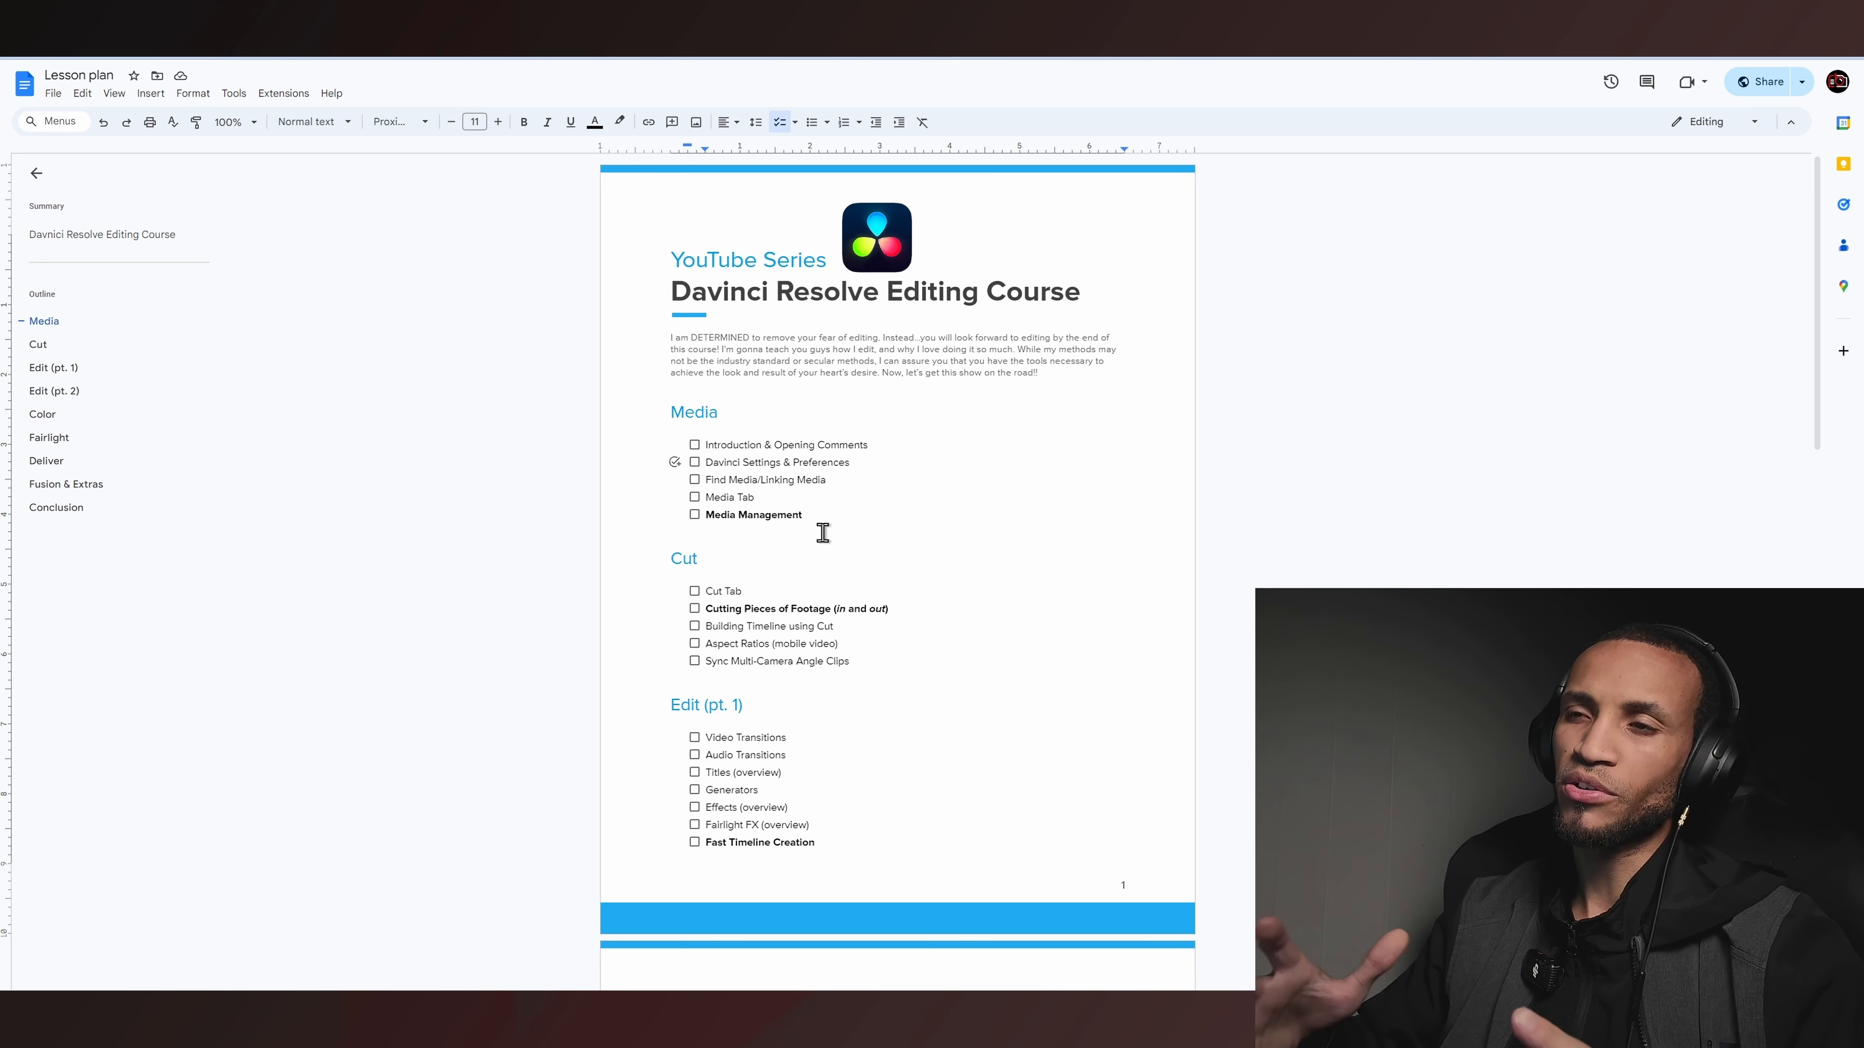
{"action": "mouse_move", "coordinate": [699, 472]}
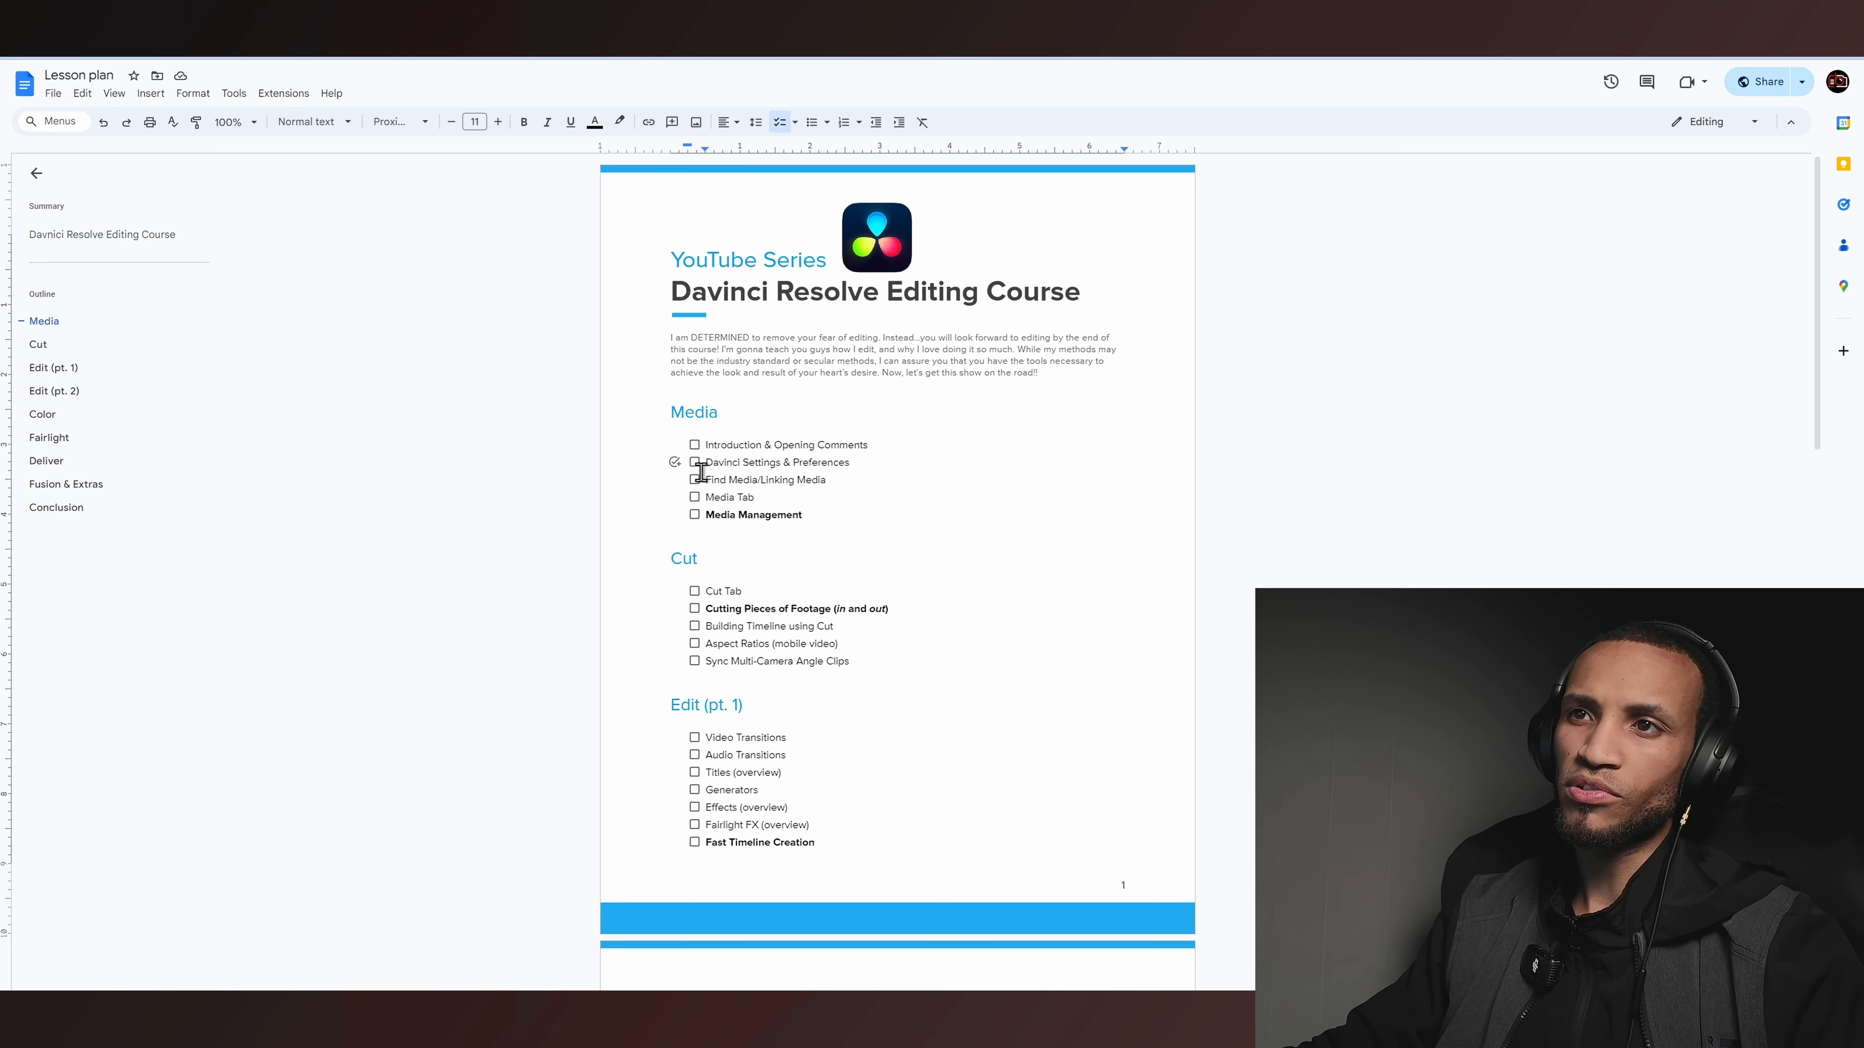